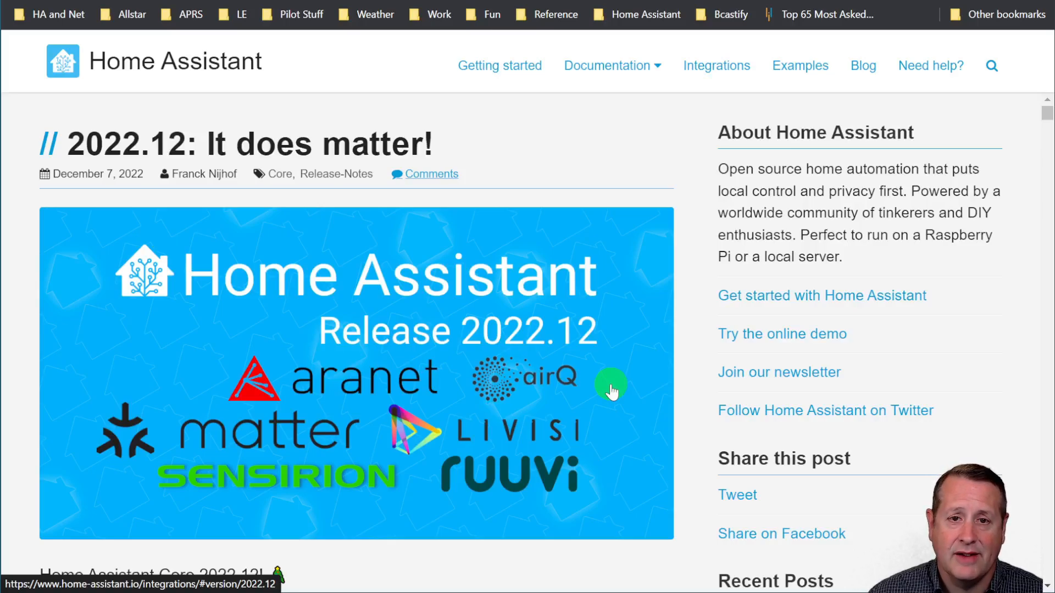
Scroll to 'It does Matter!' and follow the link to The Verge's Matter write-up
scroll(down, 3)
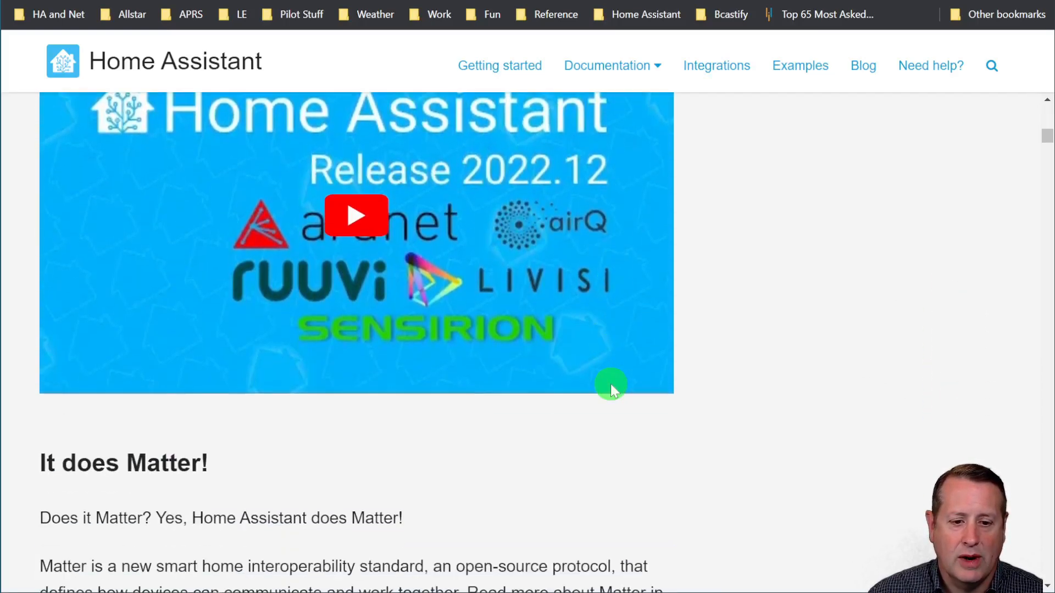
scroll(down, 3)
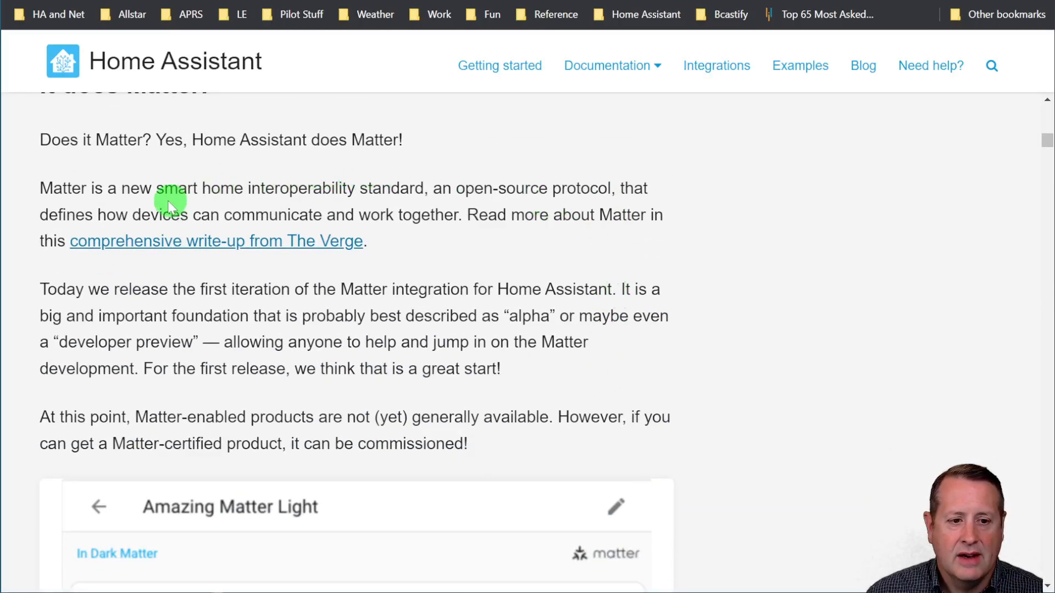
mouse_move(195, 307)
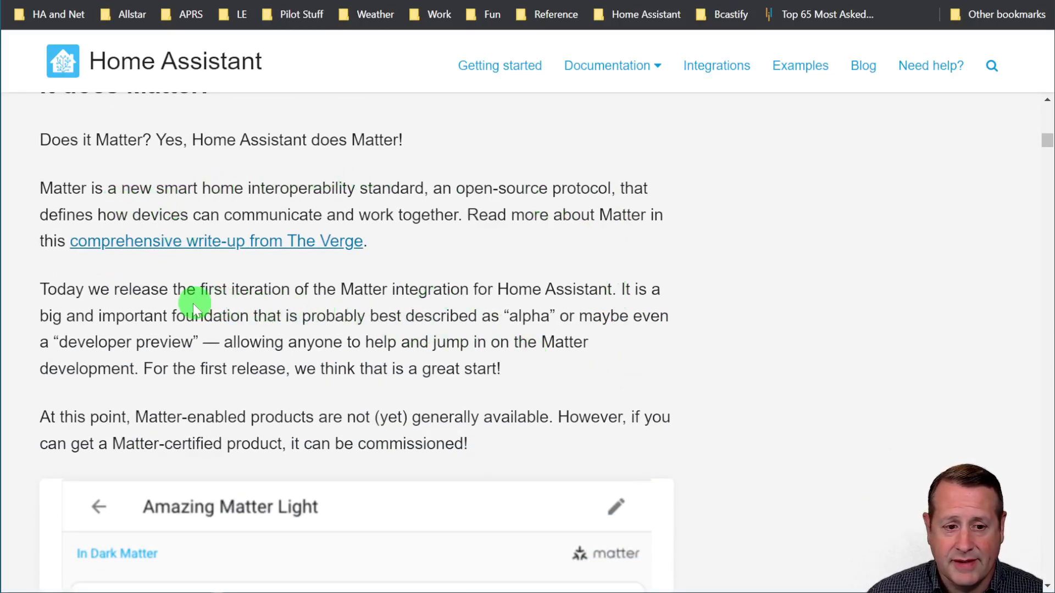
mouse_move(299, 343)
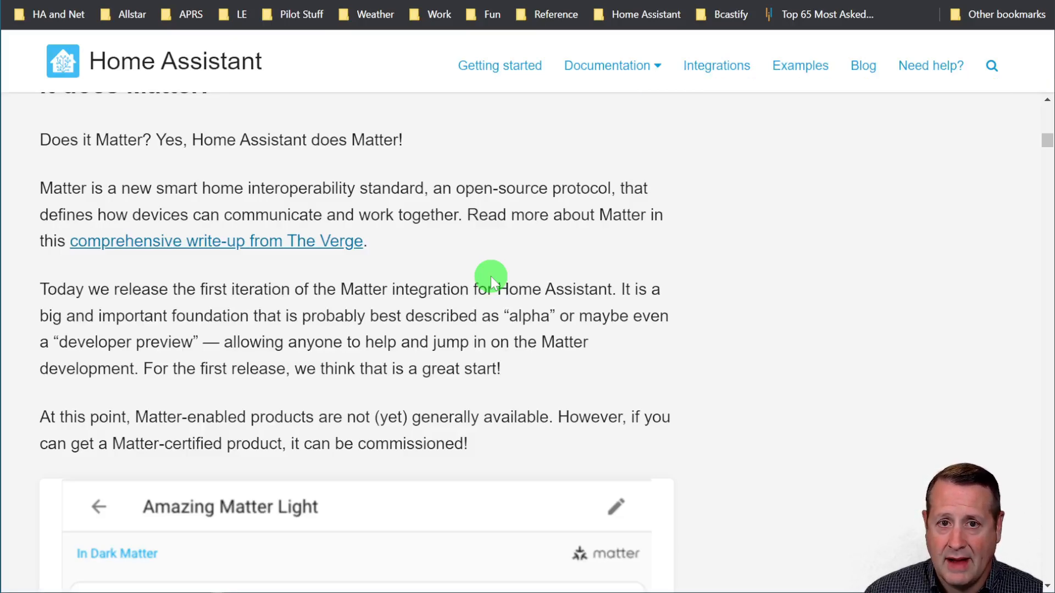
click(991, 65)
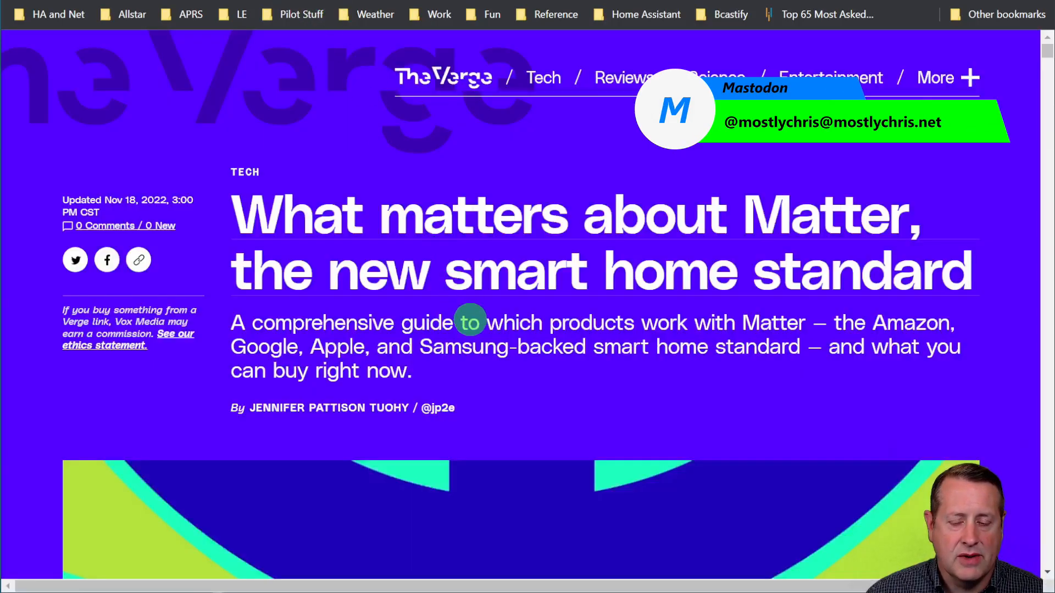
Skim the table of contents of The Verge's Matter guide
scroll(down, 3)
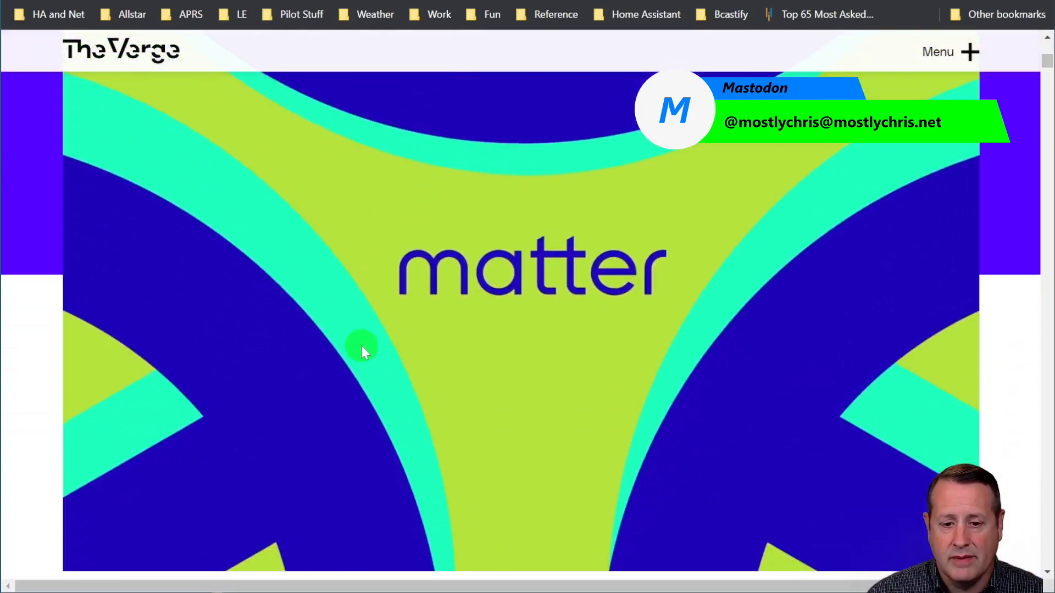
scroll(down, 3)
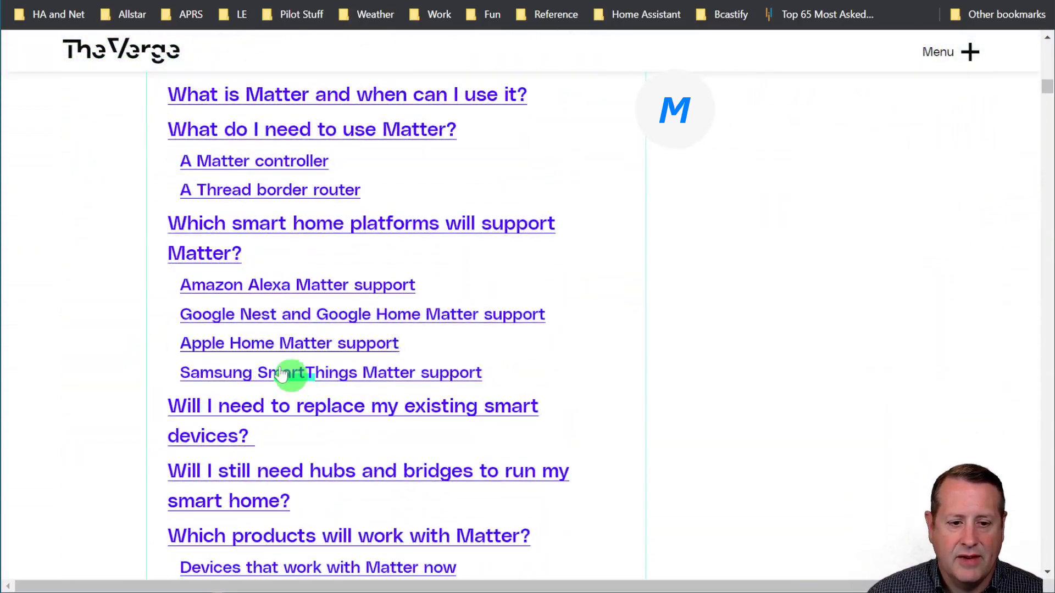
scroll(down, 3)
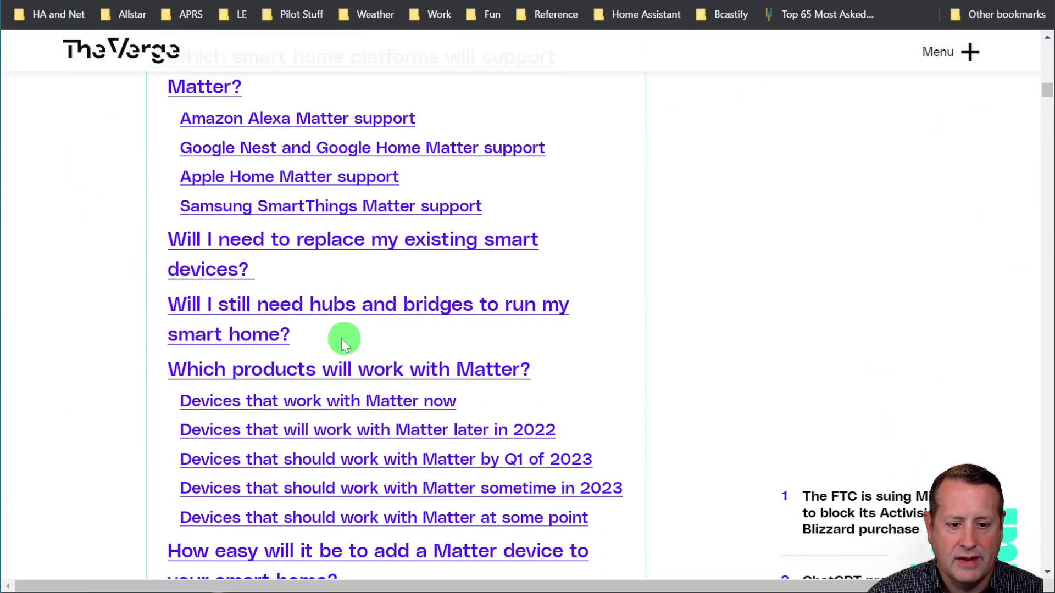
scroll(down, 3)
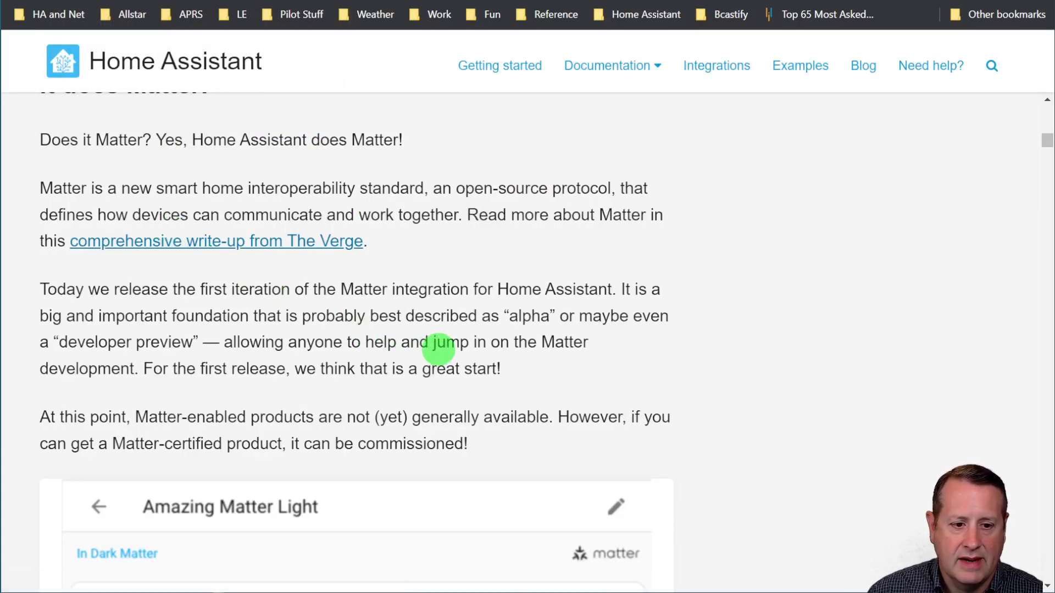
scroll(down, 3)
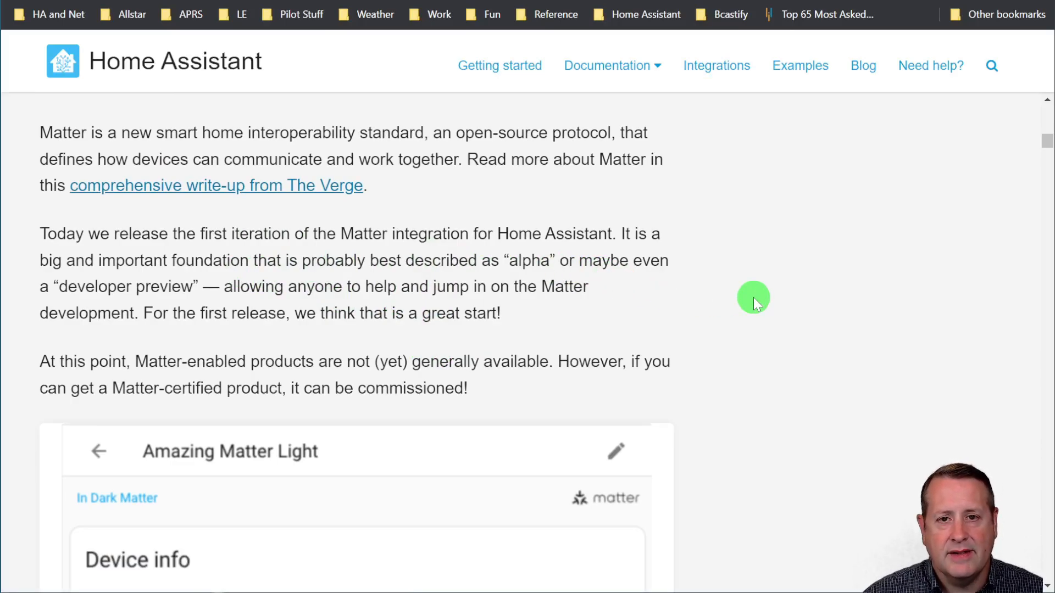
mouse_move(218, 249)
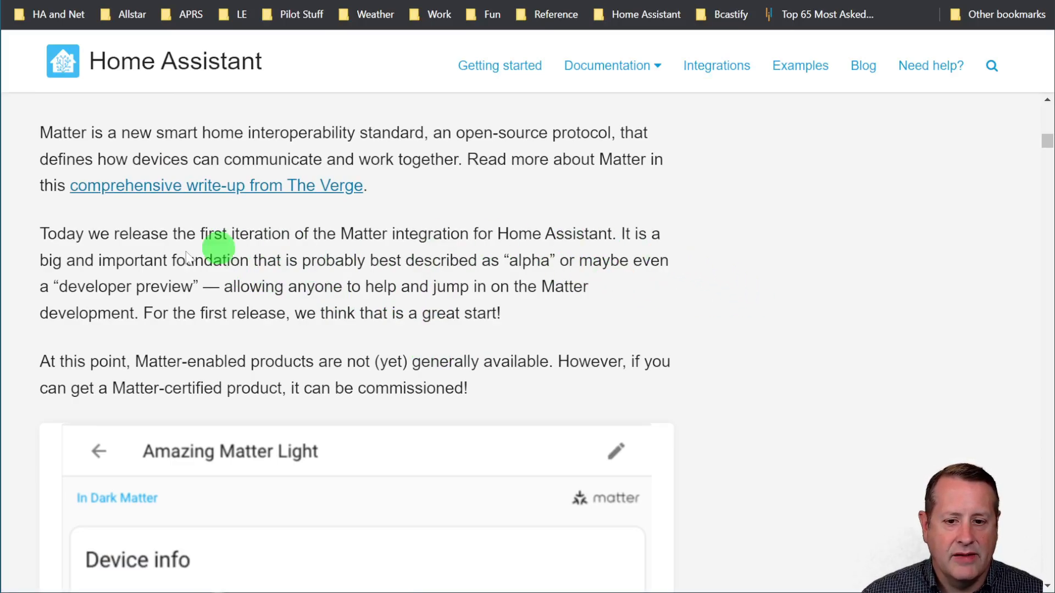
mouse_move(870, 363)
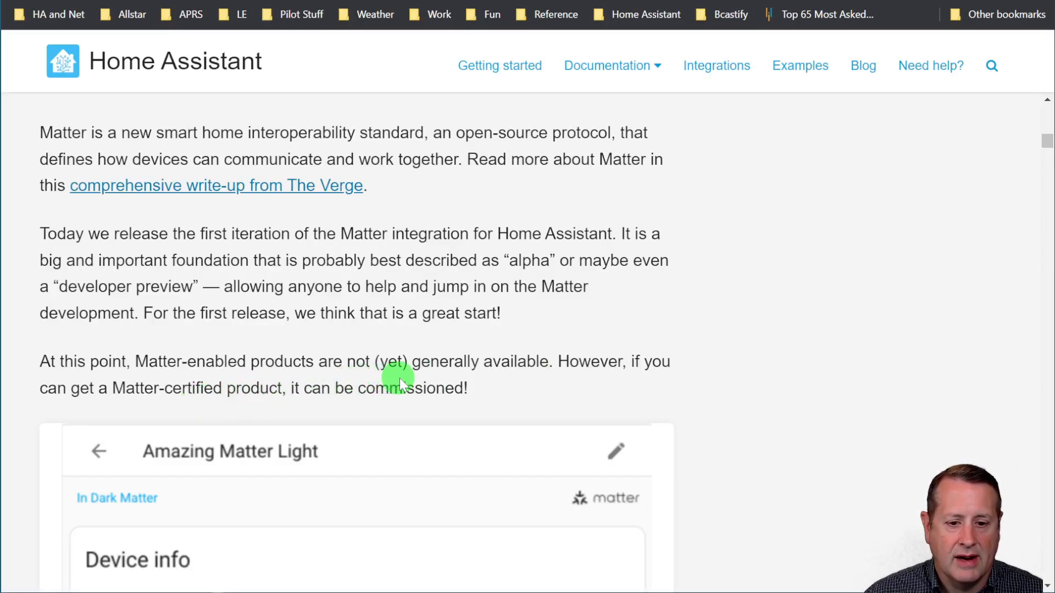
scroll(down, 3)
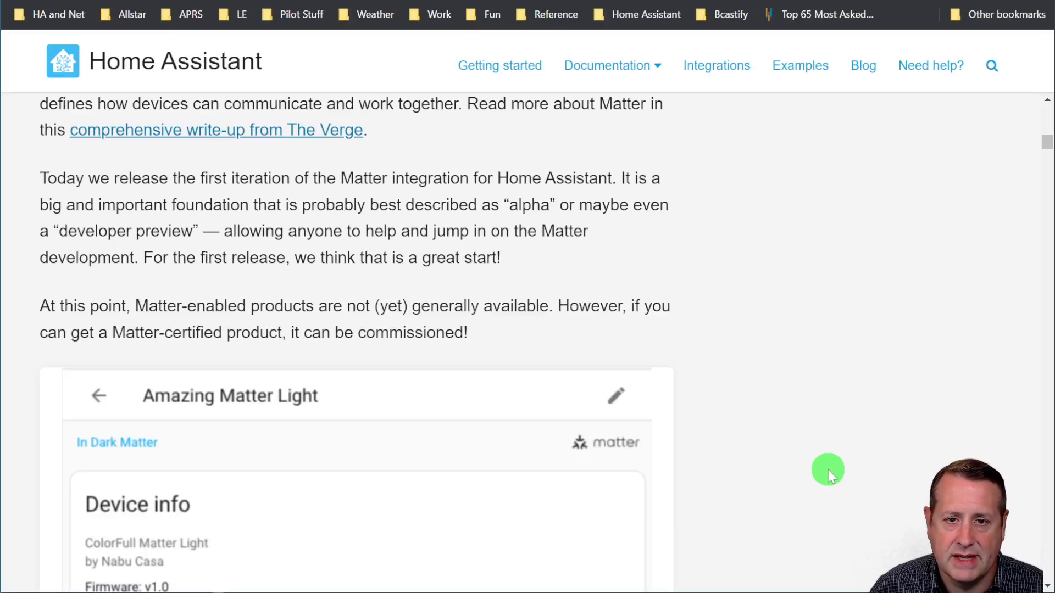
Scroll the release notes down to the list of new Tile card features
scroll(down, 3)
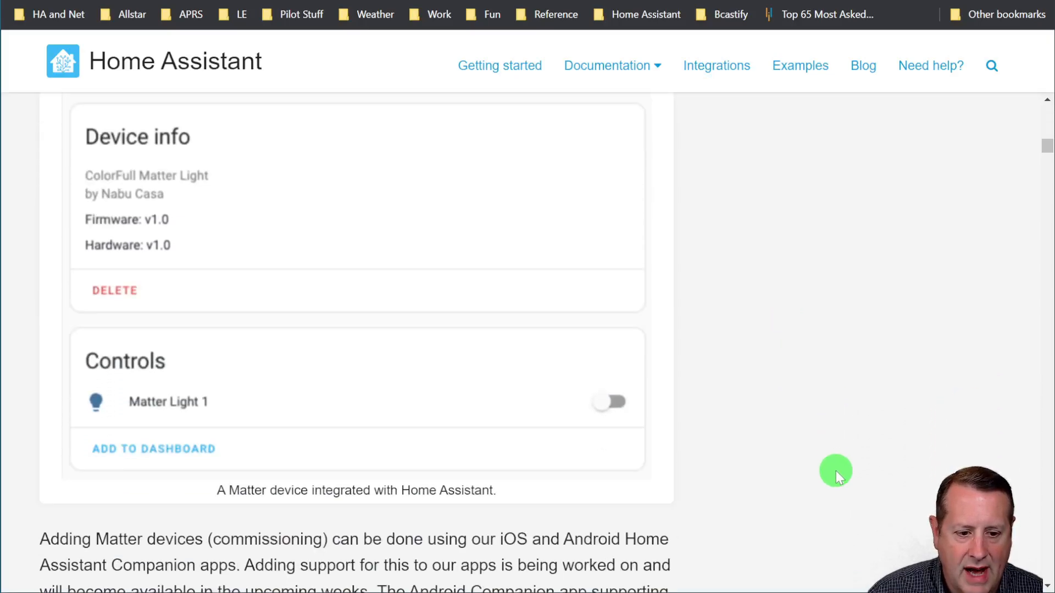
scroll(down, 3)
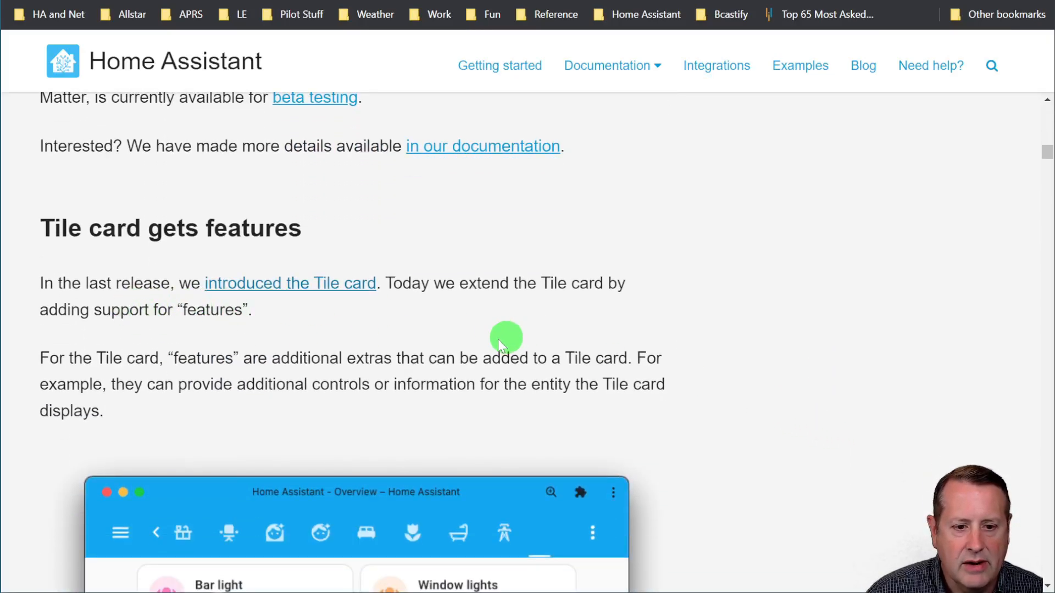
scroll(down, 3)
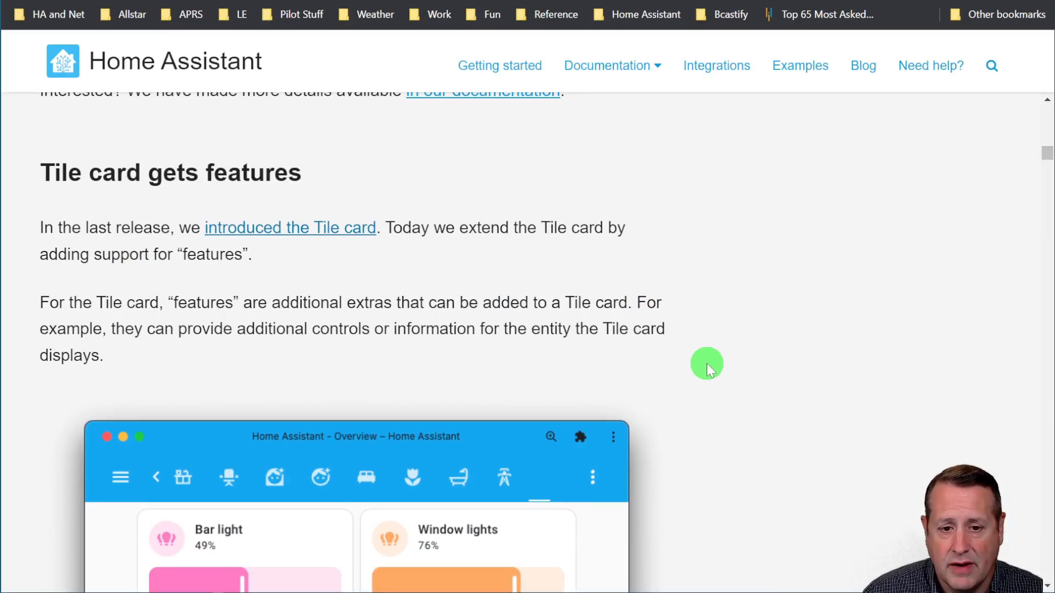
scroll(down, 3)
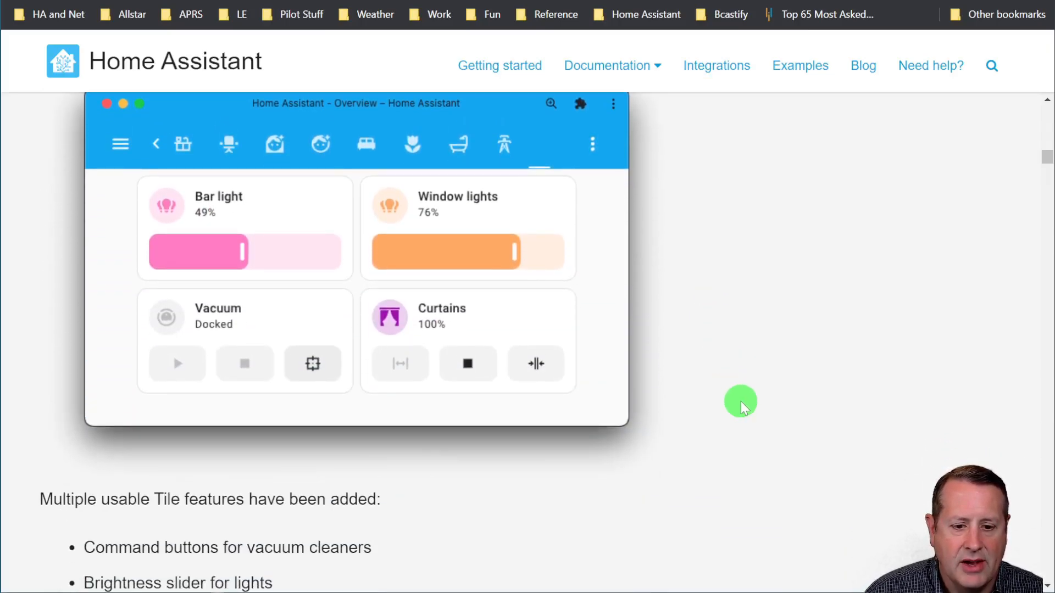
scroll(down, 3)
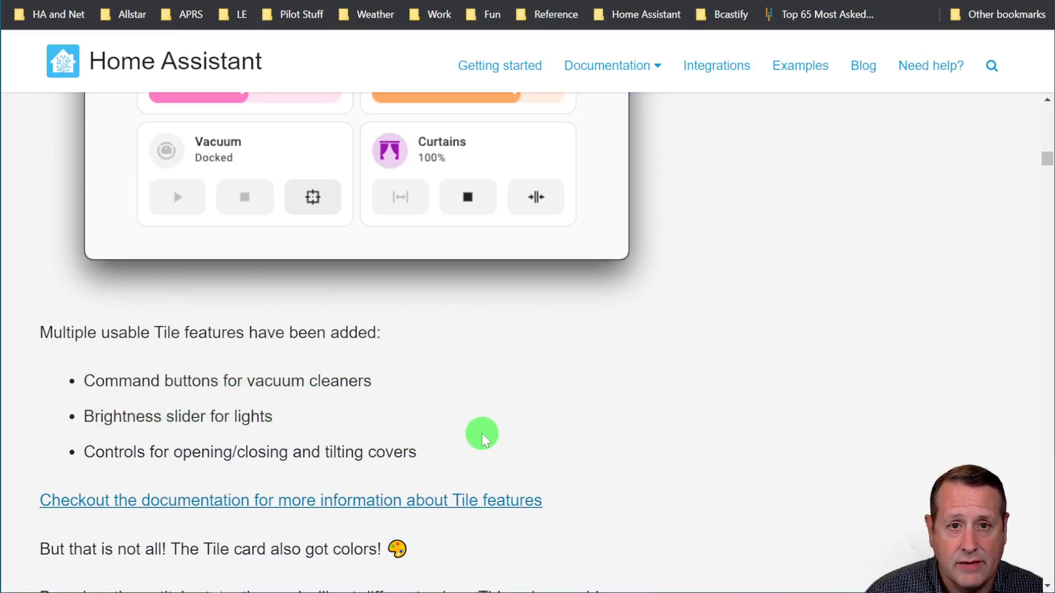
mouse_move(640, 468)
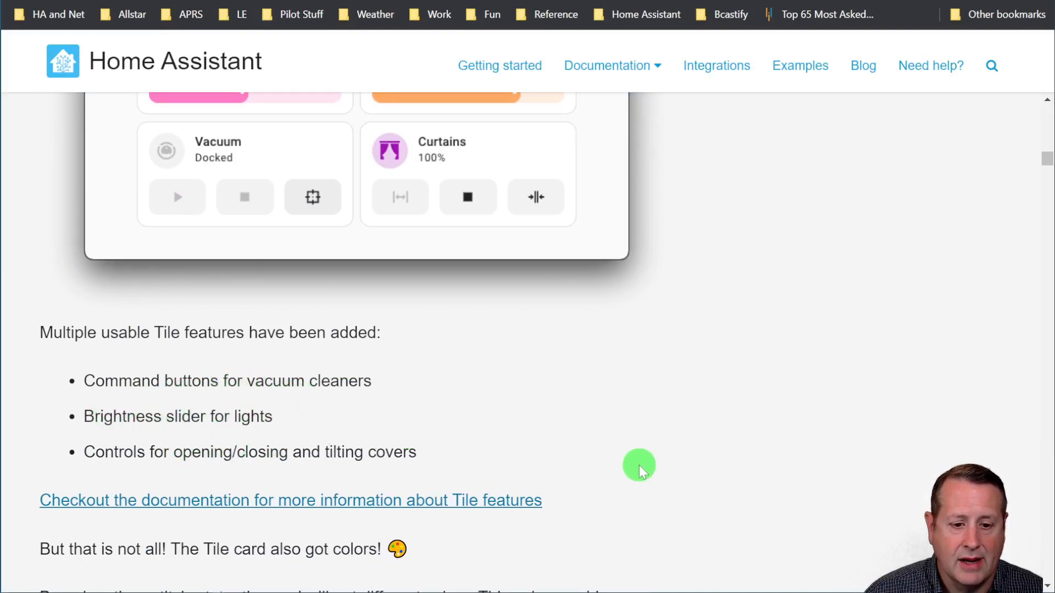
mouse_move(350, 128)
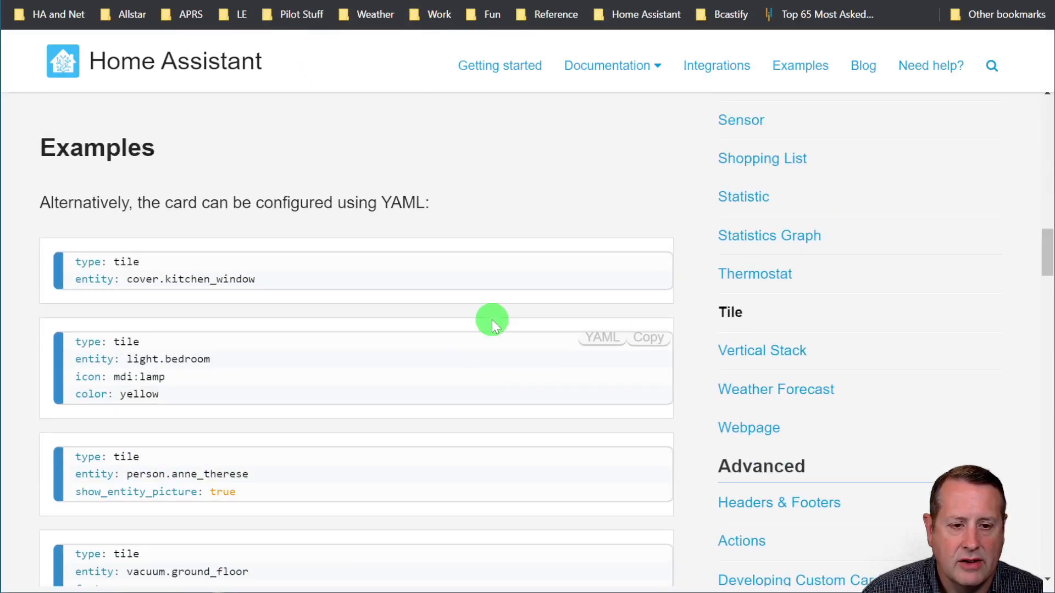
Open the Tile card documentation page and skim through it
click(730, 312)
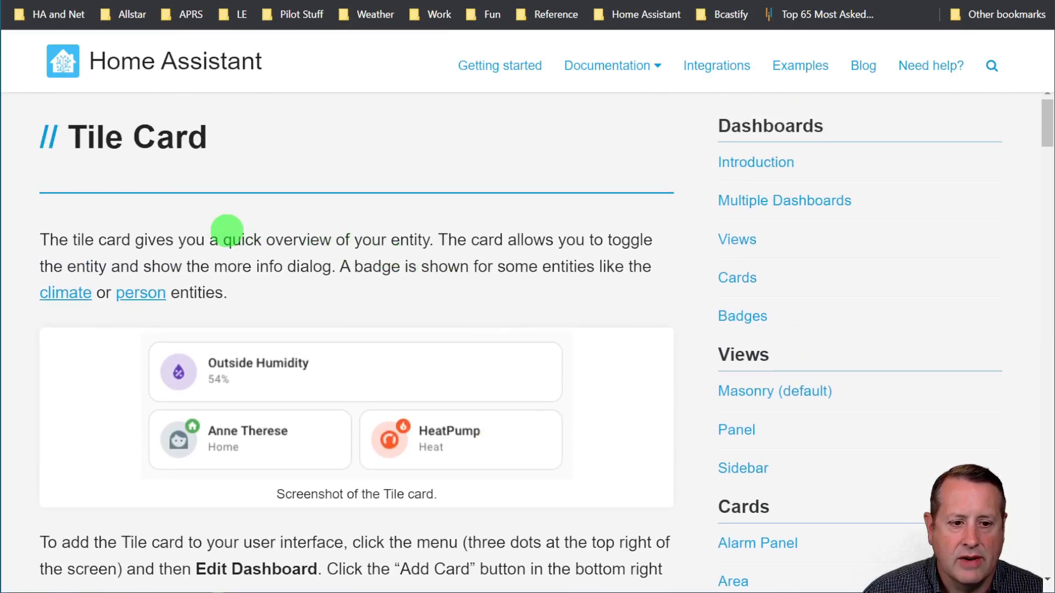
scroll(down, 3)
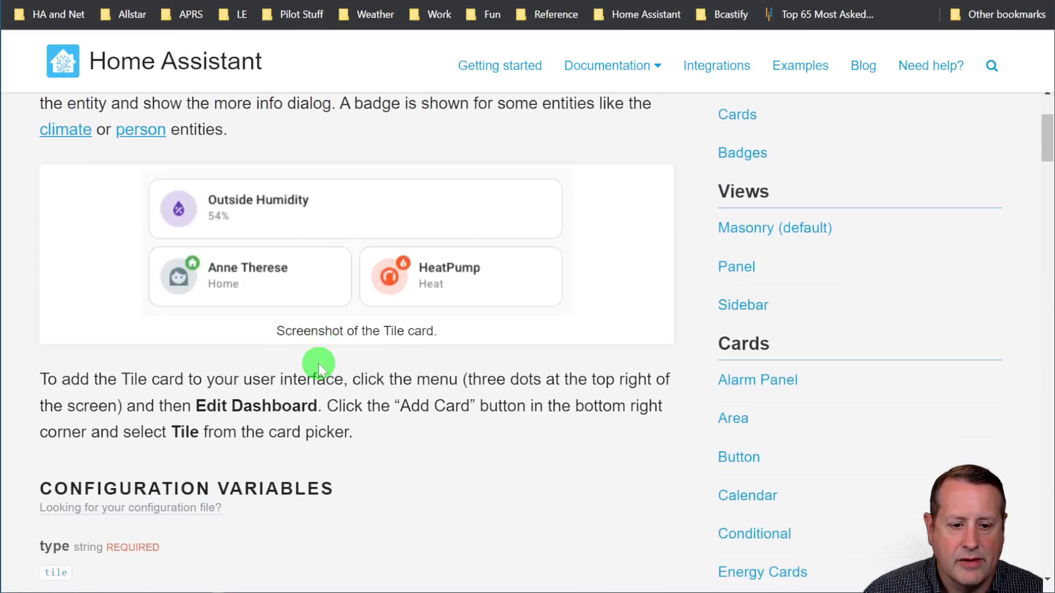
scroll(down, 3)
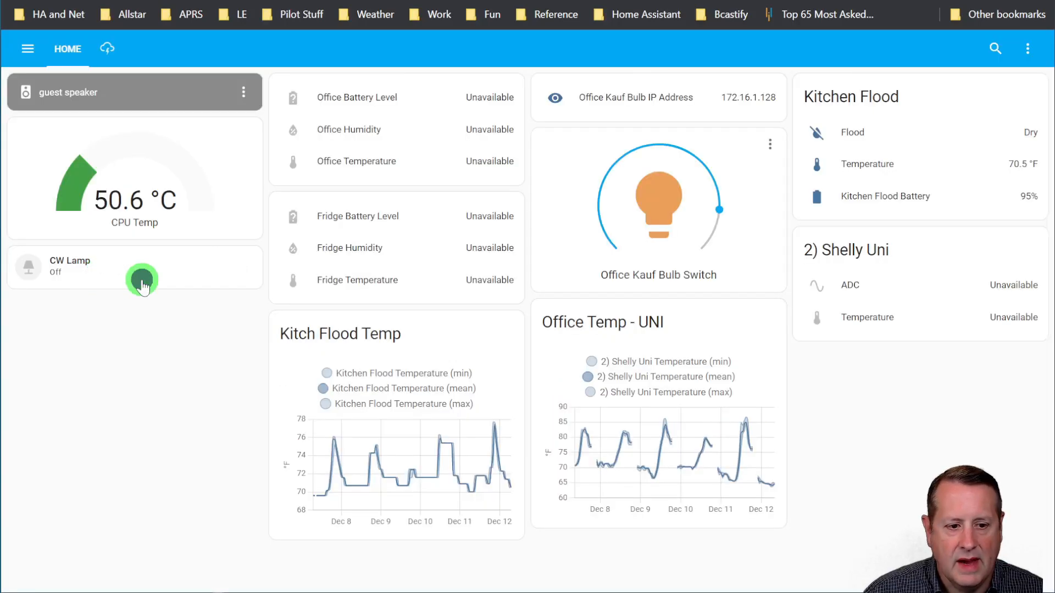
Check the CW Lamp details, then switch the lamp on and back off
click(70, 266)
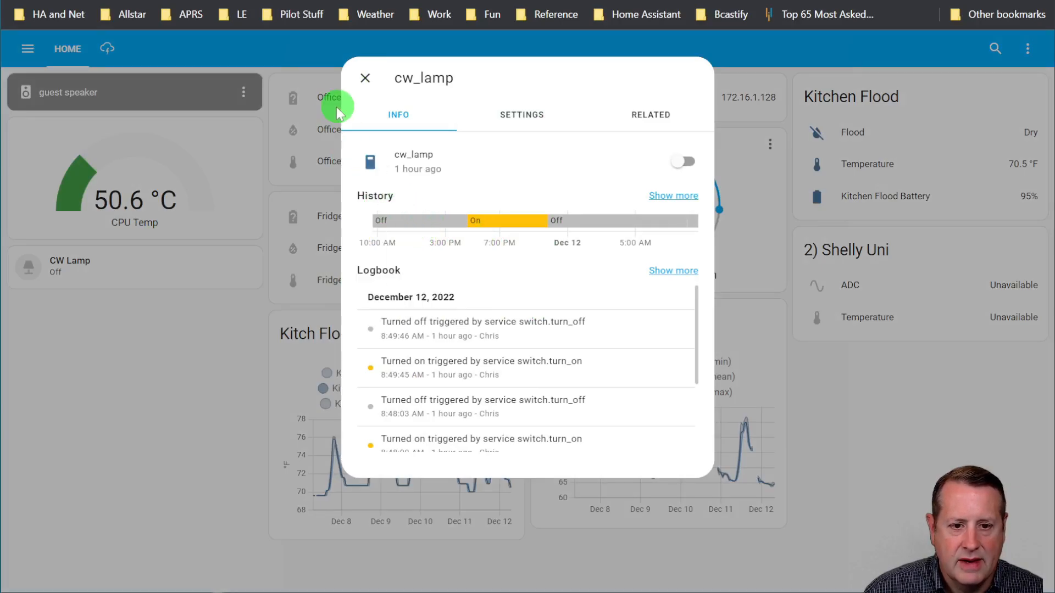
click(365, 77)
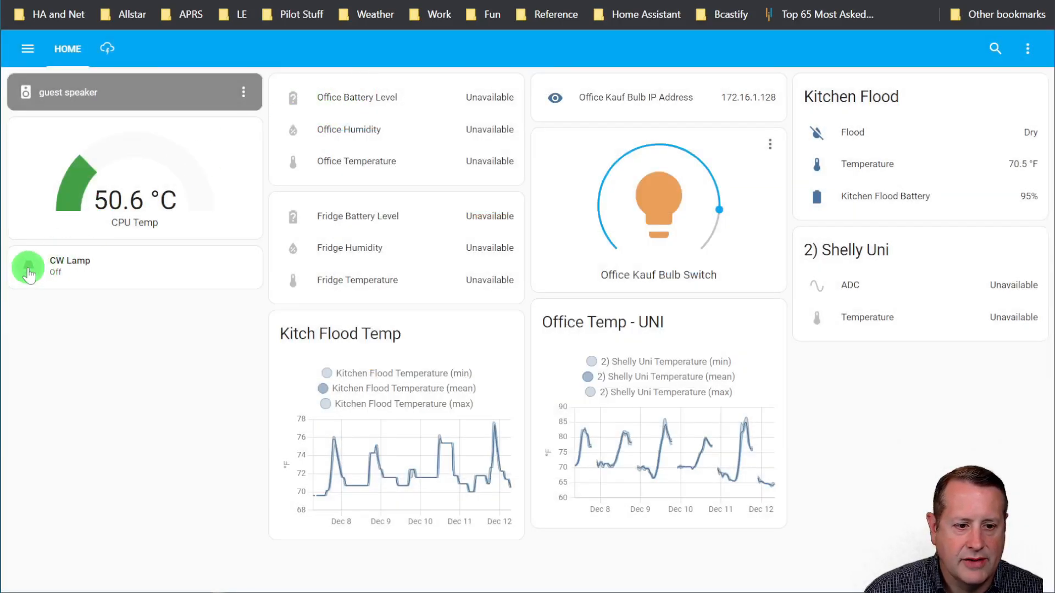
click(28, 273)
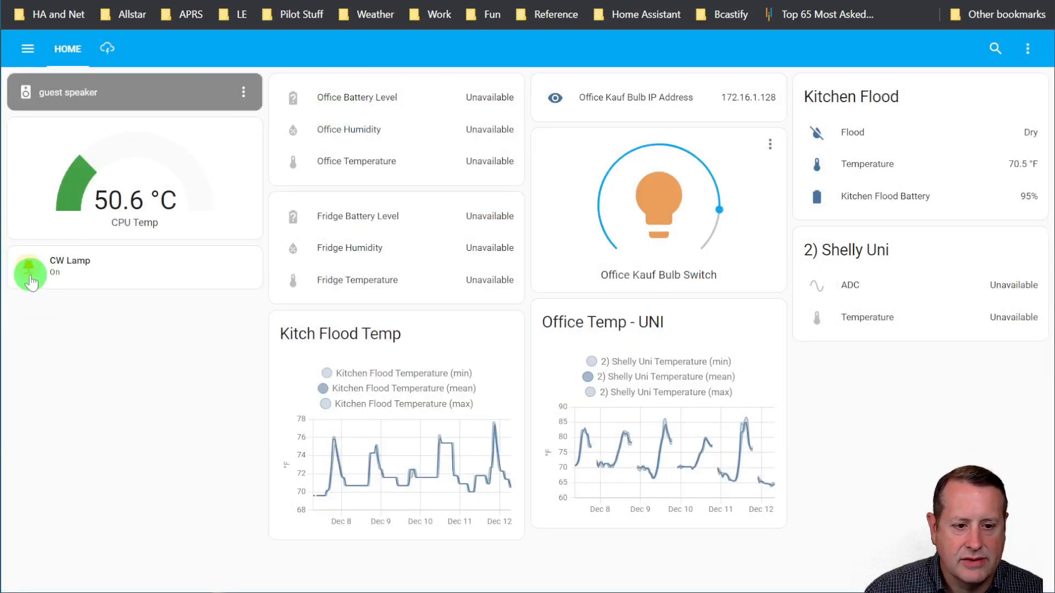
click(29, 275)
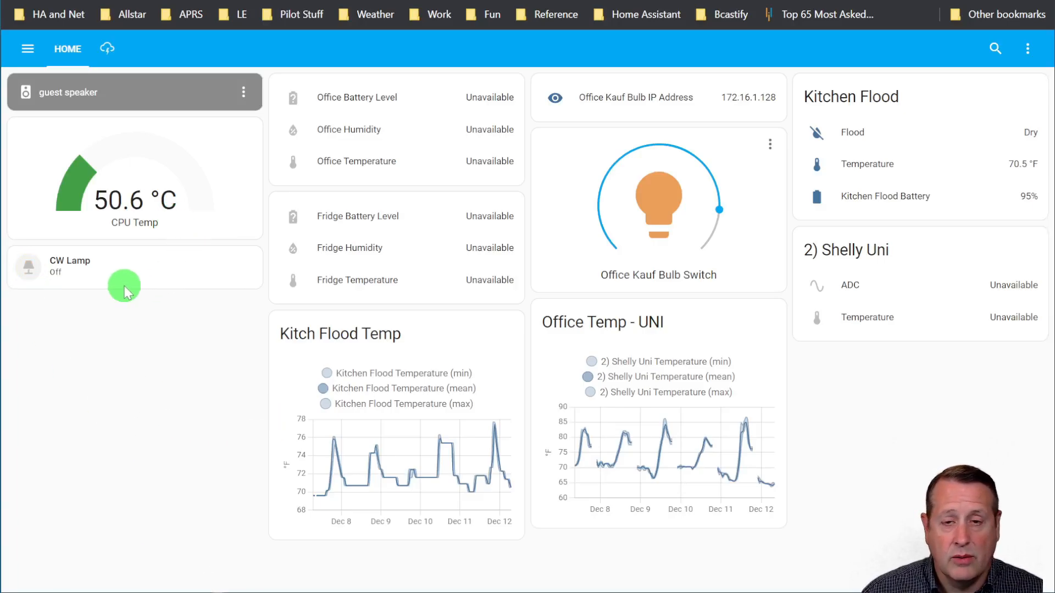
mouse_move(100, 278)
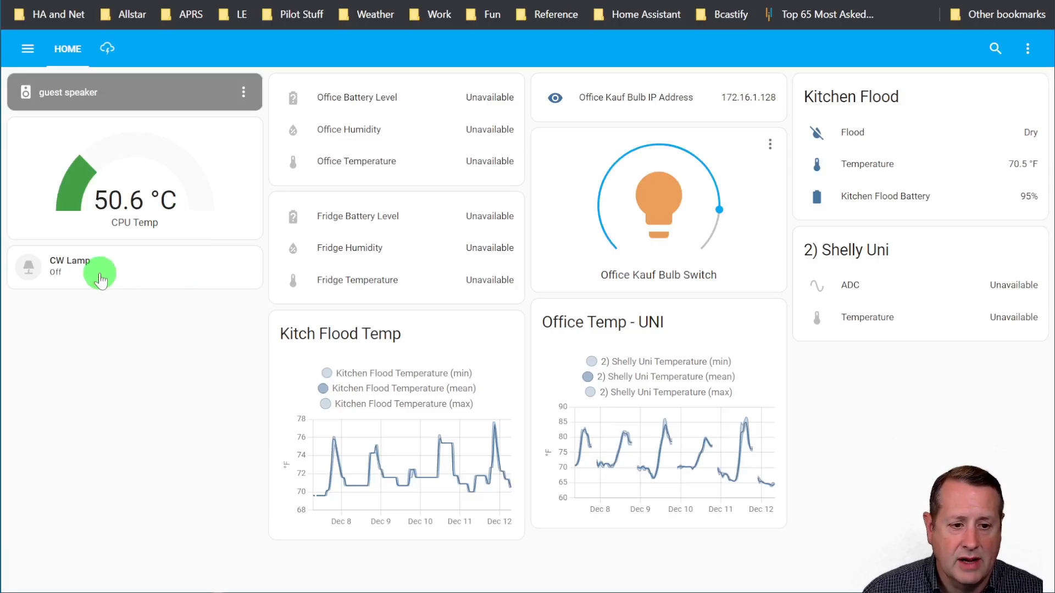
Reopen the CW Lamp details to review its new history and logbook entries
click(69, 266)
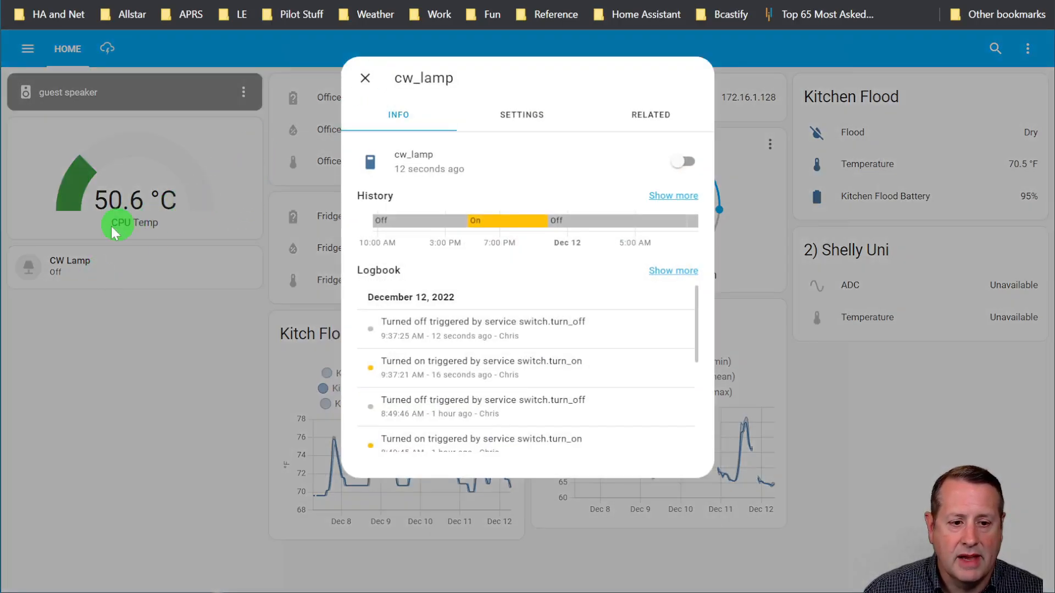
click(365, 78)
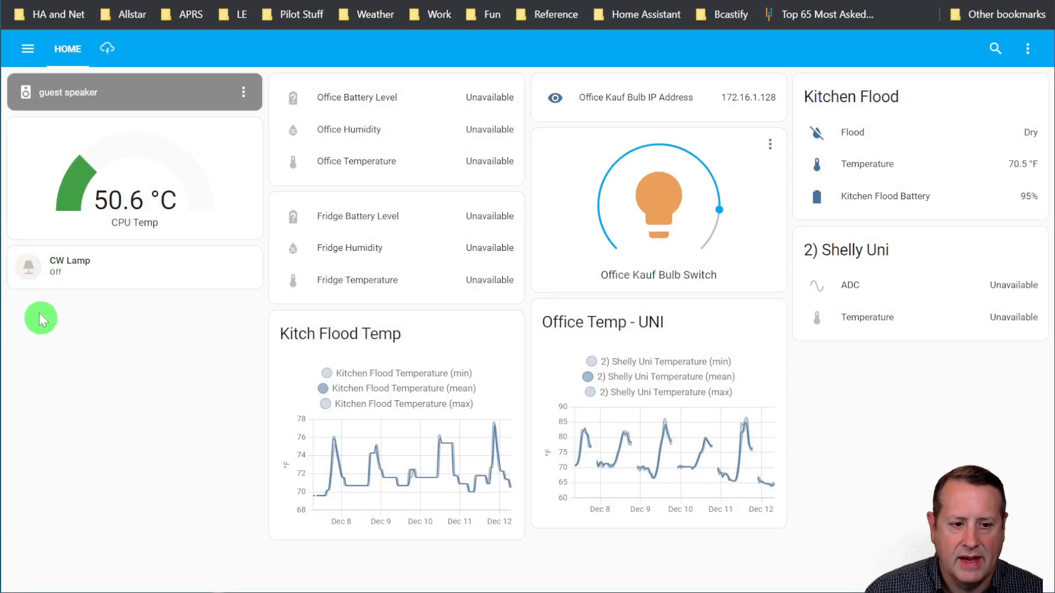
click(69, 266)
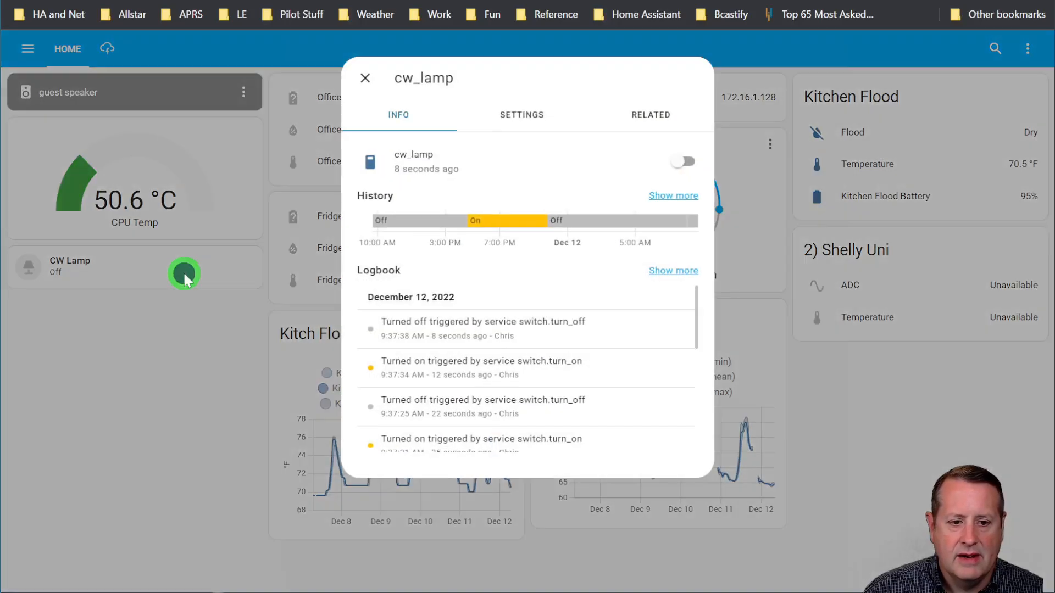
mouse_move(580, 232)
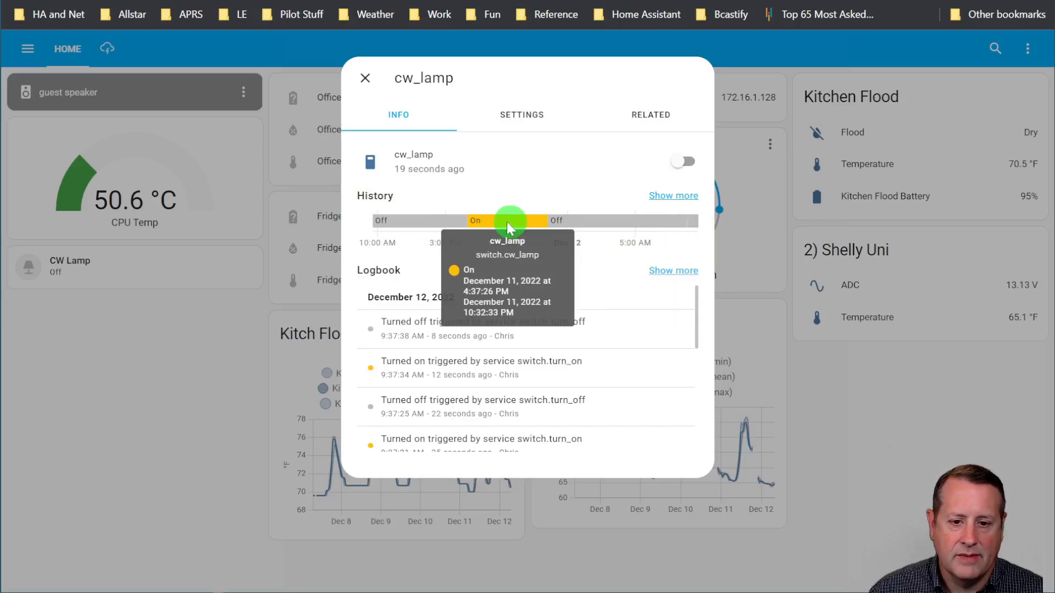
mouse_move(587, 224)
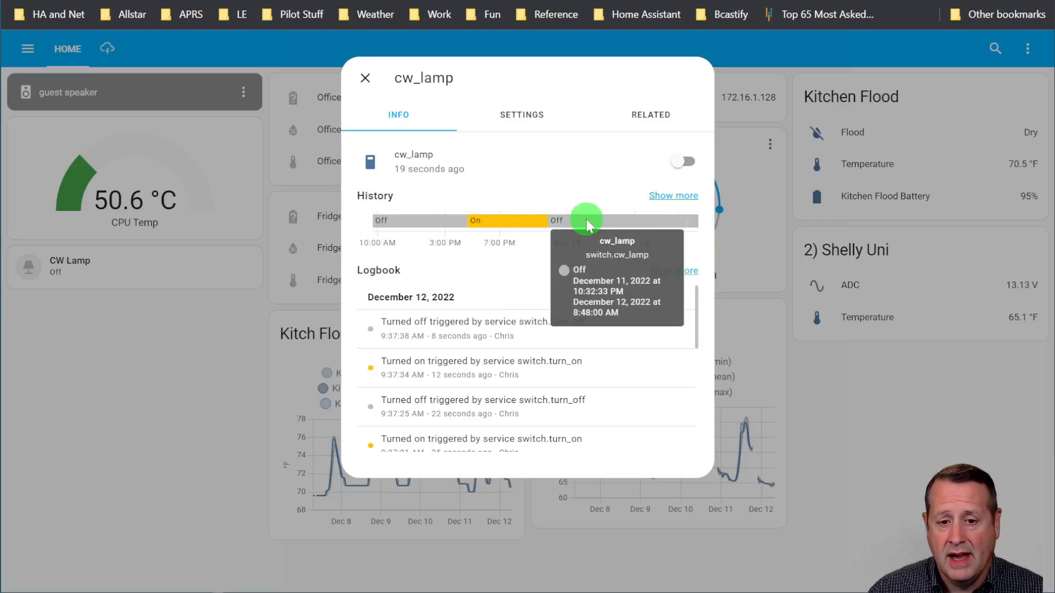
click(365, 78)
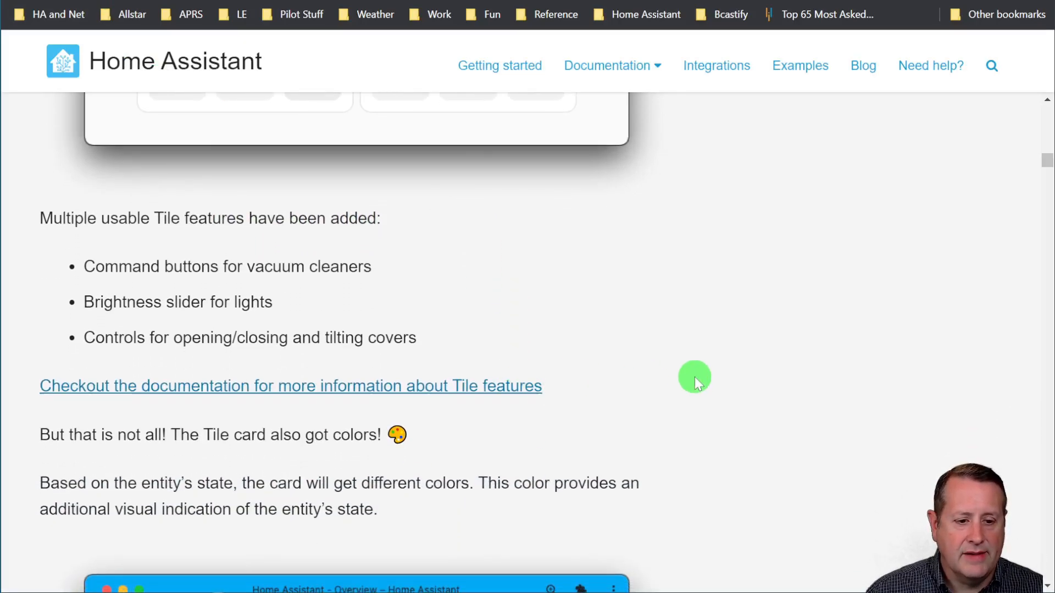
Read through the Tile colours and state colours sections down to Local calendar
scroll(down, 3)
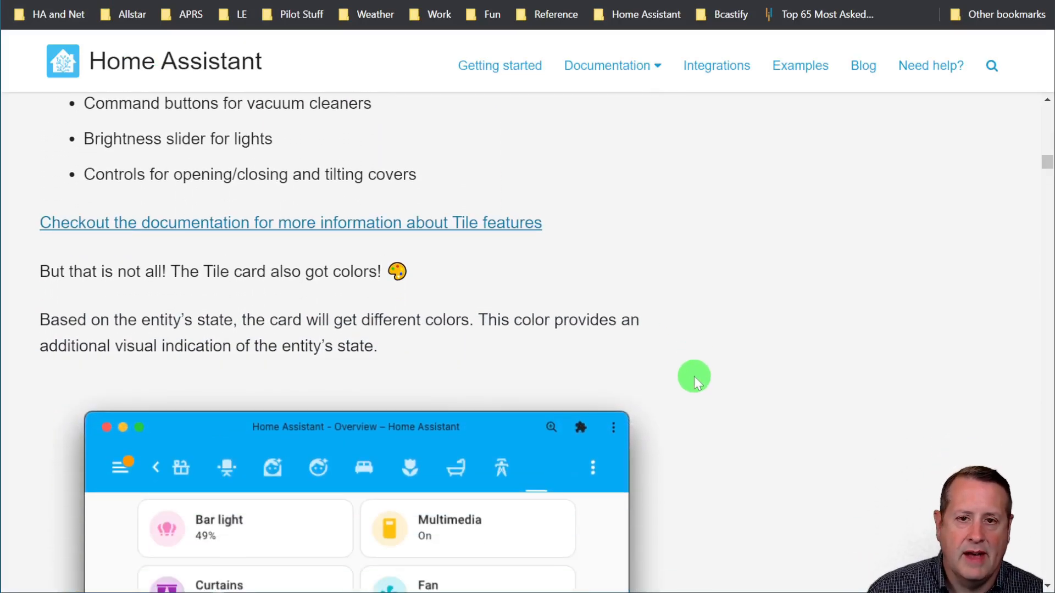
scroll(down, 3)
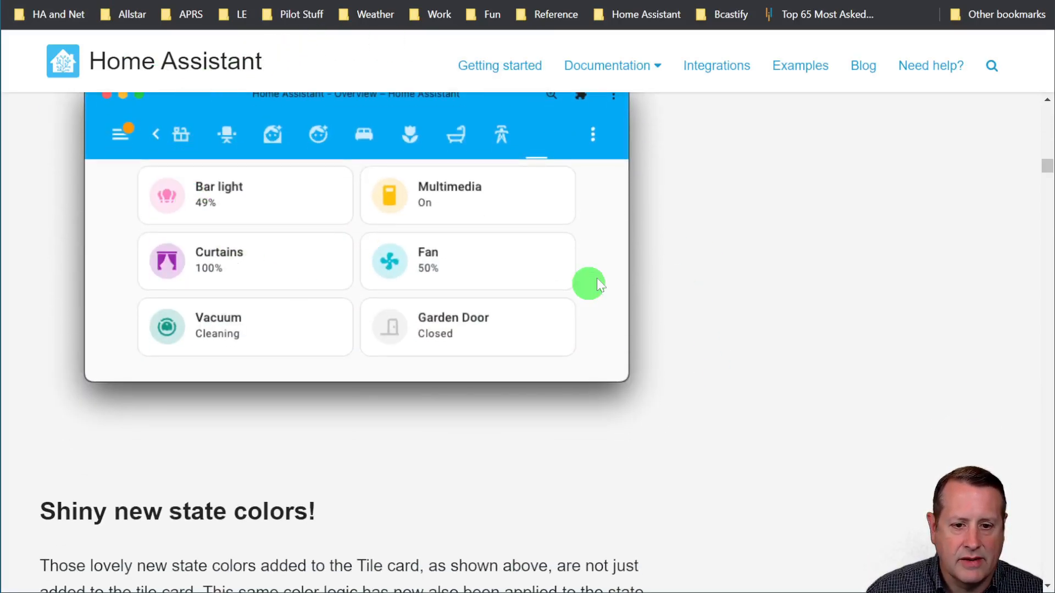
scroll(down, 3)
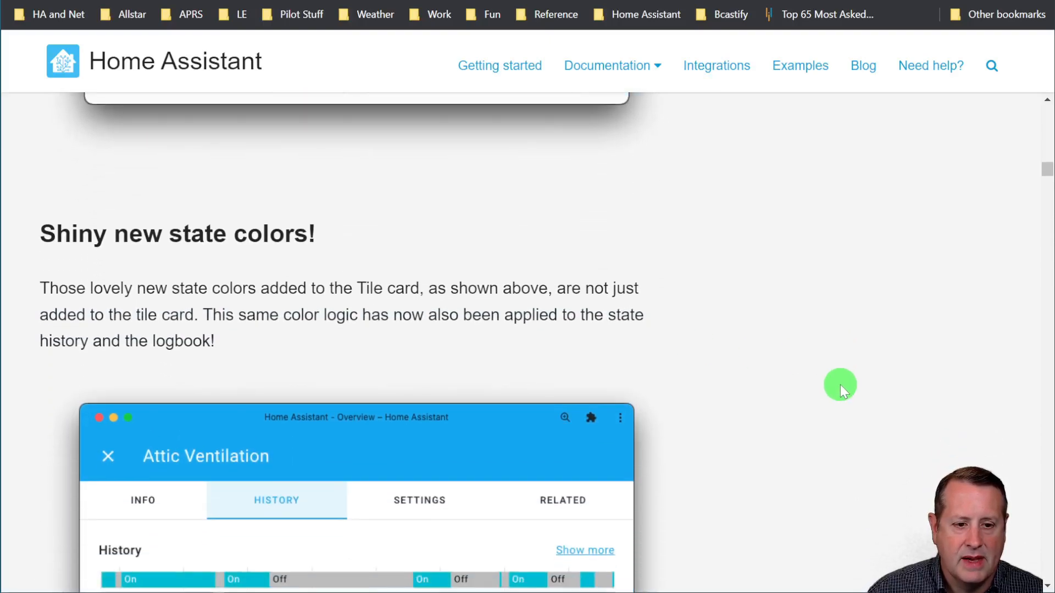
scroll(down, 3)
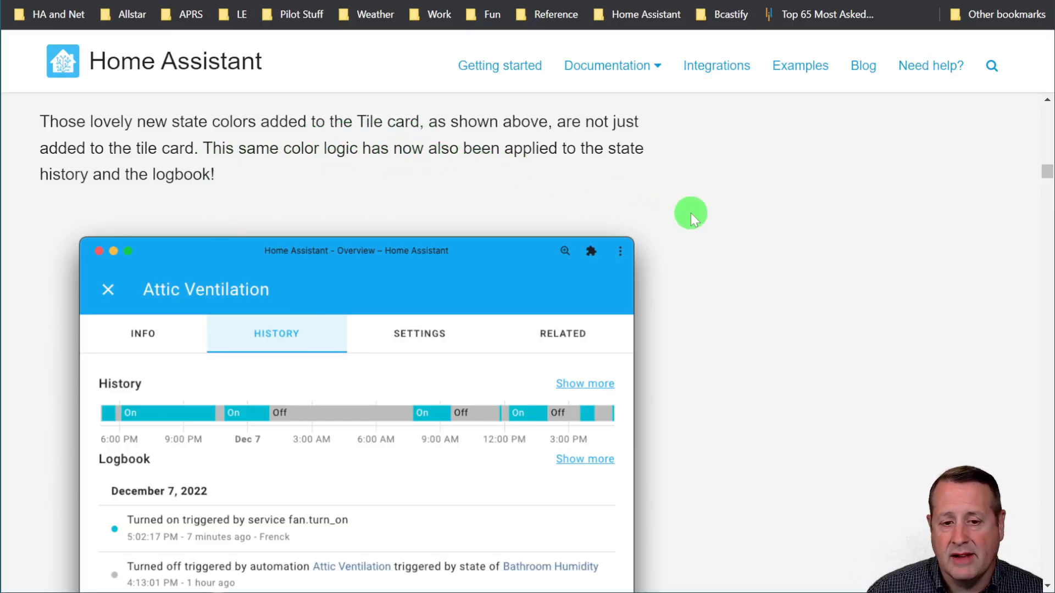
scroll(down, 3)
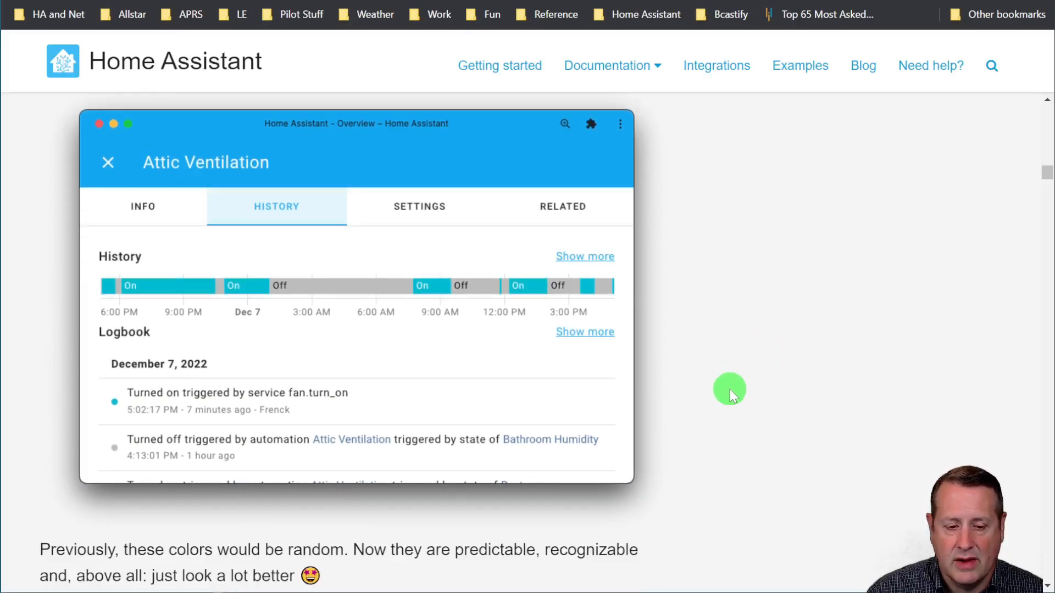
scroll(down, 3)
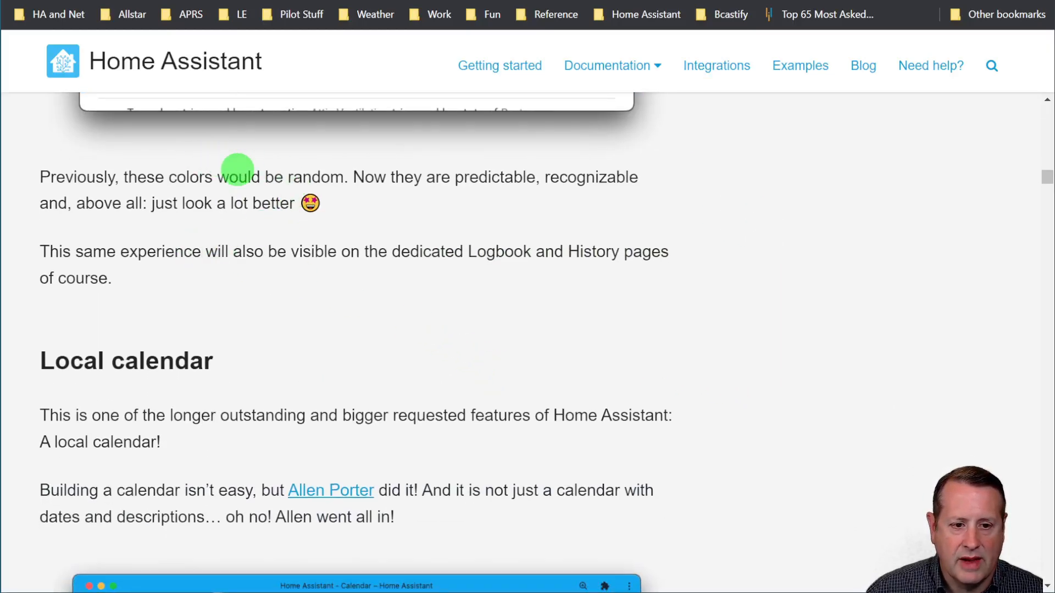
mouse_move(444, 290)
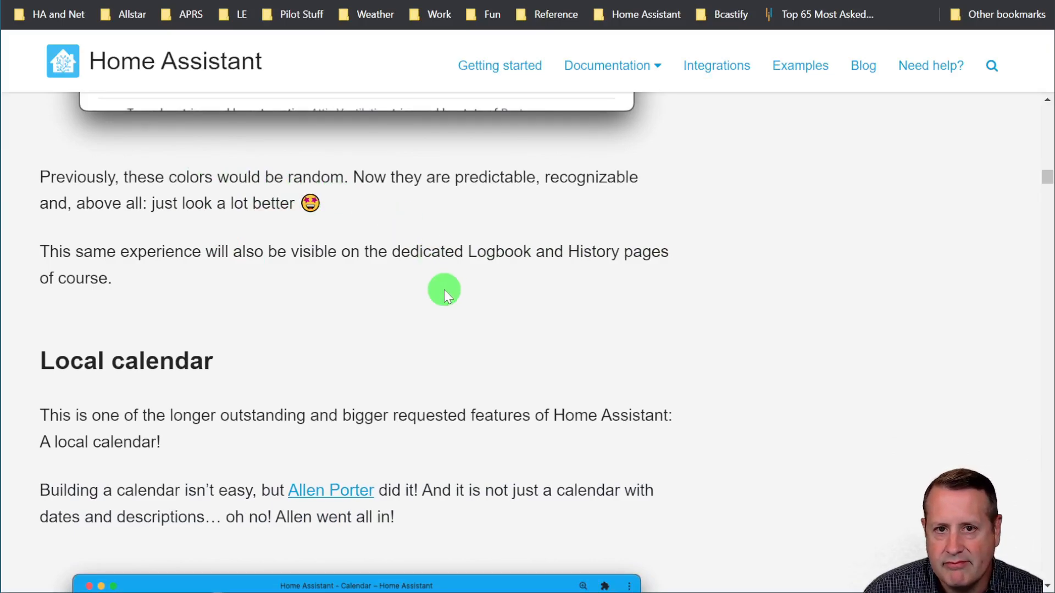
scroll(down, 3)
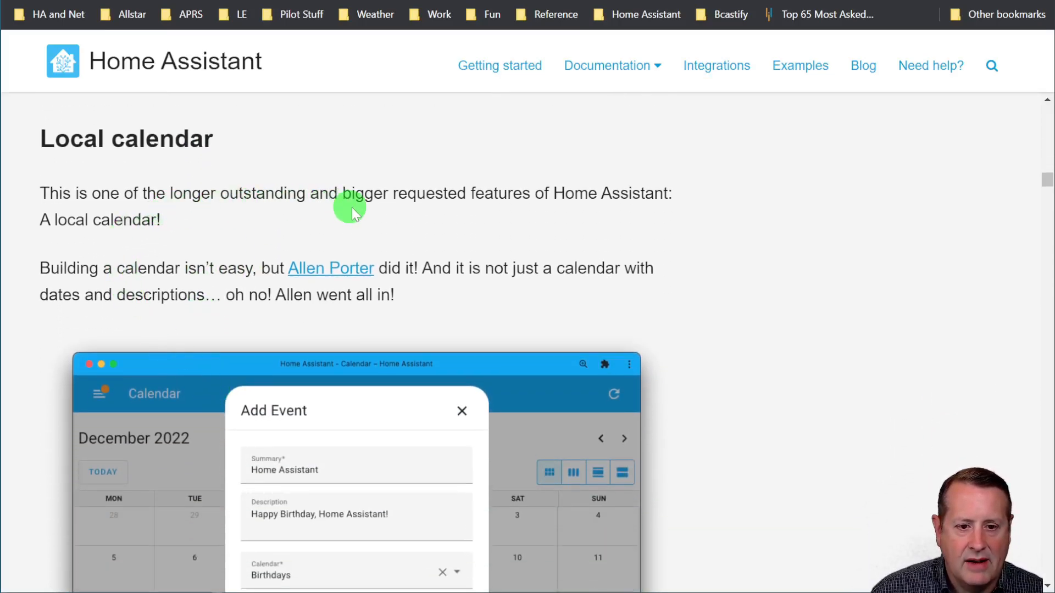
scroll(down, 3)
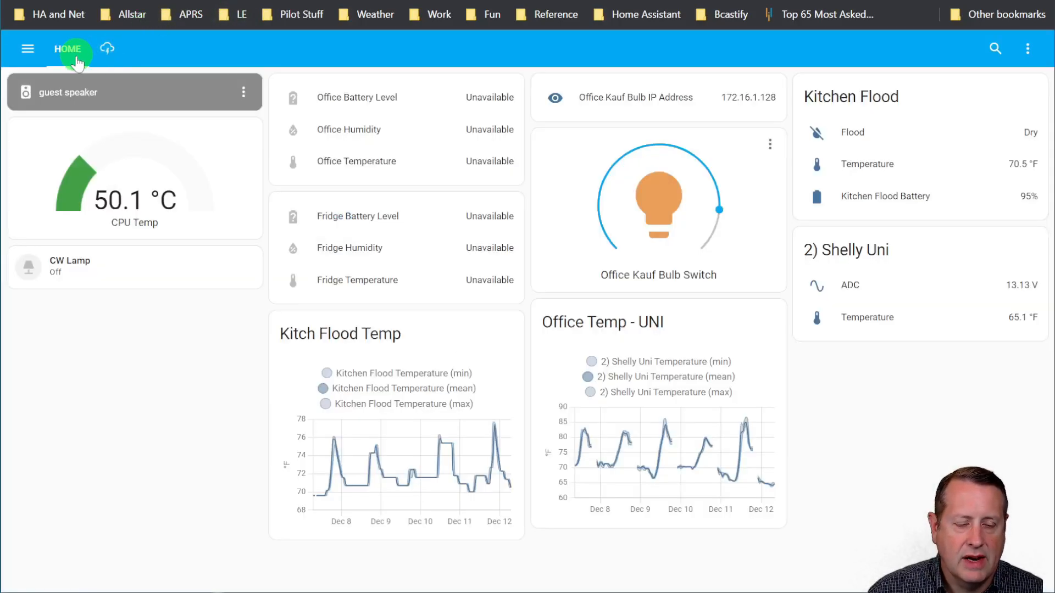
Search Add Integration for 'calen' to find Local Calendar, then return to Settings
click(28, 48)
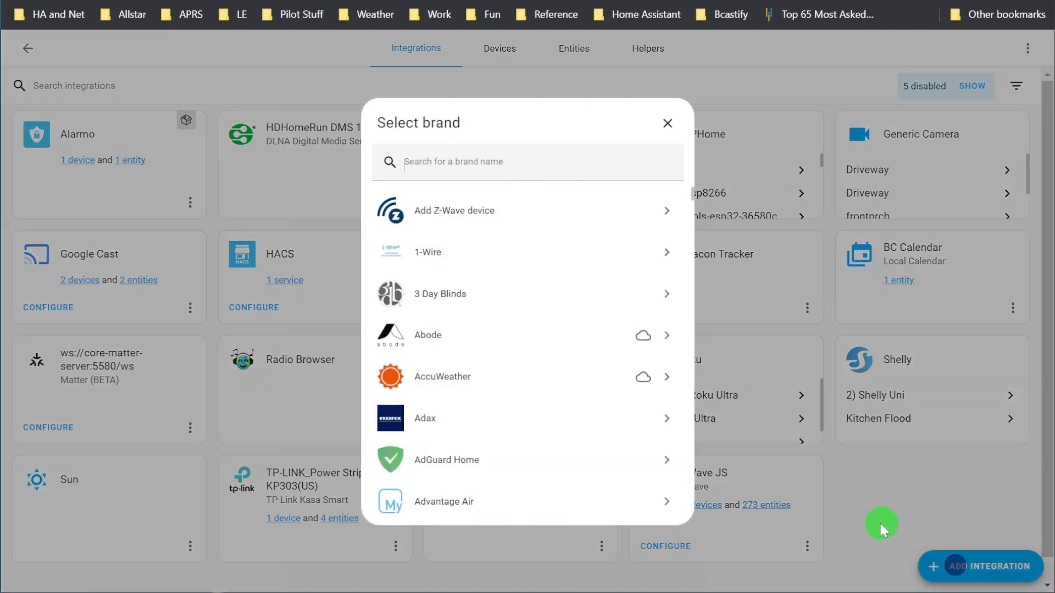
text(c)
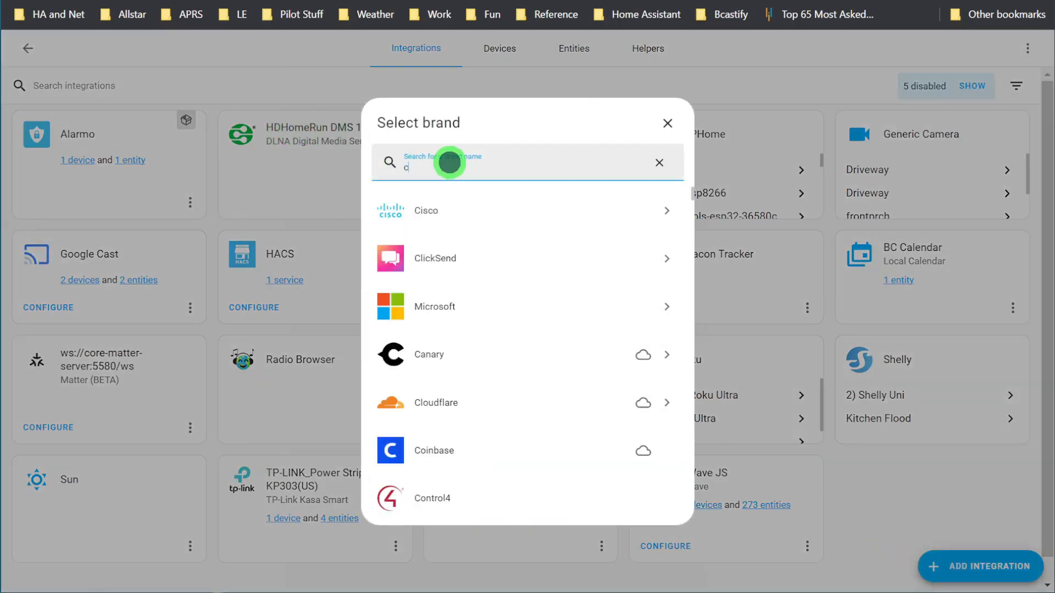
text(alen)
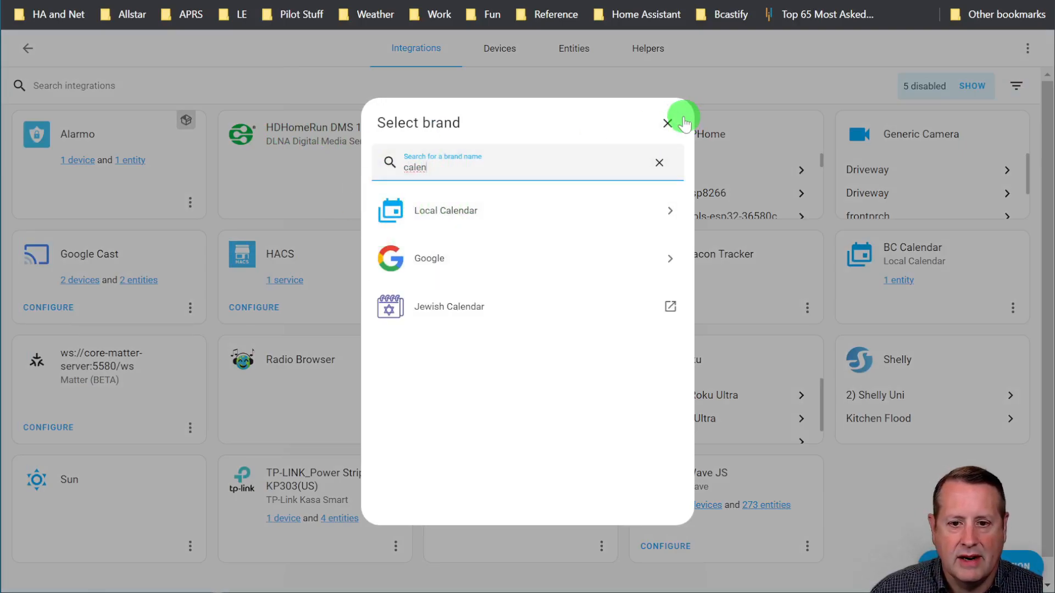
click(667, 124)
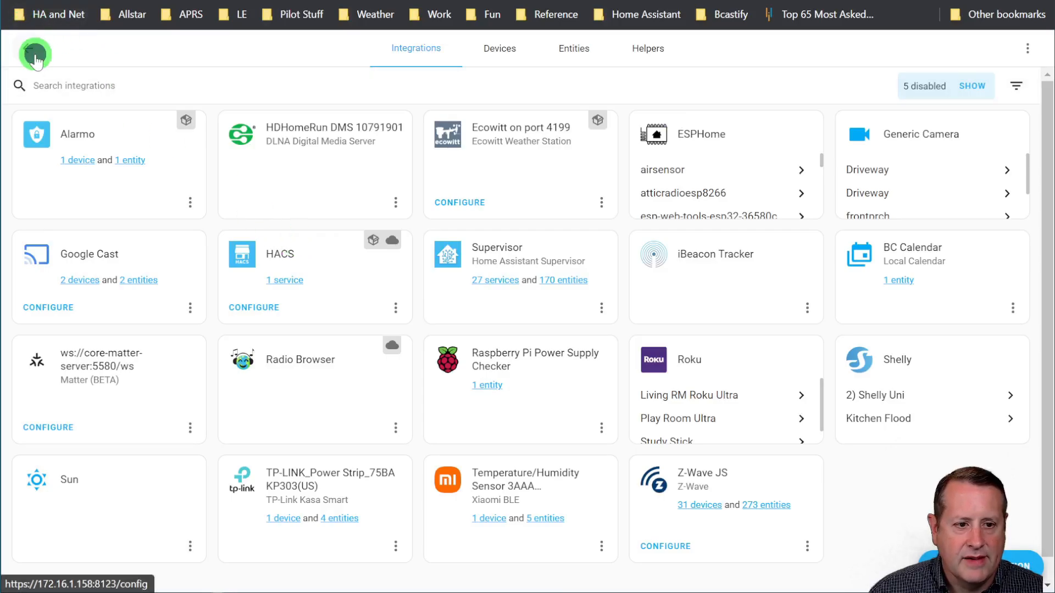
click(35, 54)
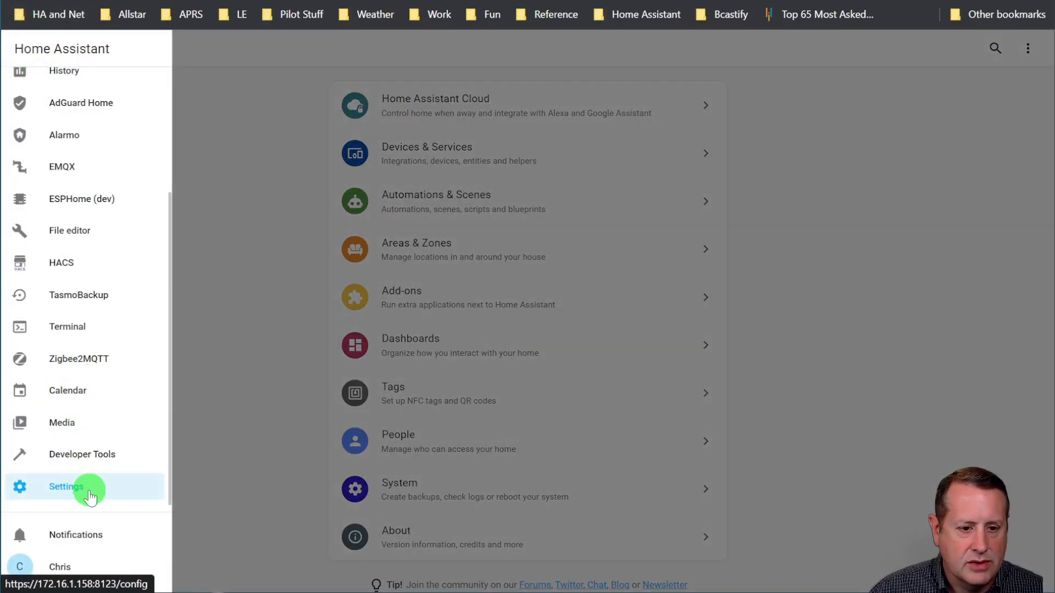
Create a 9:00 AM 'Test' event on December 12 in the calendar
click(67, 390)
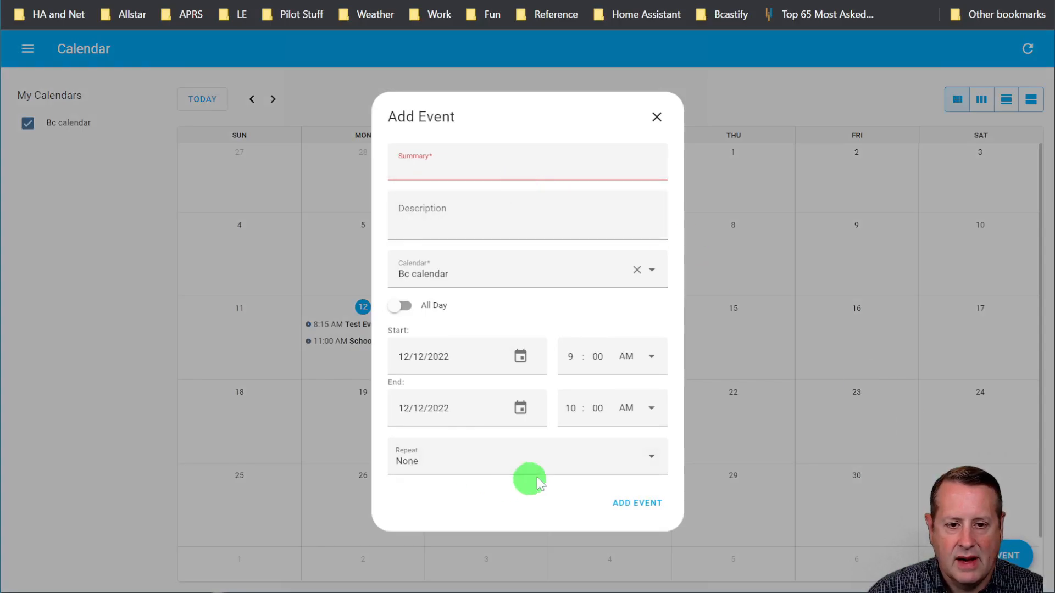
text(Test)
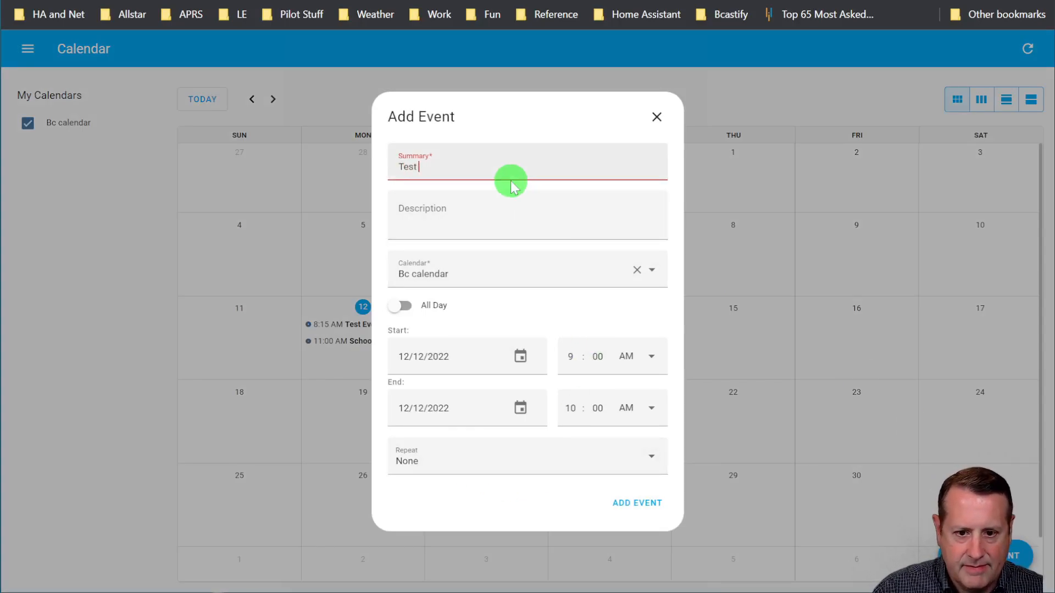
click(519, 356)
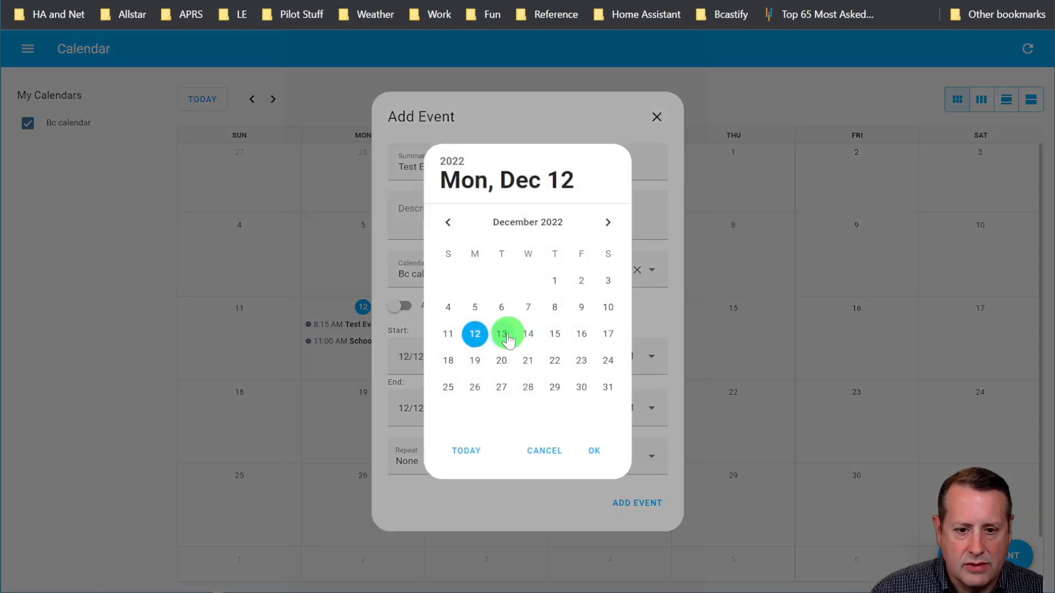
click(502, 334)
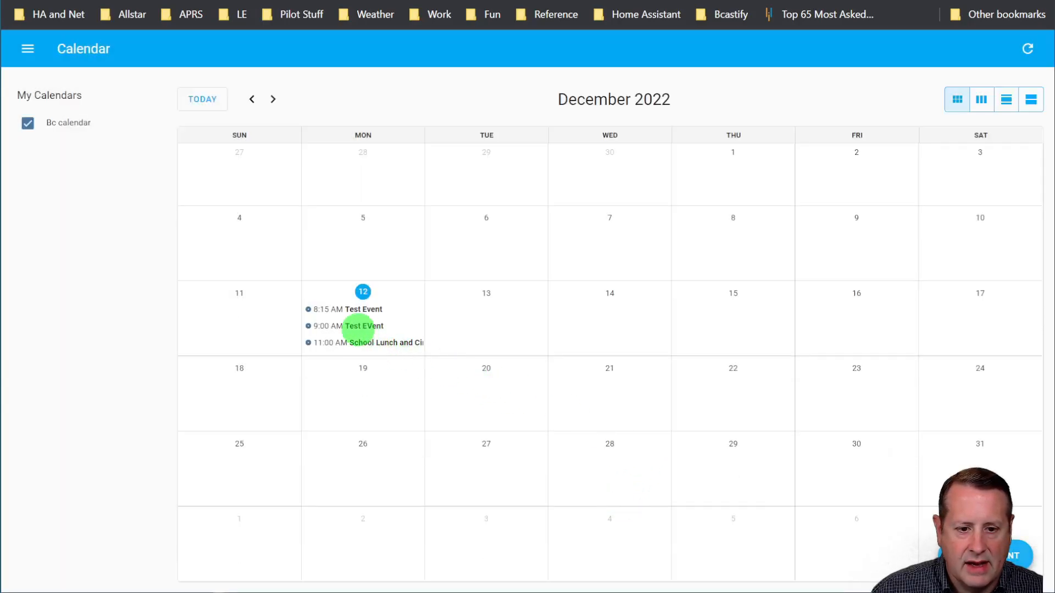
Delete the Test EVent, then view the repeat options for a new event
click(358, 325)
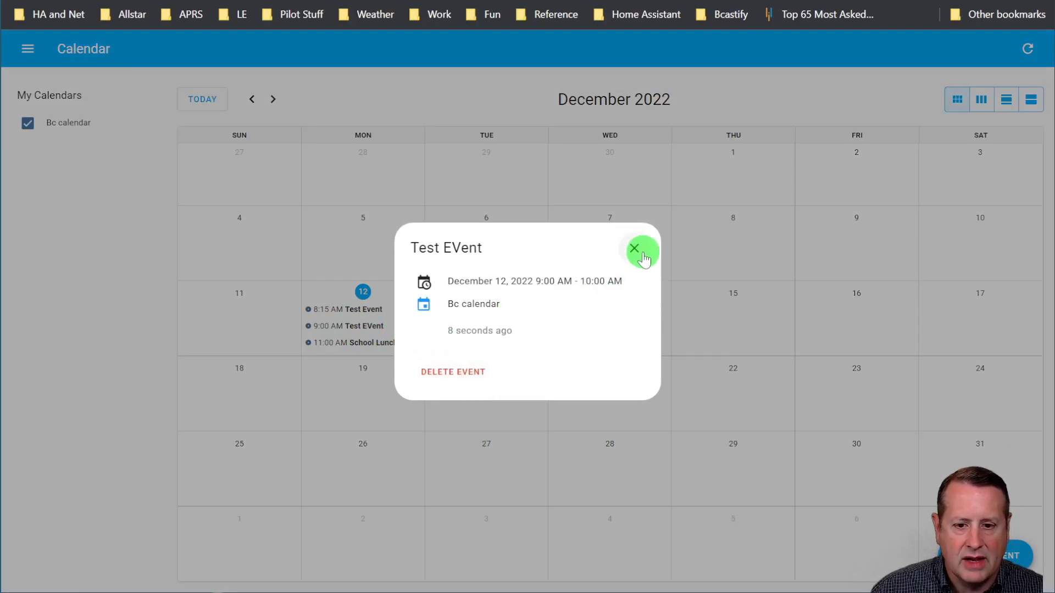
click(453, 371)
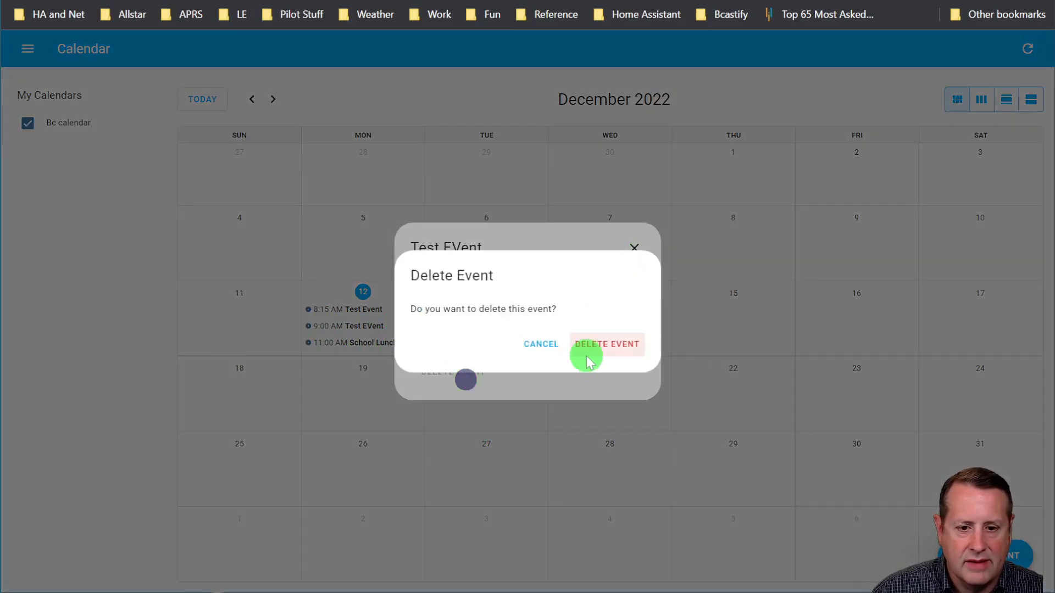
click(606, 344)
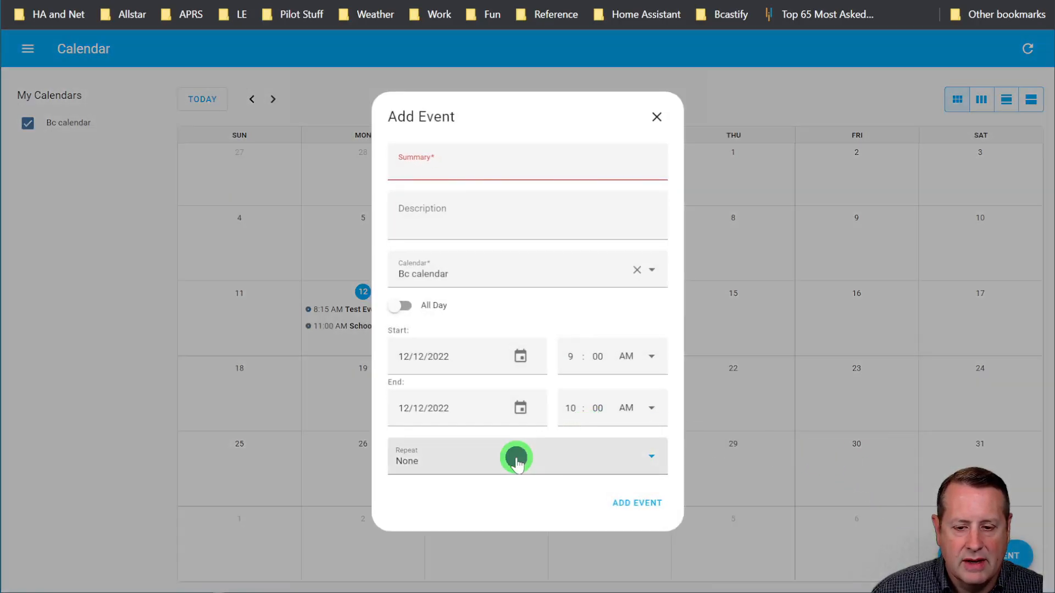
click(516, 459)
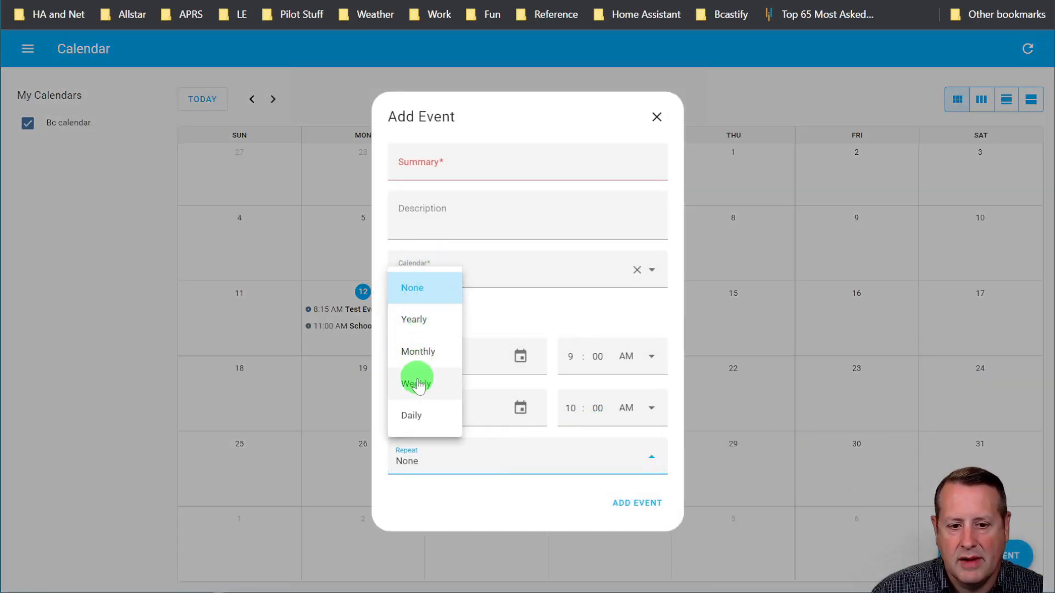
mouse_move(457, 434)
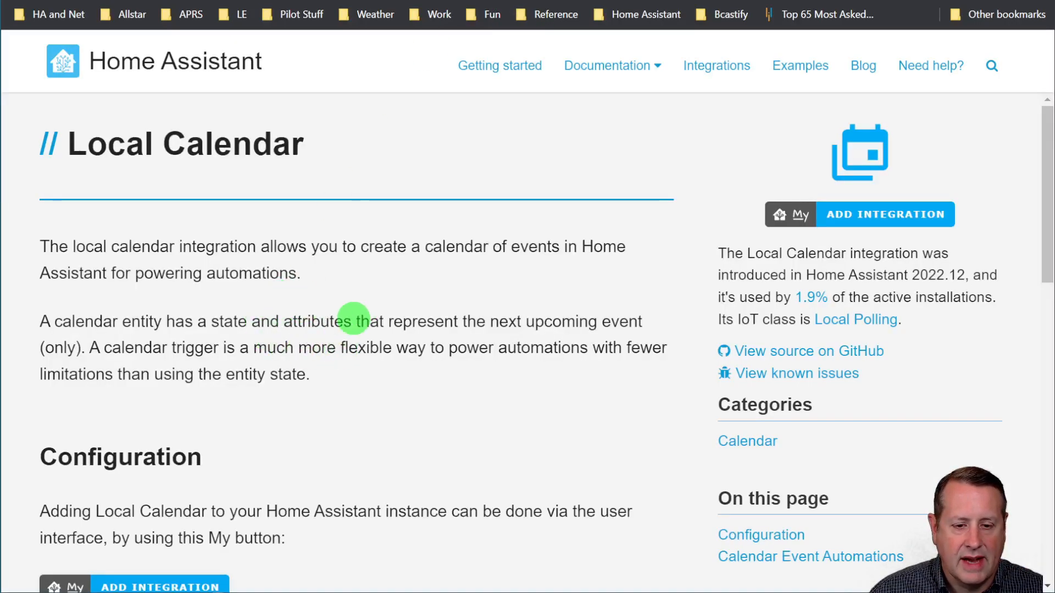
Read the Local Calendar and Calendar docs down to the example notification automation YAML
scroll(down, 3)
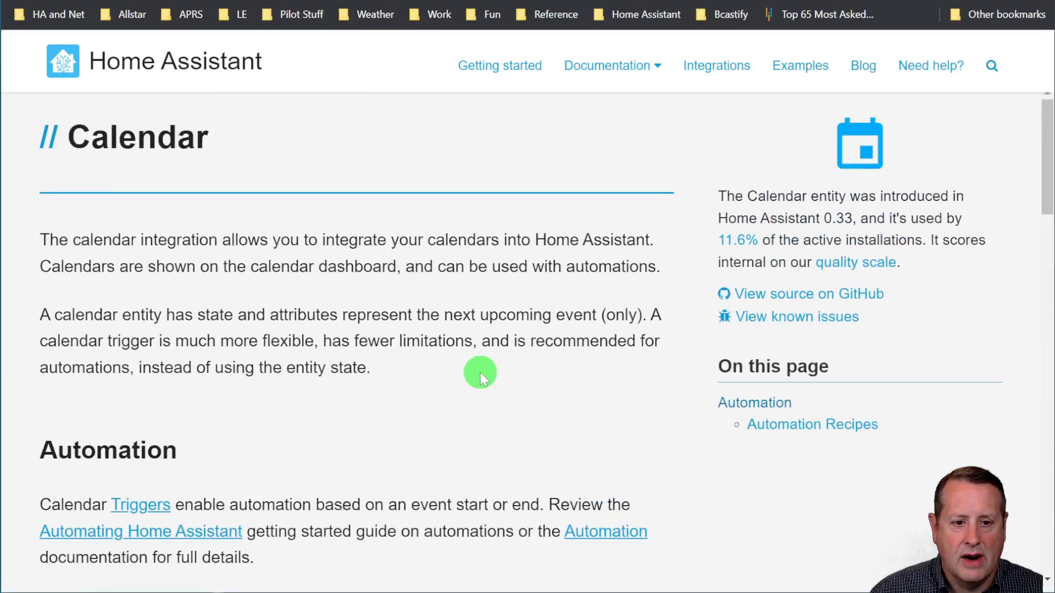
scroll(down, 3)
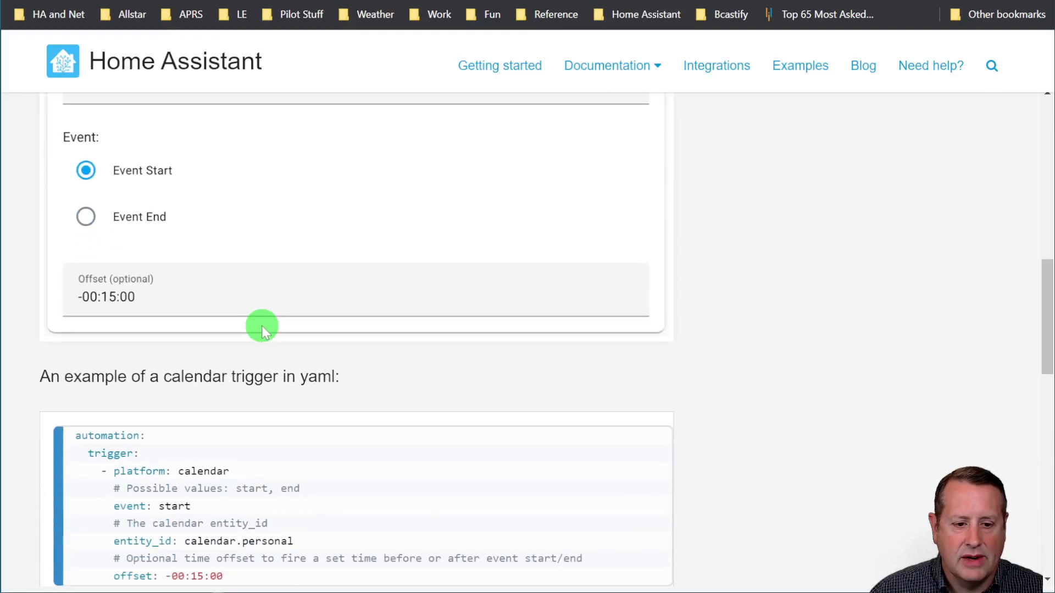
scroll(down, 3)
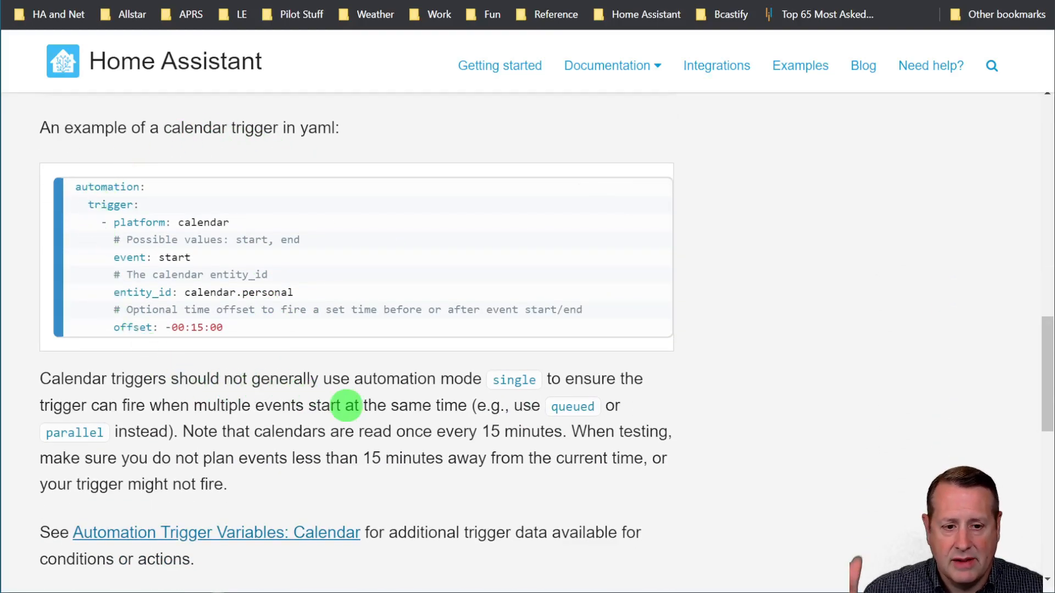
scroll(down, 3)
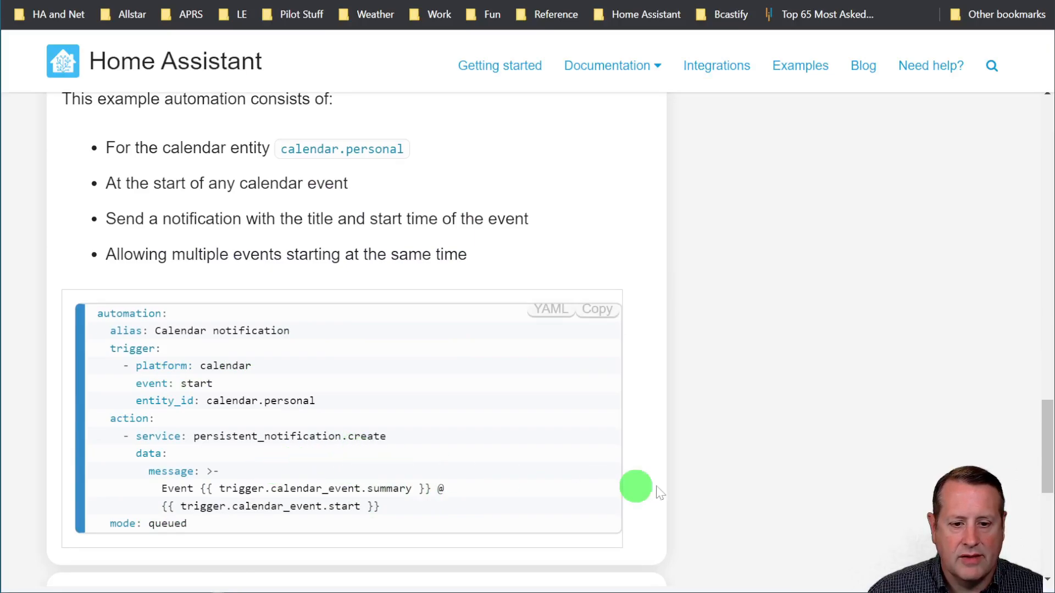
mouse_move(817, 429)
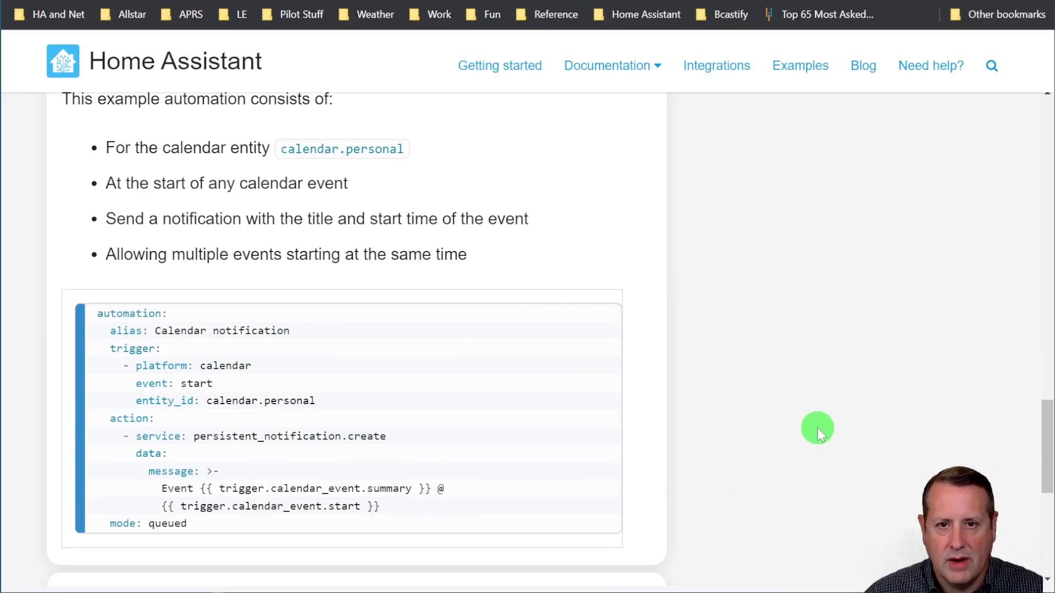
mouse_move(771, 463)
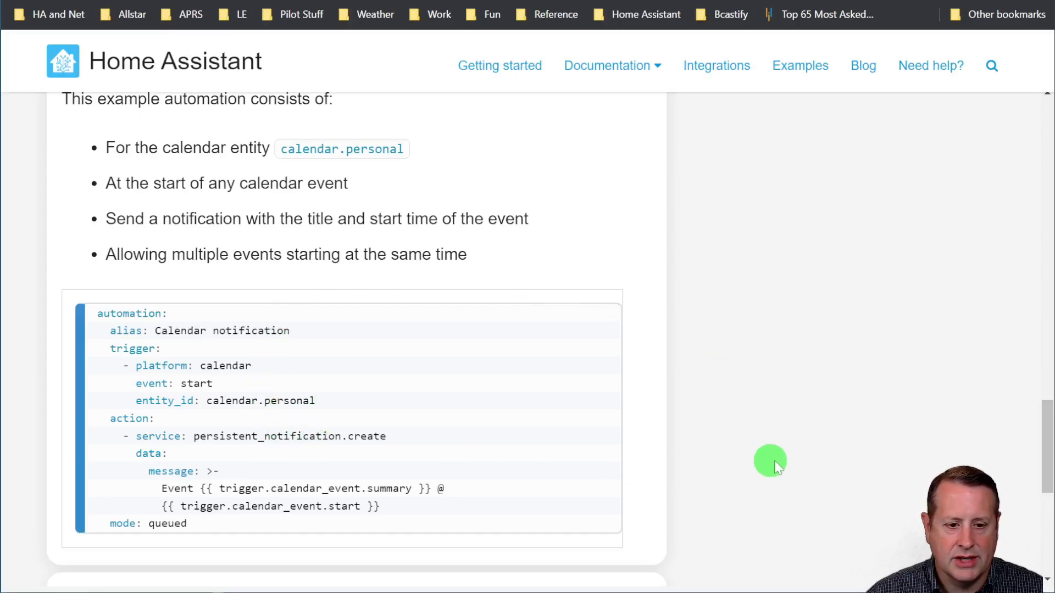
mouse_move(810, 464)
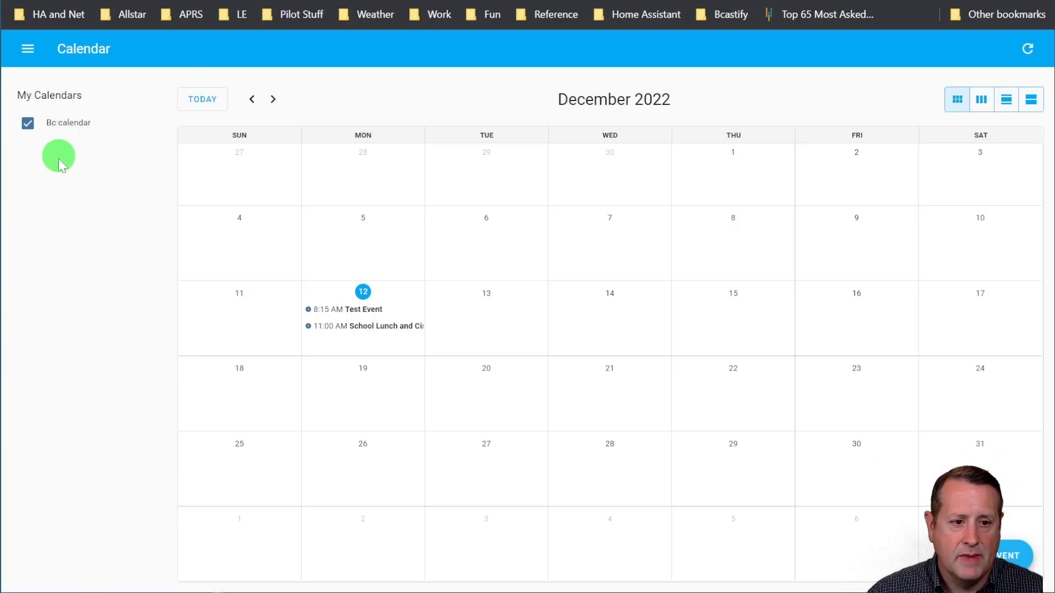
mouse_move(64, 318)
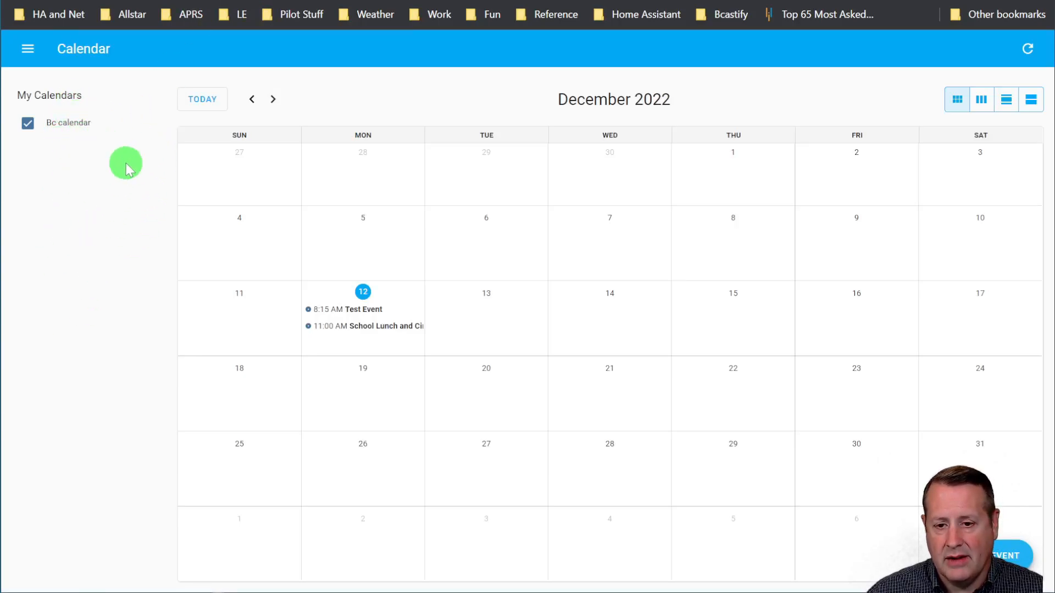
mouse_move(122, 170)
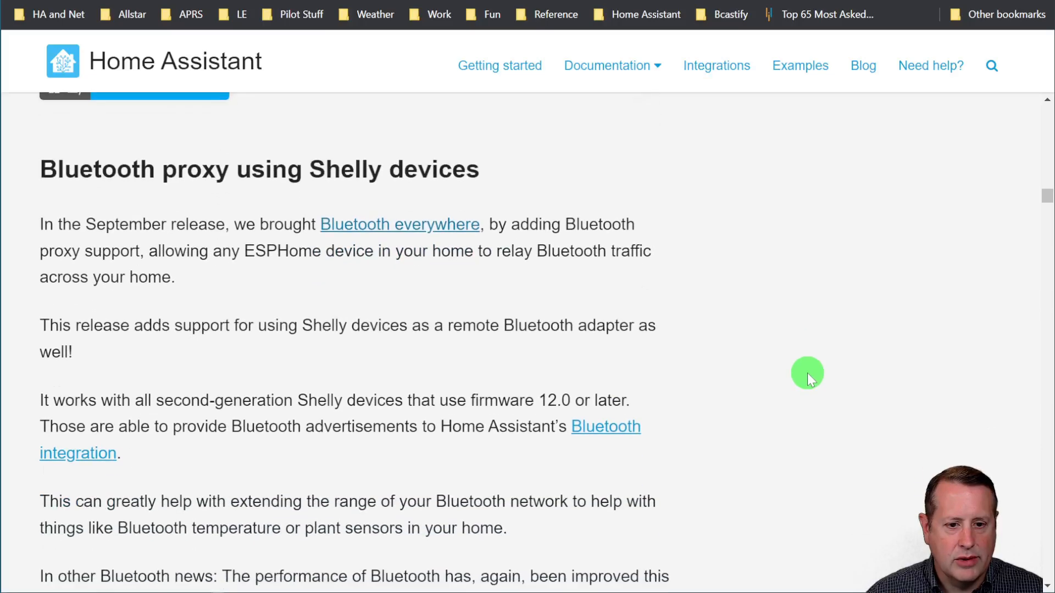
Scroll past the Shelly Bluetooth proxy notes to 'Summing entities without templates'
scroll(down, 3)
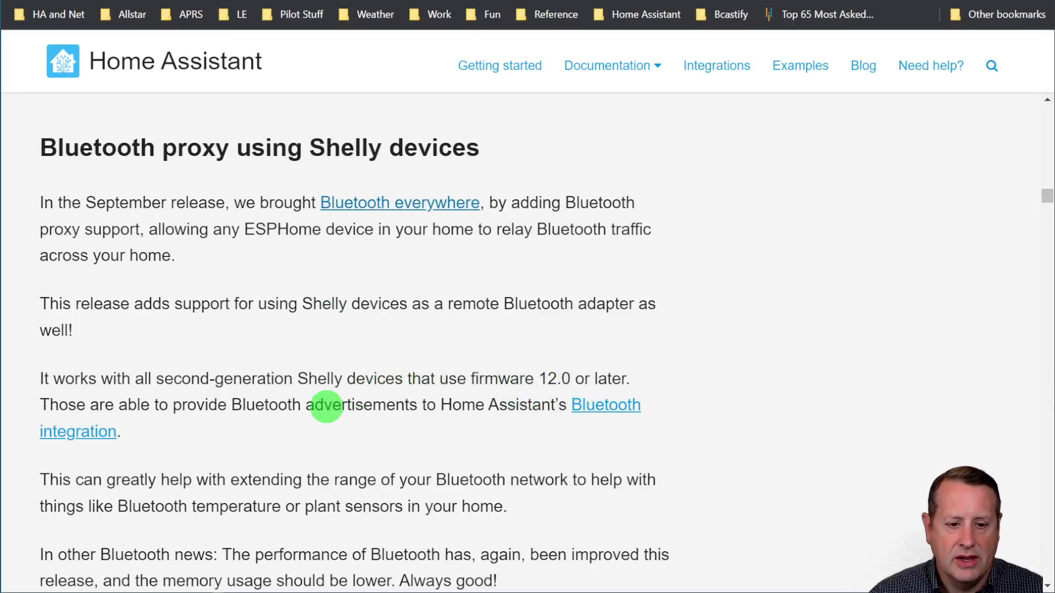
scroll(down, 3)
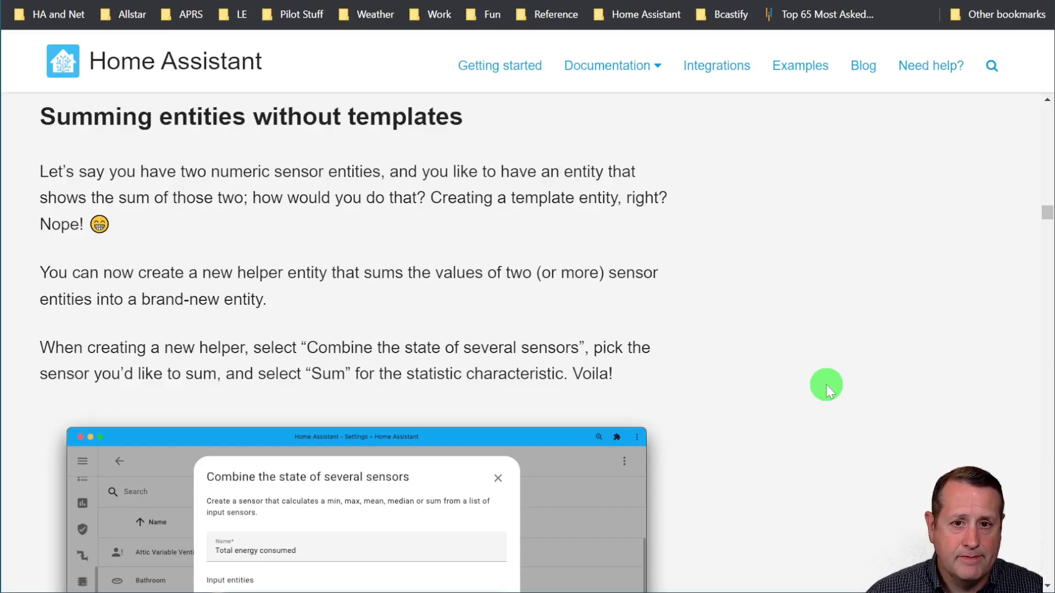
mouse_move(326, 30)
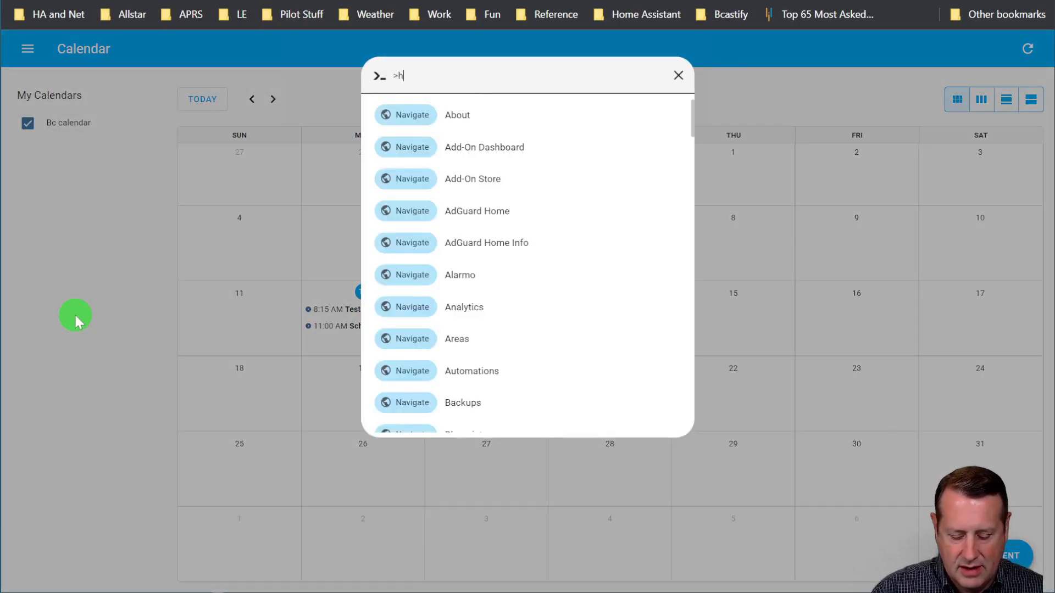
From the Helpers page, start a 'Combine the state of several sensors' helper
text(elp)
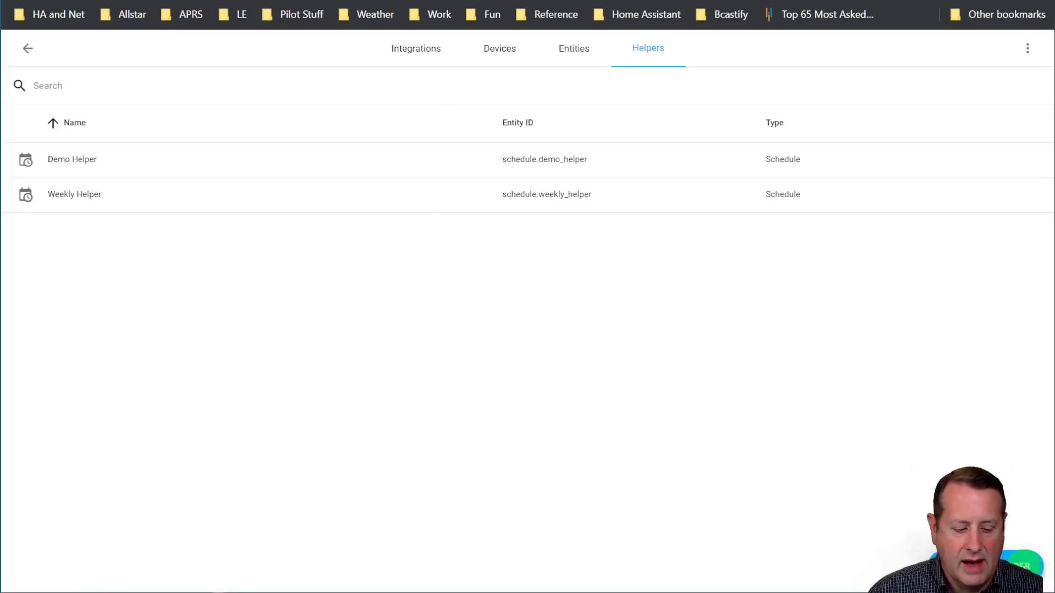
click(985, 566)
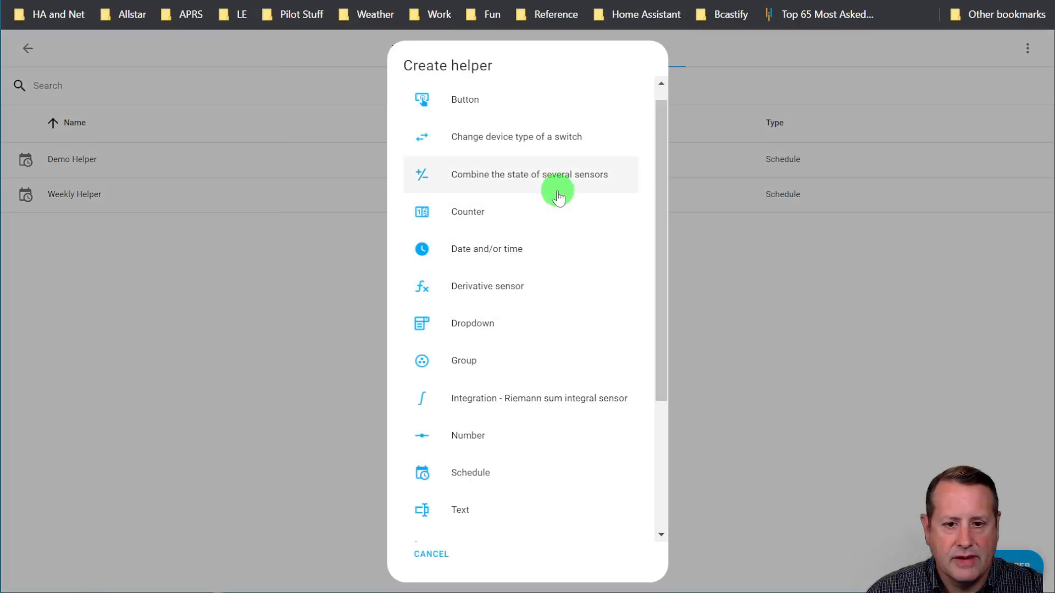
click(530, 174)
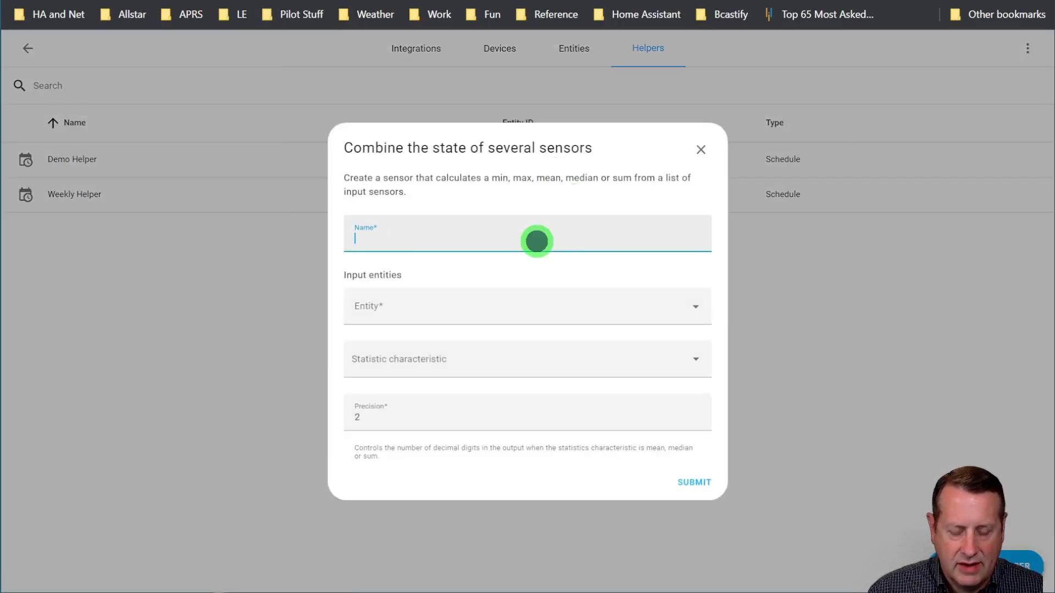
Name it 'test name', add Shelly Uni ADC and Att_modem Electric Consumption, and view statistic options
text(test name)
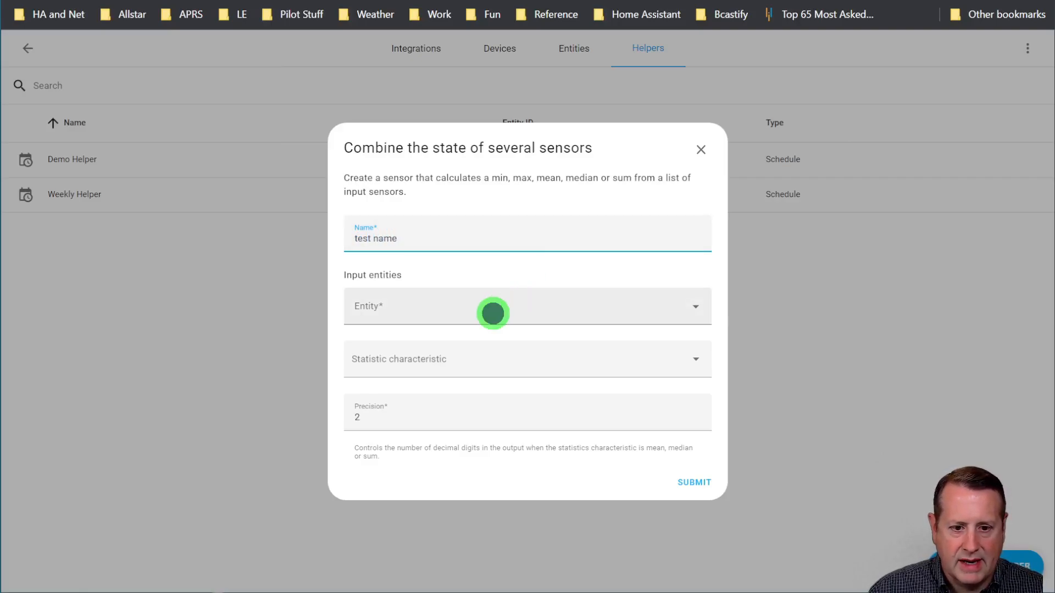
click(493, 306)
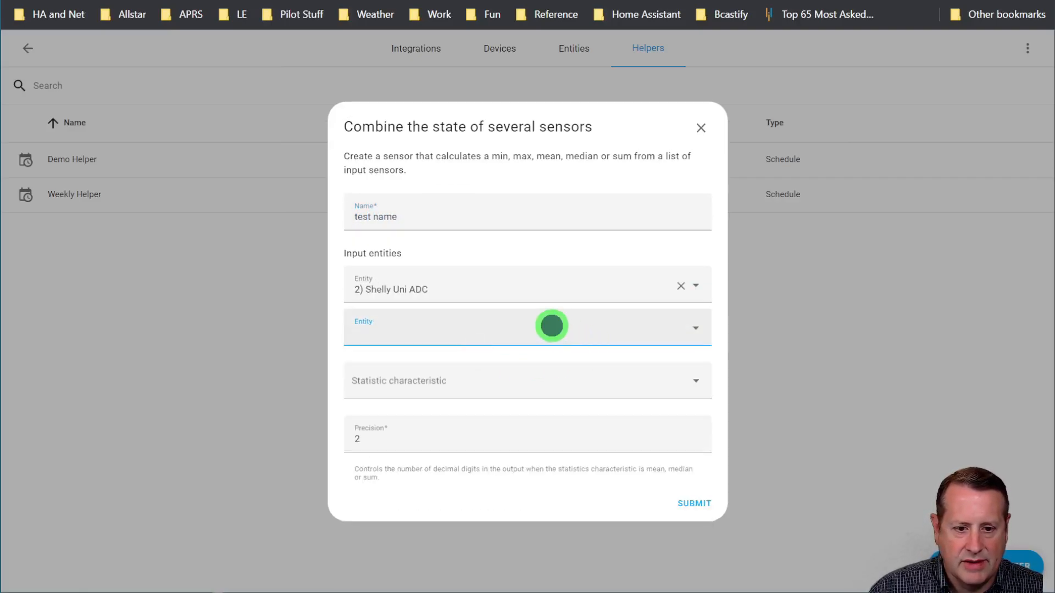
click(527, 327)
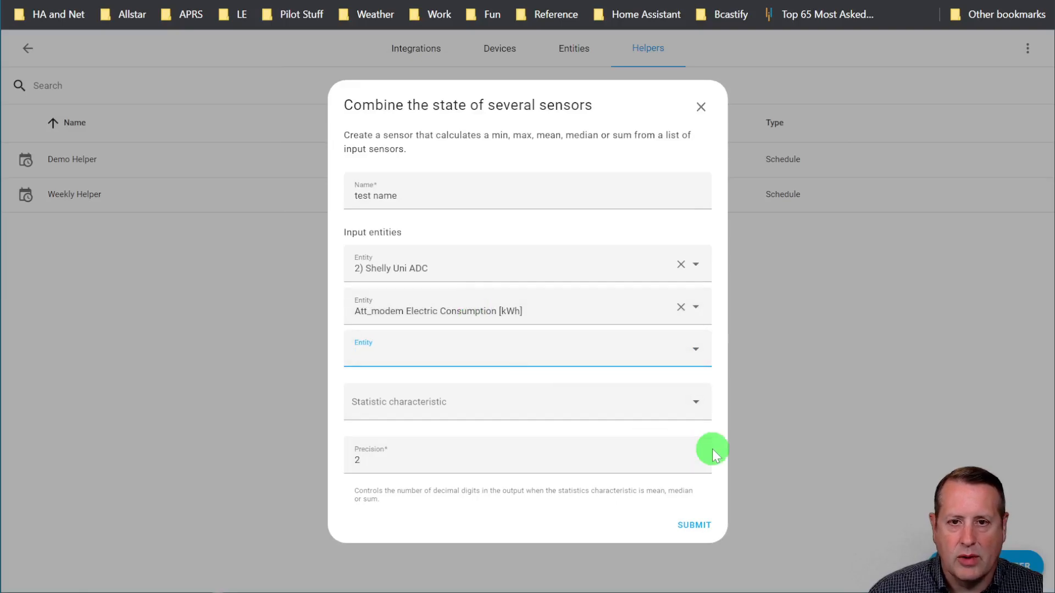
click(527, 402)
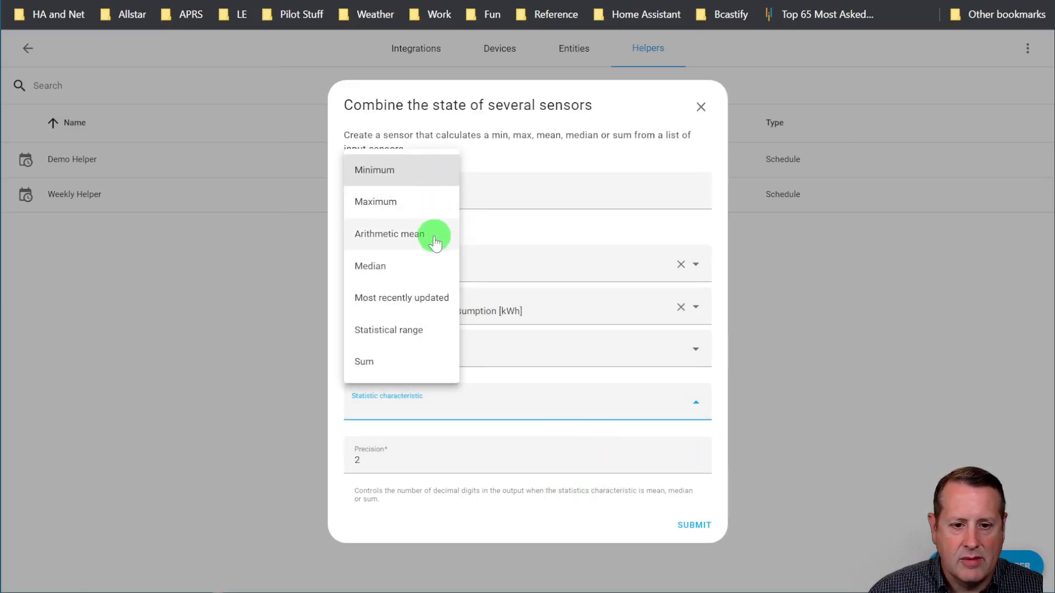
mouse_move(456, 303)
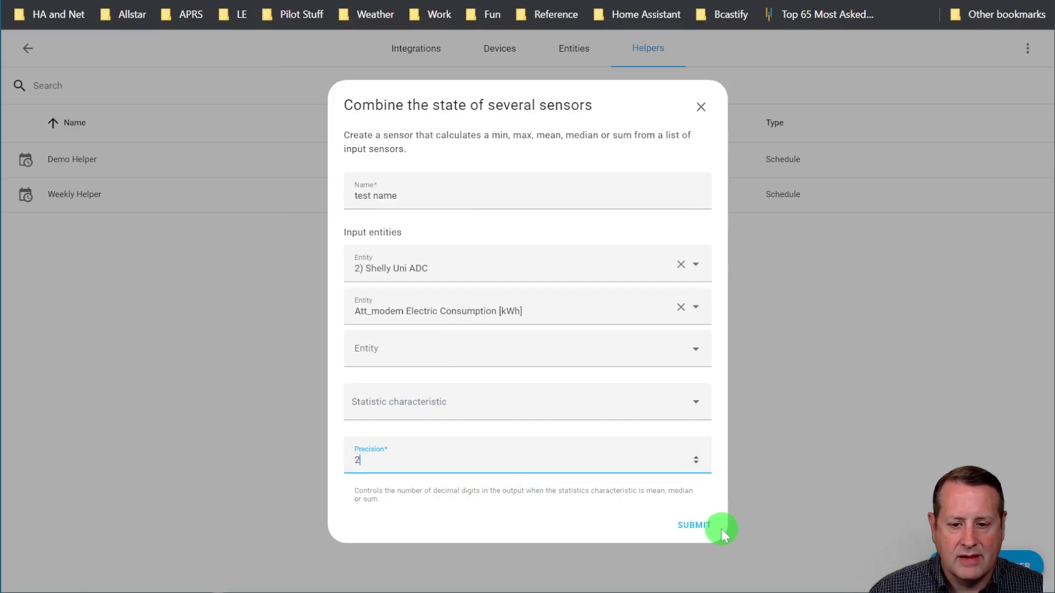
click(693, 525)
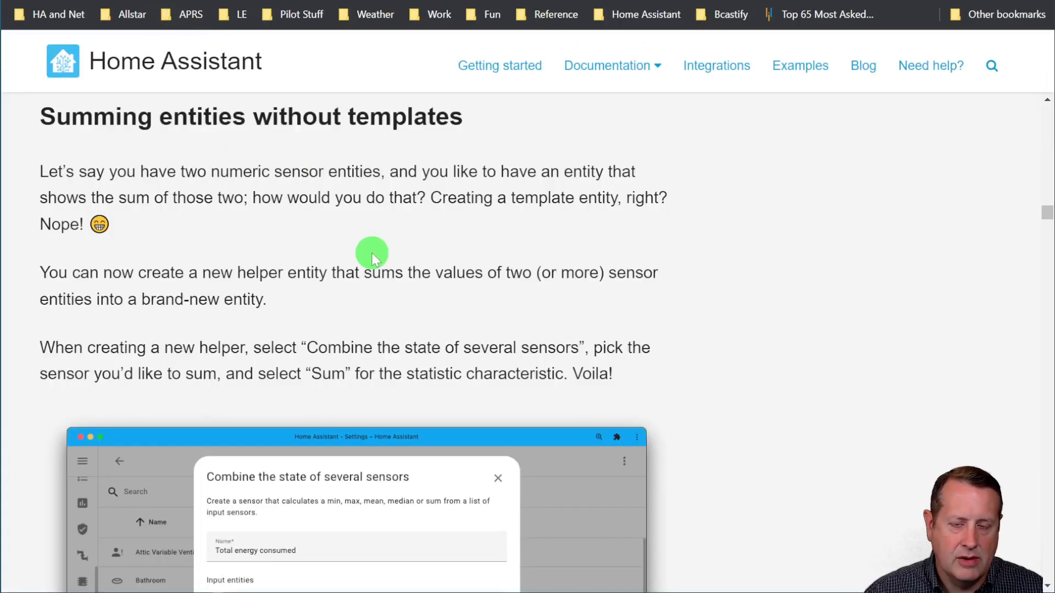
Scroll the release notes past the Min/Max rename note to Other noteworthy changes
scroll(down, 3)
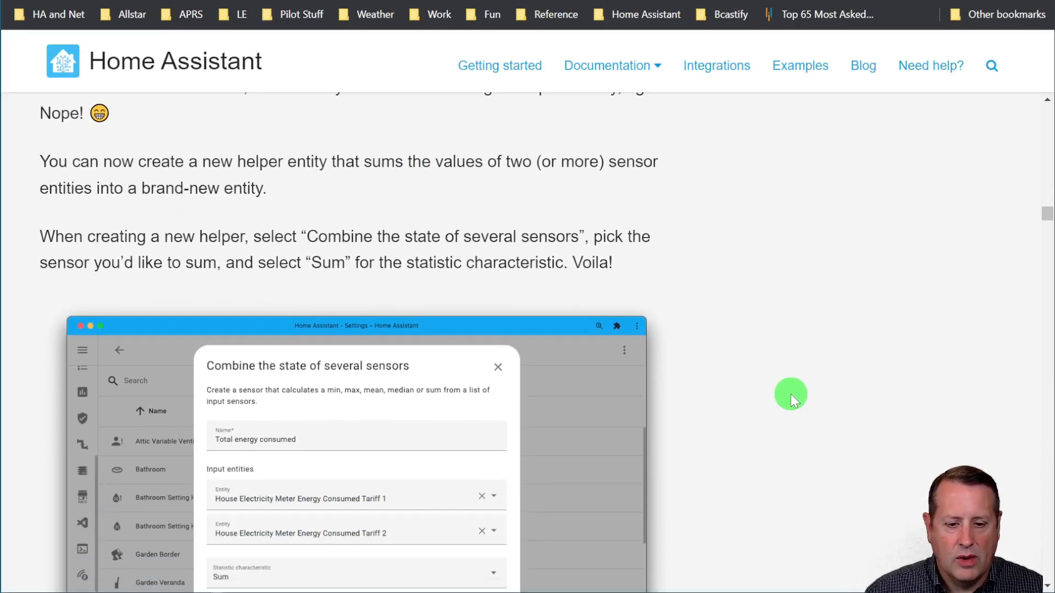
scroll(down, 3)
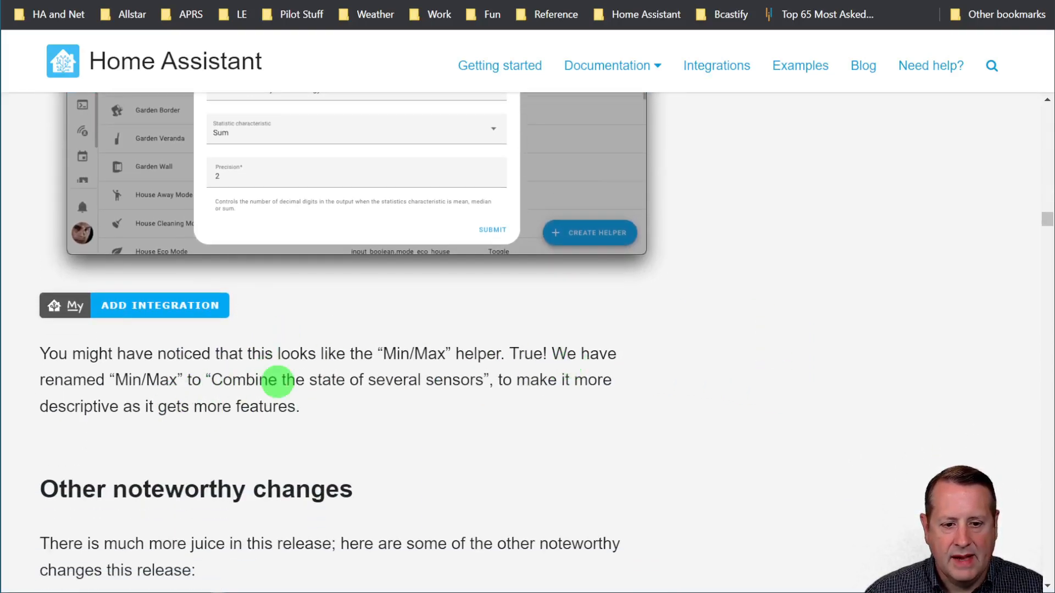
mouse_move(649, 380)
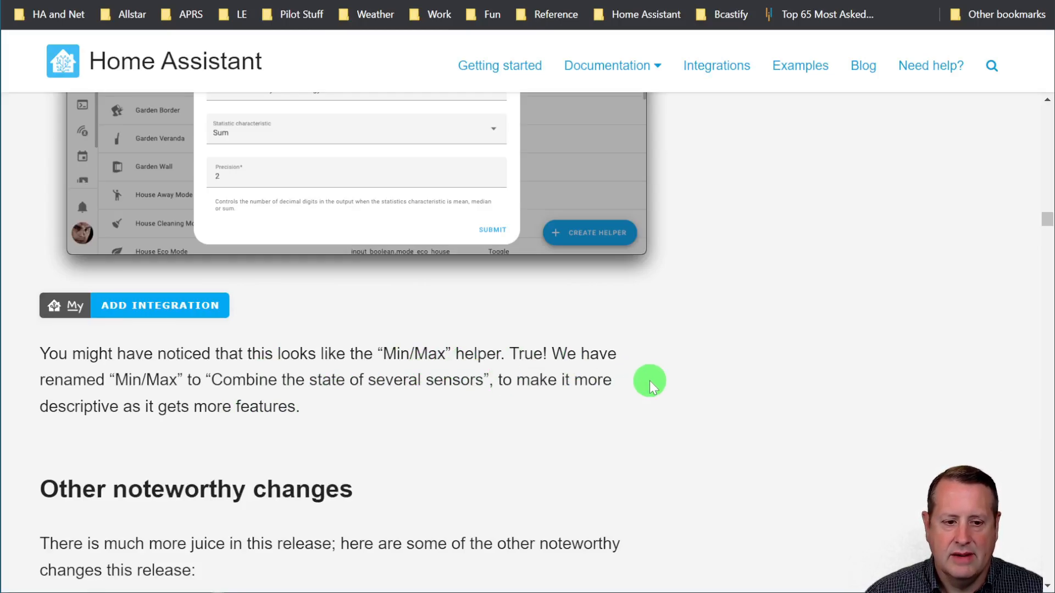
mouse_move(398, 428)
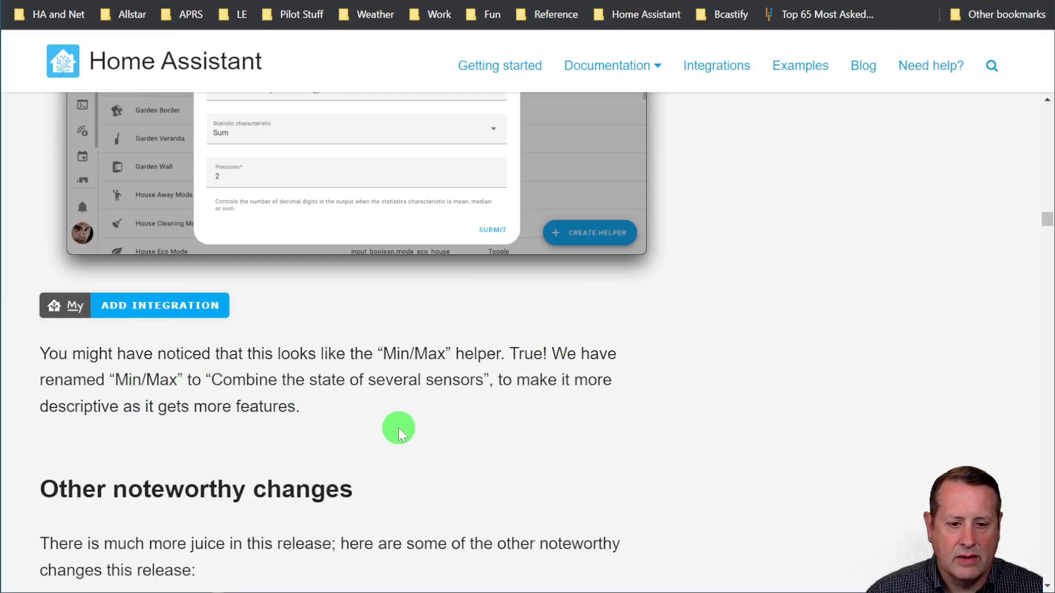
mouse_move(452, 408)
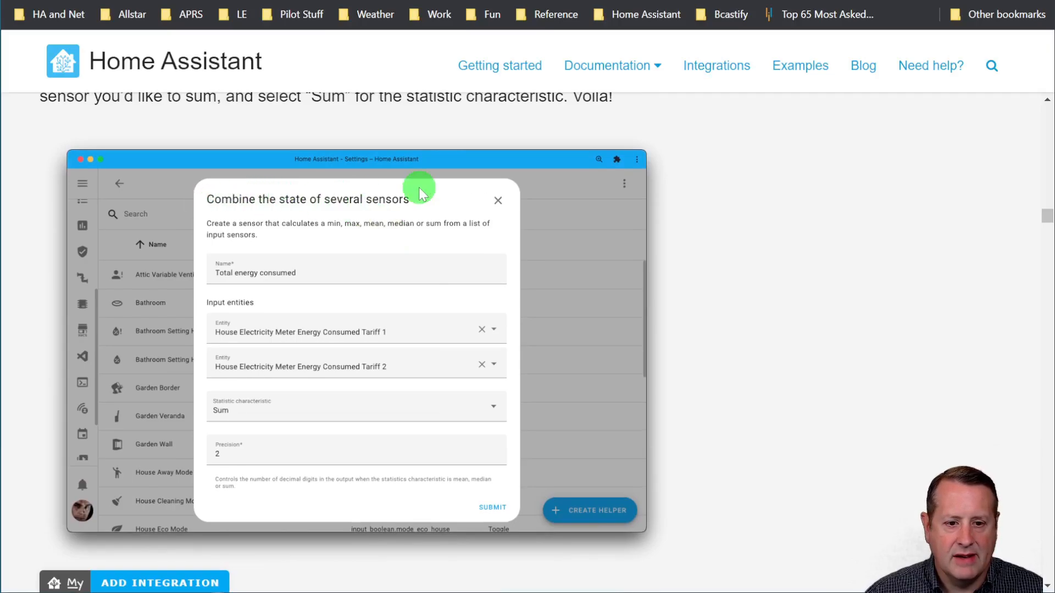
mouse_move(812, 434)
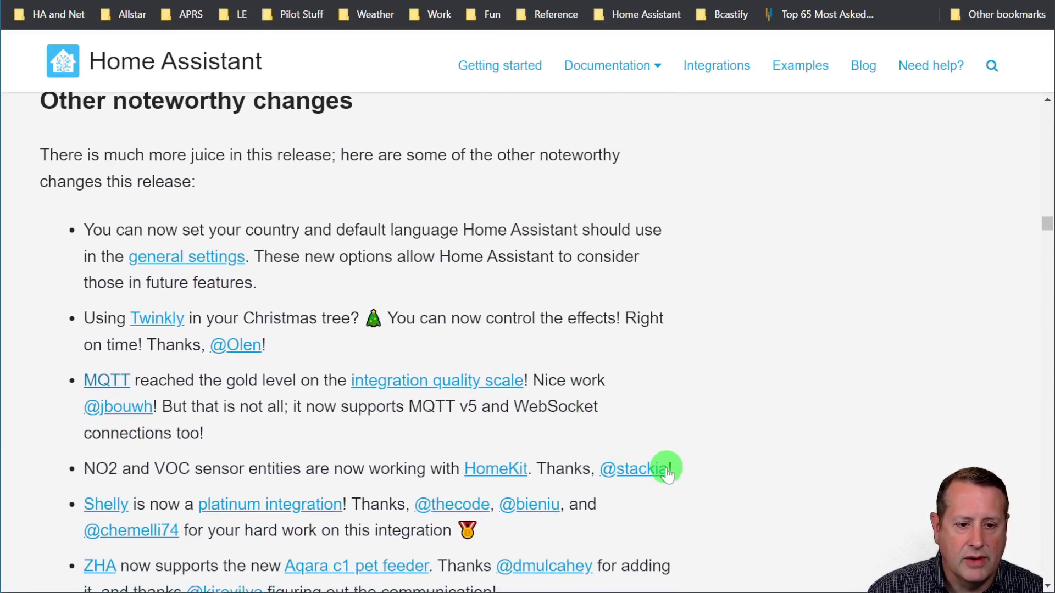
mouse_move(194, 291)
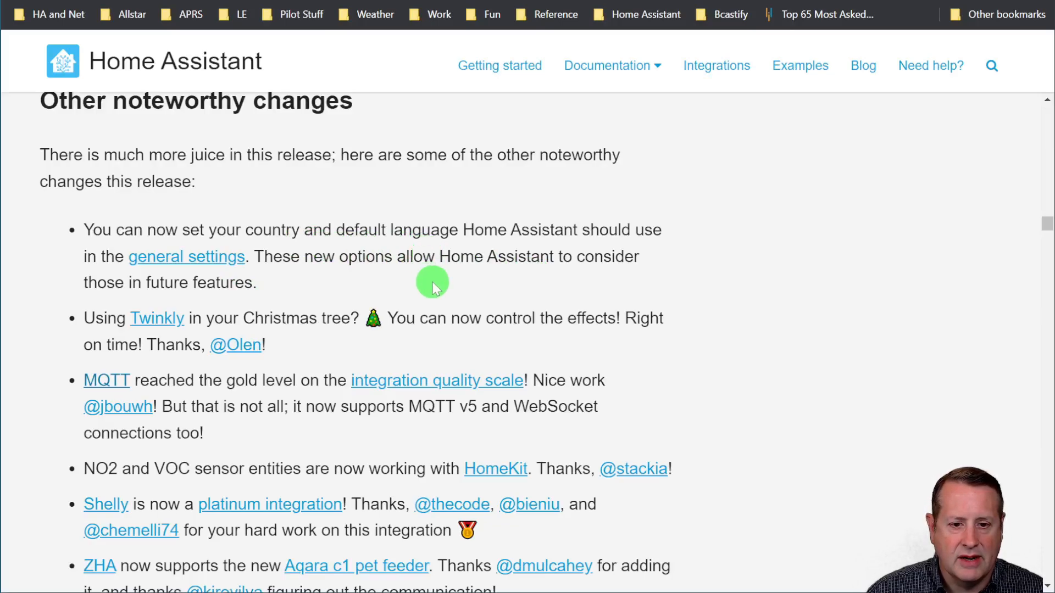
mouse_move(182, 228)
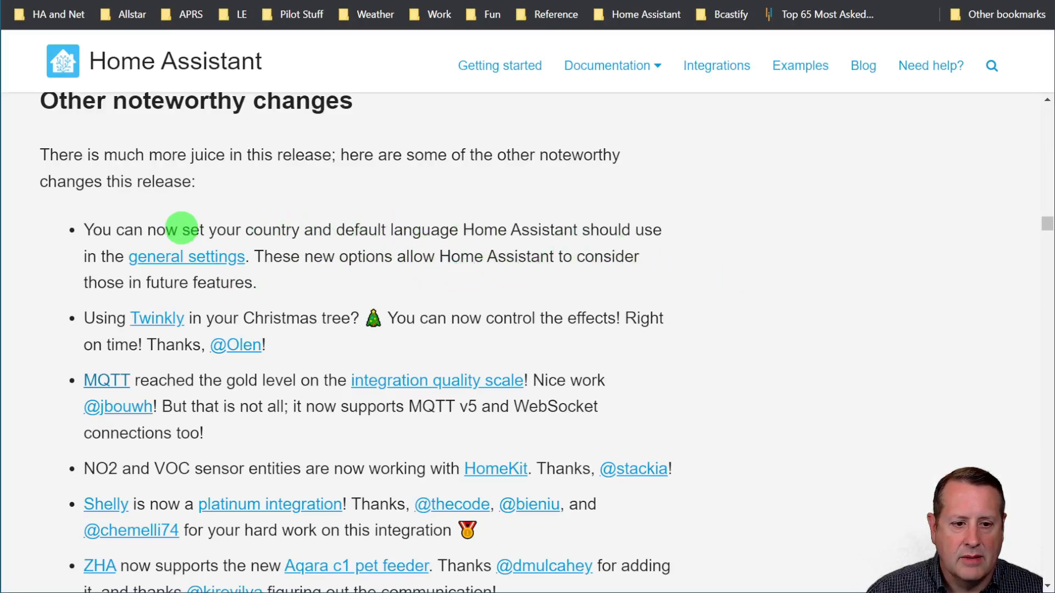
mouse_move(303, 269)
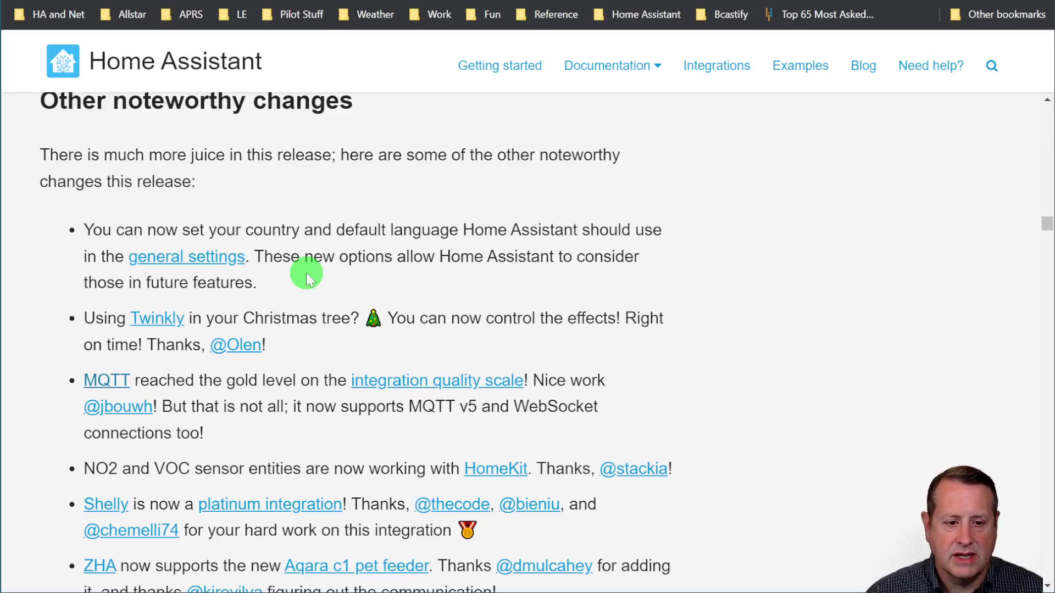
Scroll to the BTHome version 2 bullet and follow its BTHome link
scroll(down, 3)
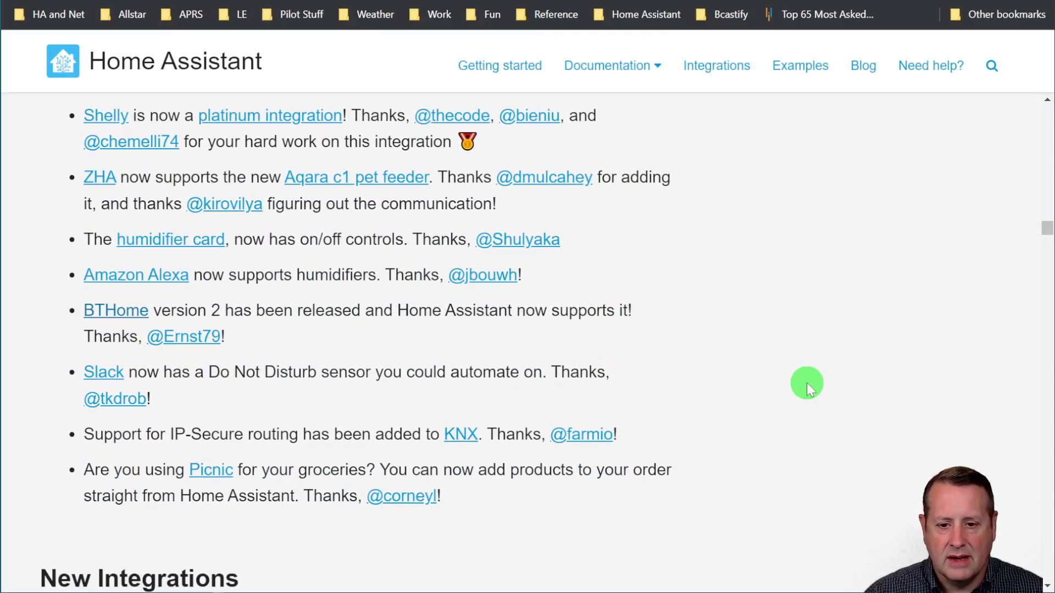
mouse_move(315, 401)
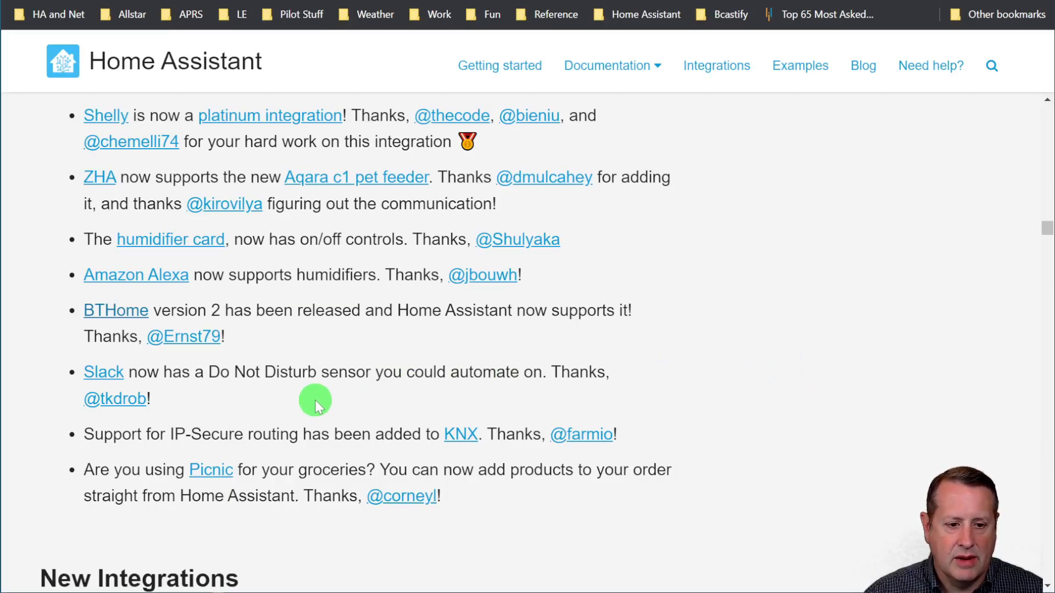
mouse_move(115, 310)
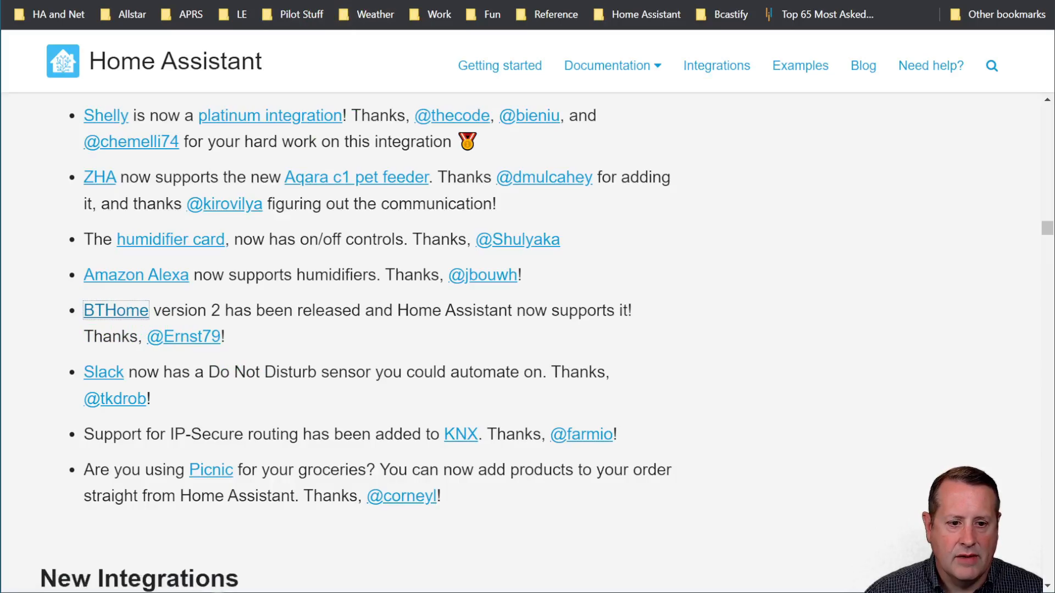
click(114, 310)
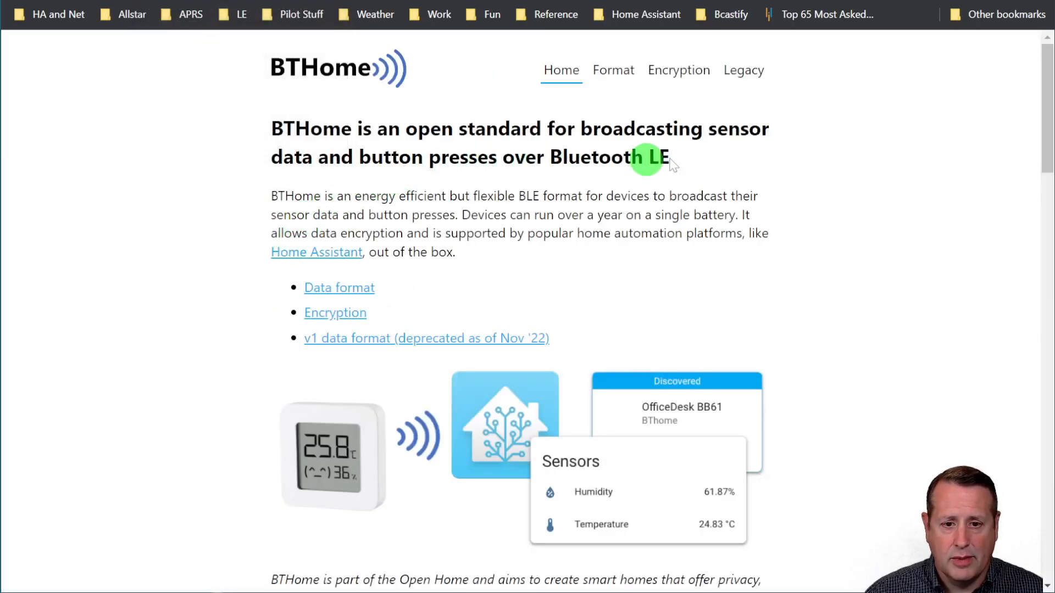
mouse_move(231, 235)
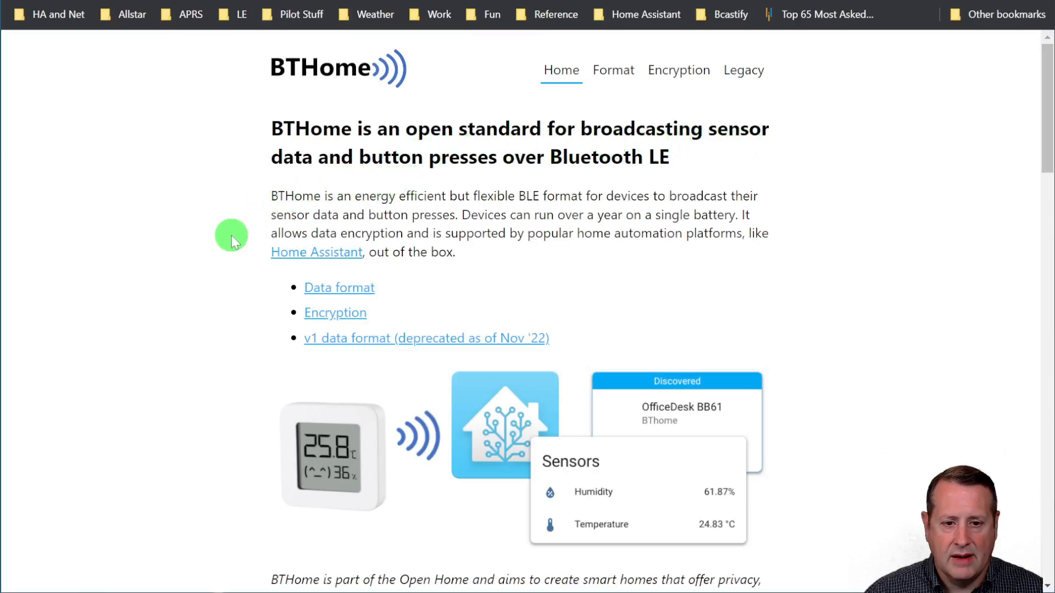
Scroll the BTHome homepage down to Sponsors and back up
scroll(down, 3)
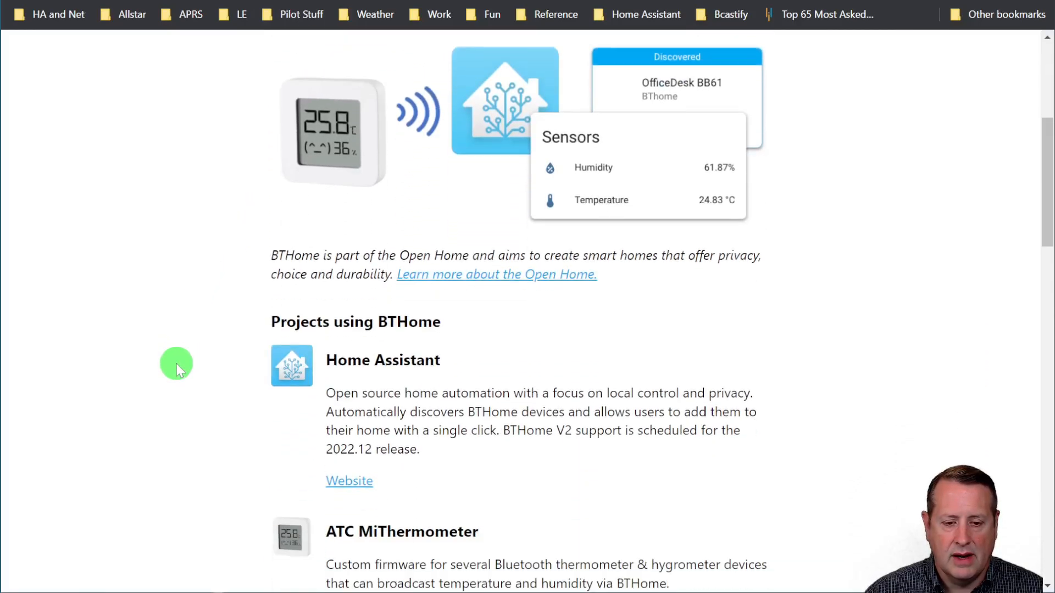
scroll(down, 3)
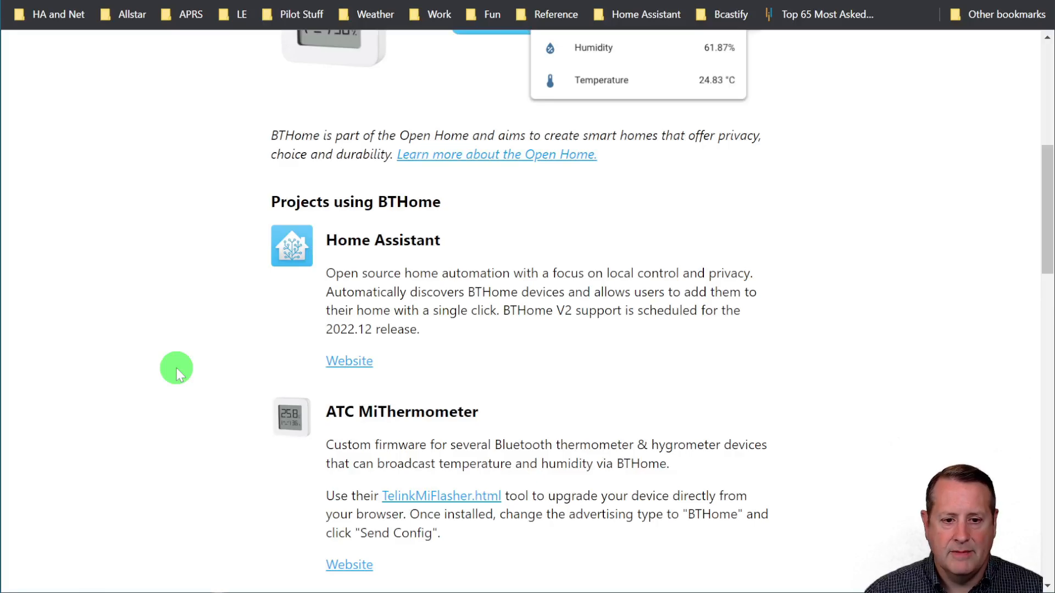
scroll(down, 3)
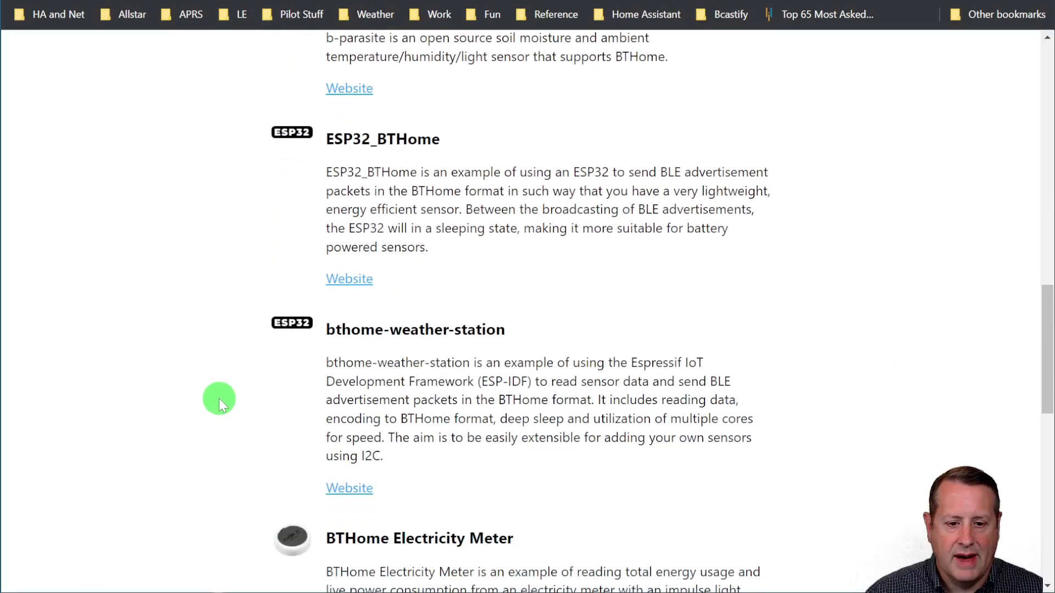
scroll(up, 3)
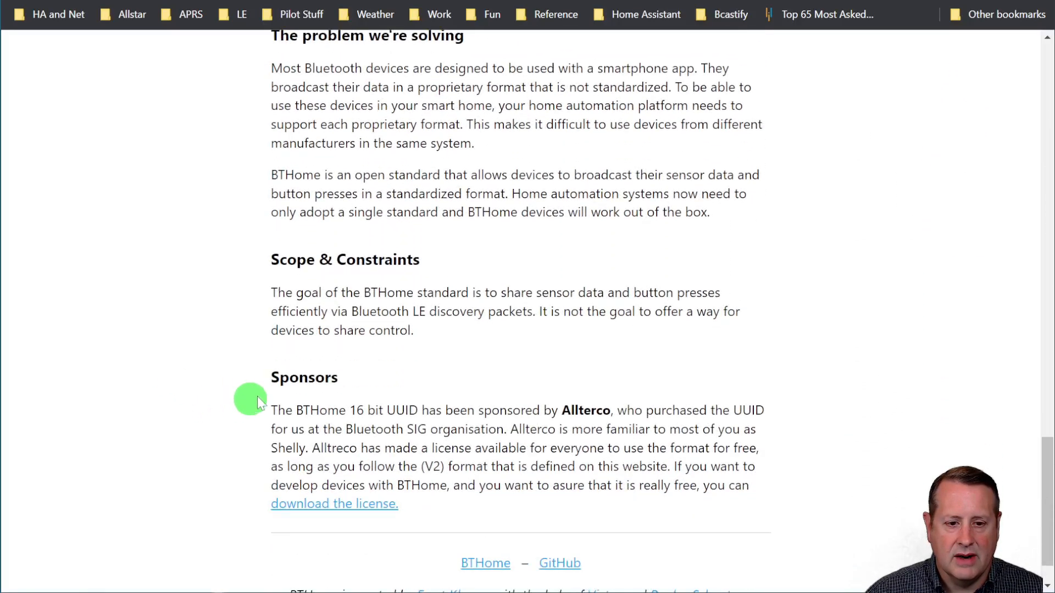
scroll(up, 3)
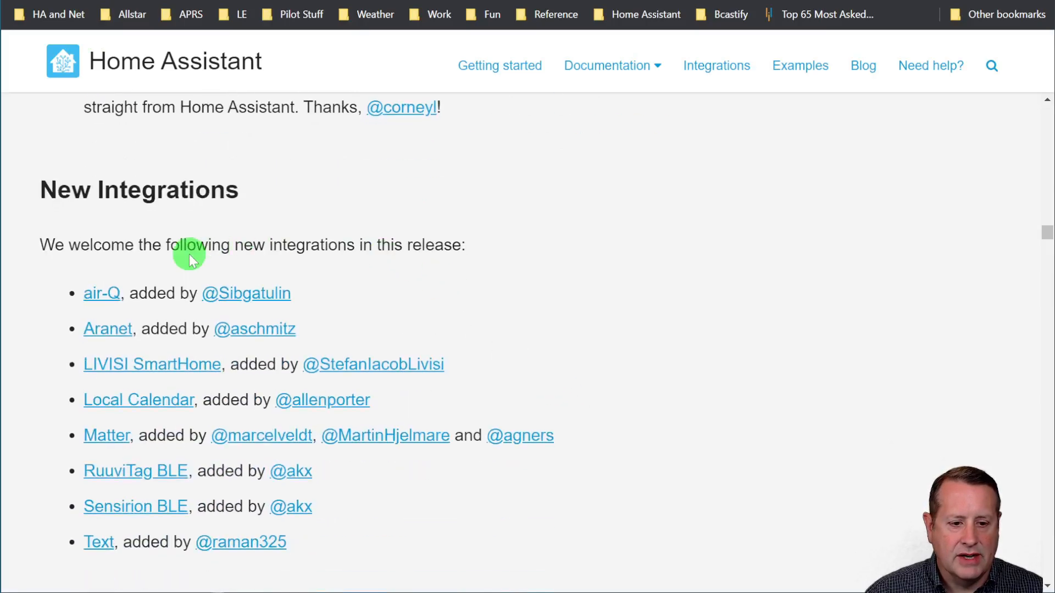
scroll(down, 3)
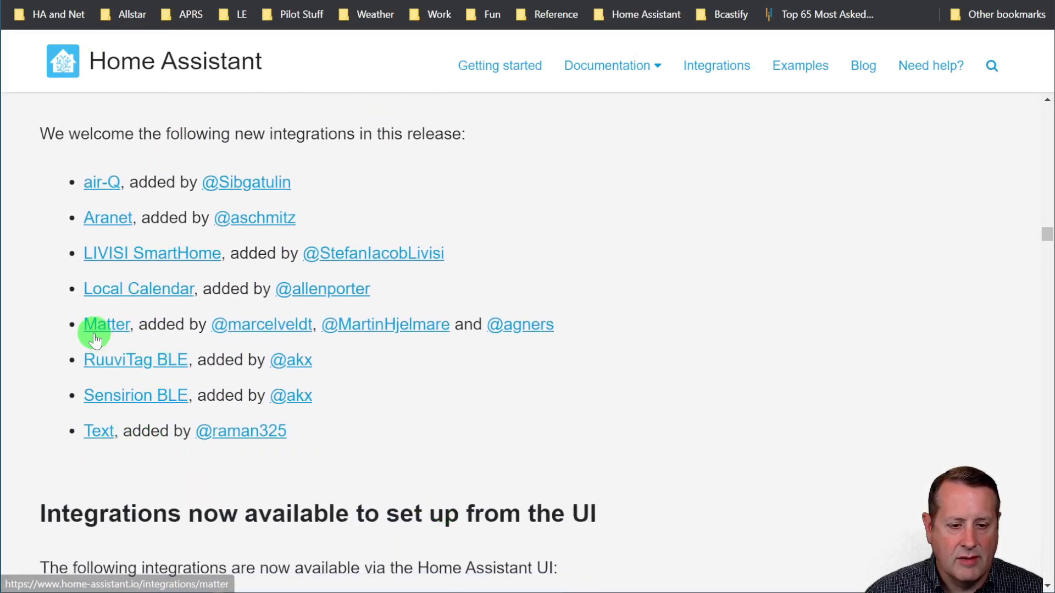
mouse_move(138, 289)
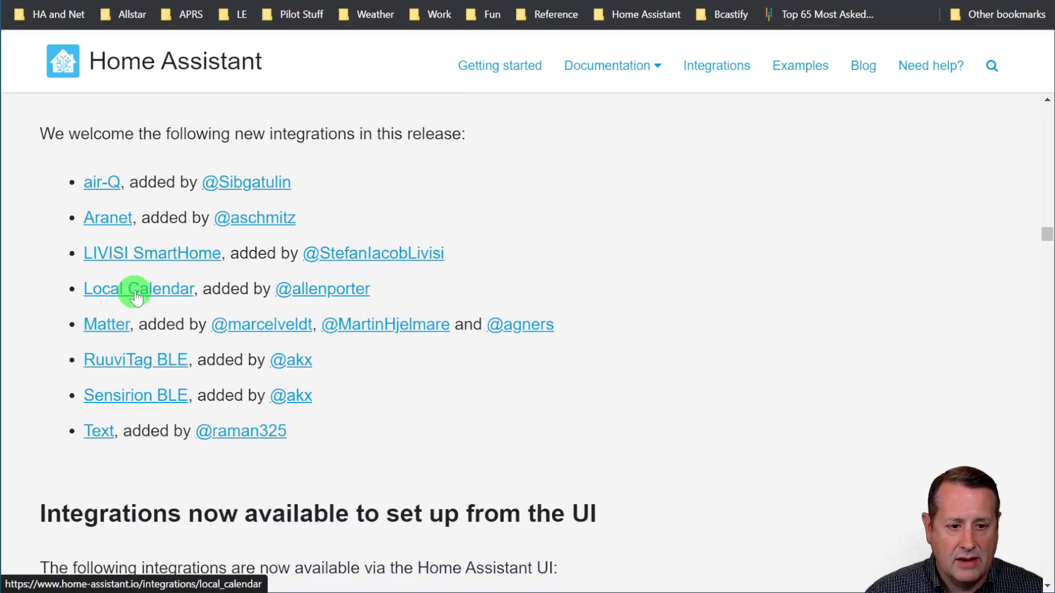
scroll(down, 3)
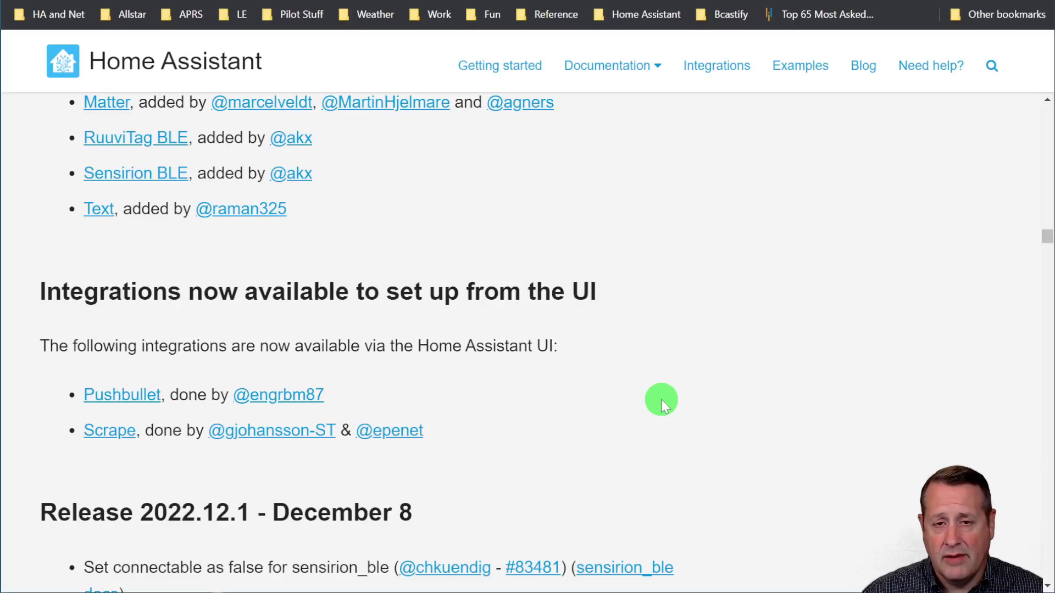
mouse_move(166, 383)
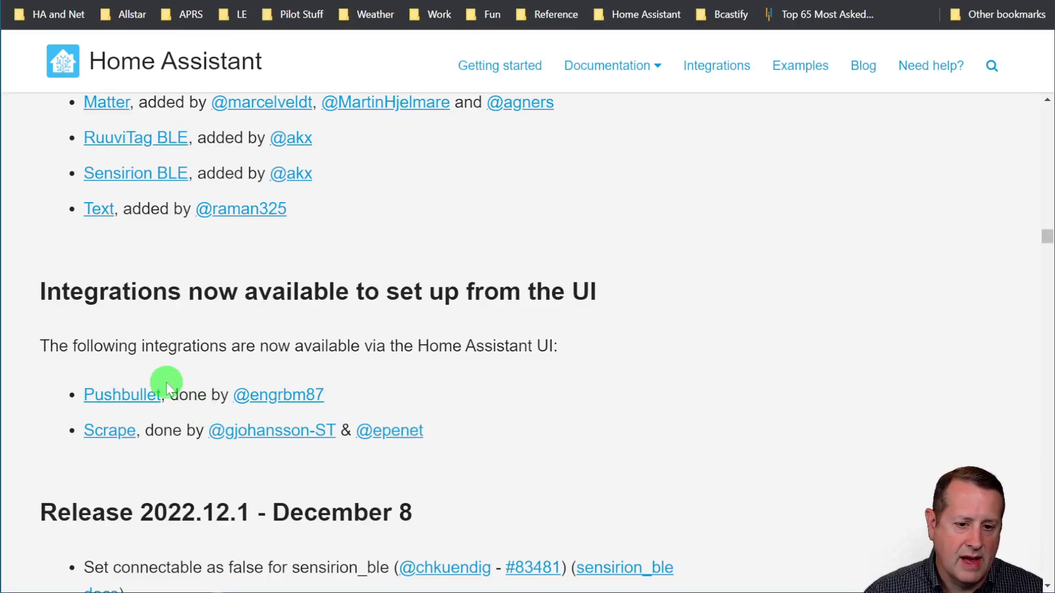
scroll(down, 3)
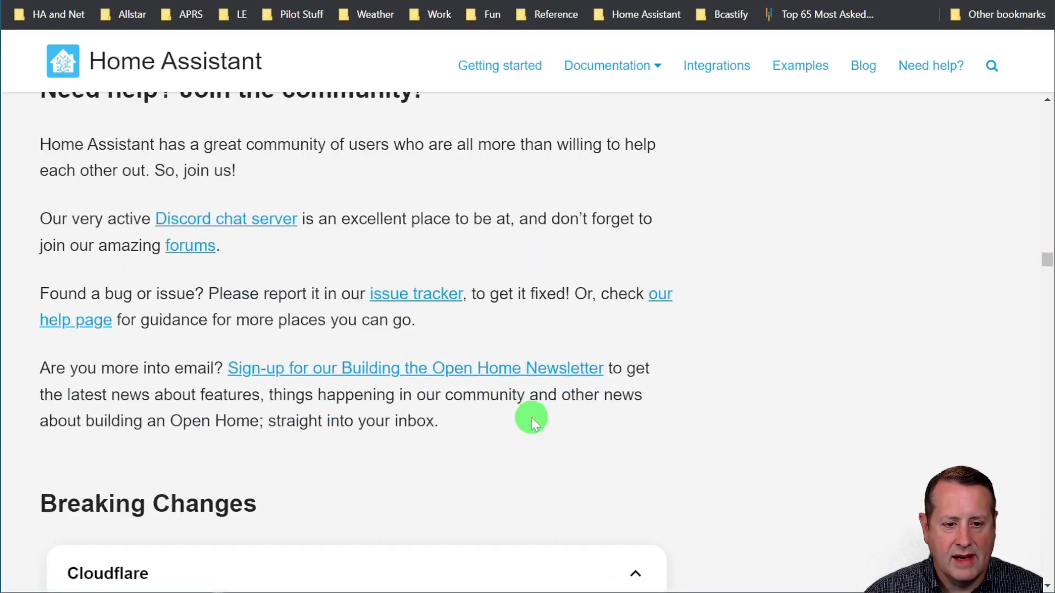
mouse_move(694, 444)
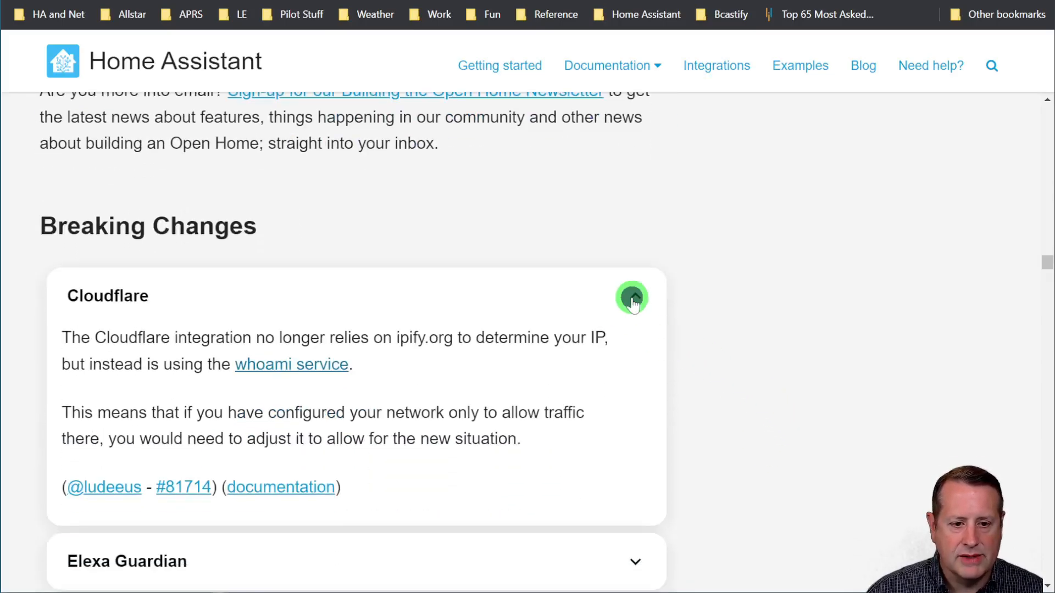
Skim the Breaking Changes list to its end, then switch to the live dashboard tab
scroll(down, 3)
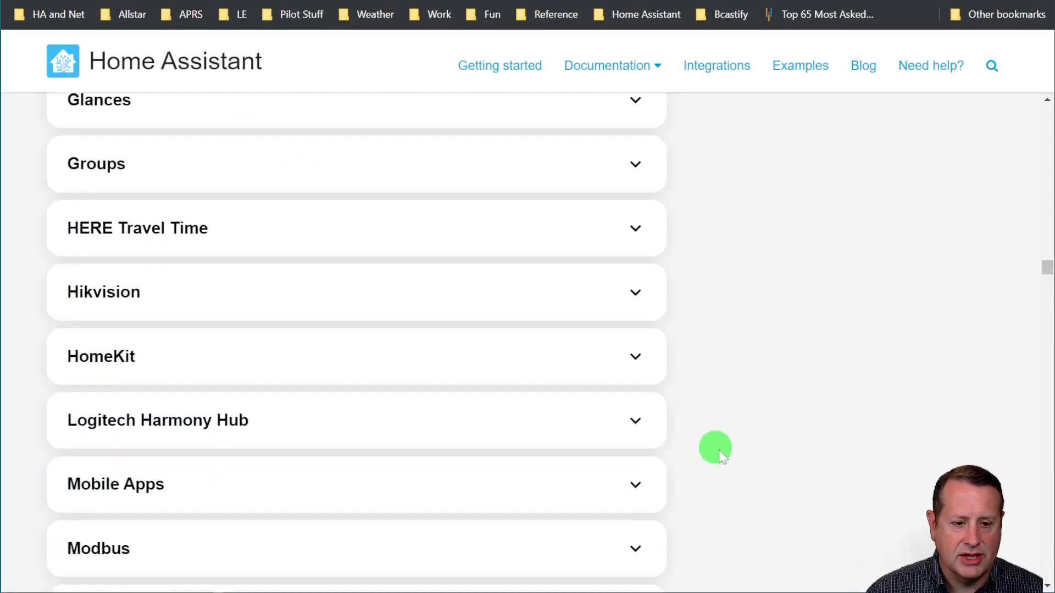
scroll(down, 3)
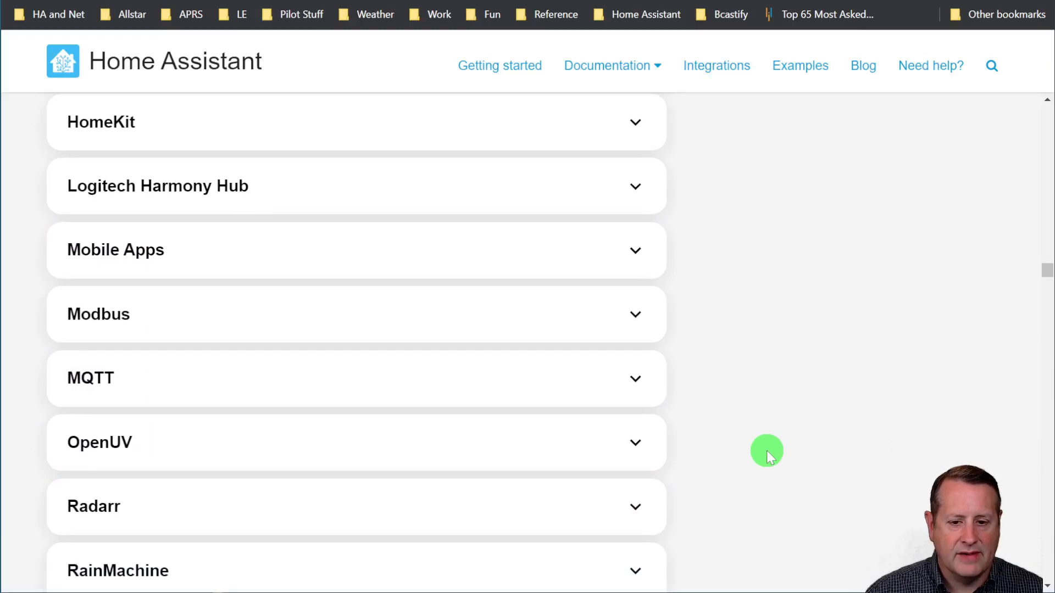
scroll(down, 3)
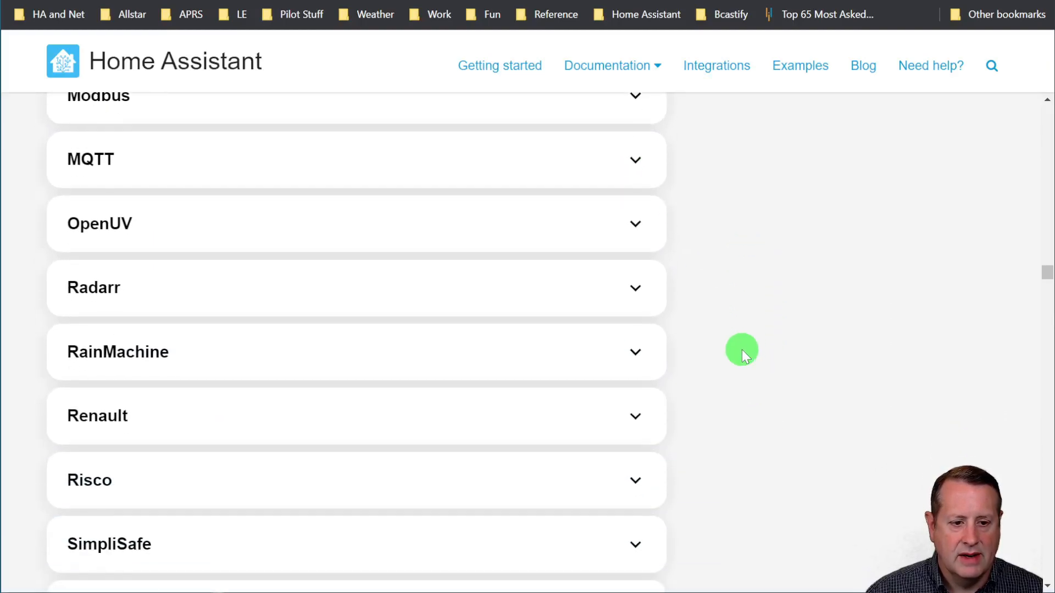
scroll(down, 3)
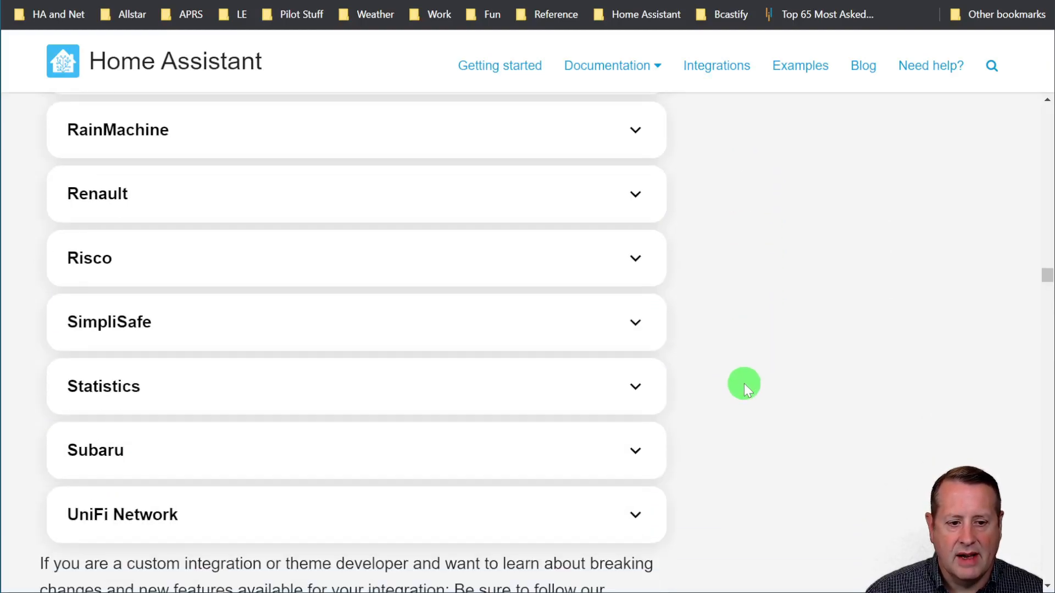
scroll(down, 3)
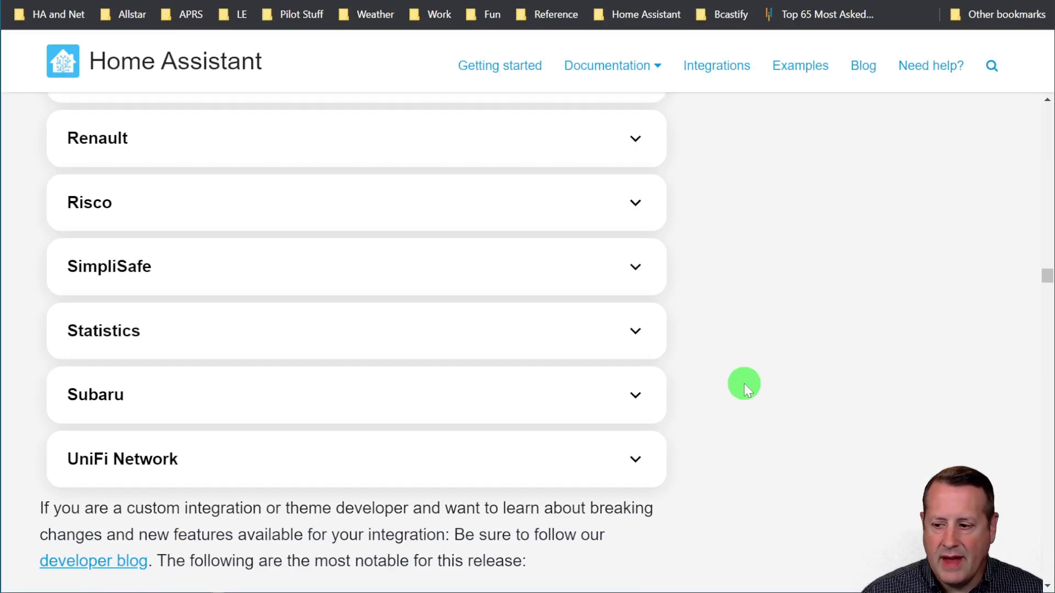
click(693, 3)
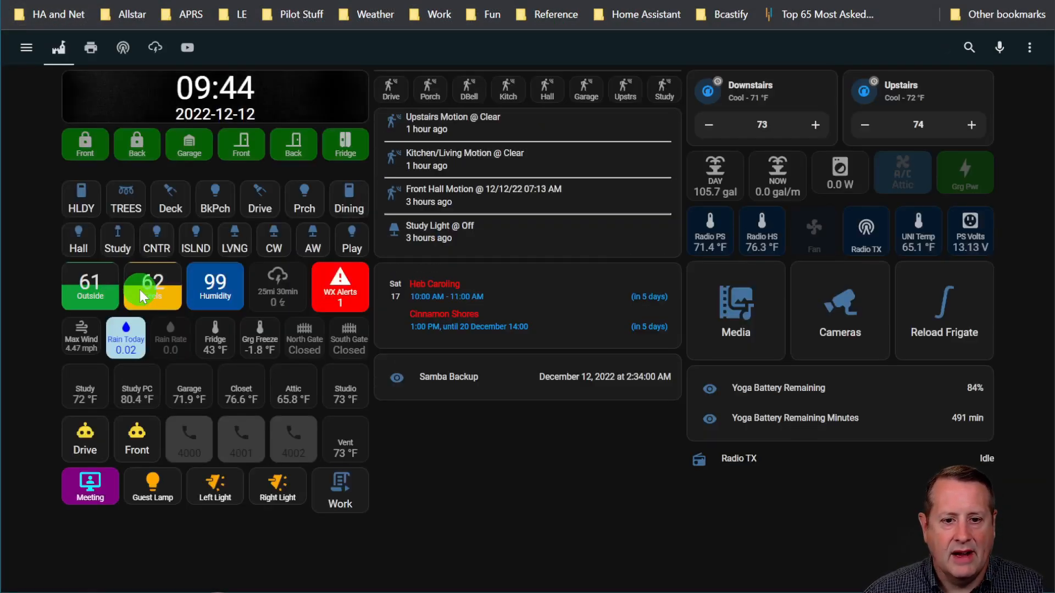
Go to Settings from the sidebar to see the MQTT sensor repair and pending updates
click(26, 48)
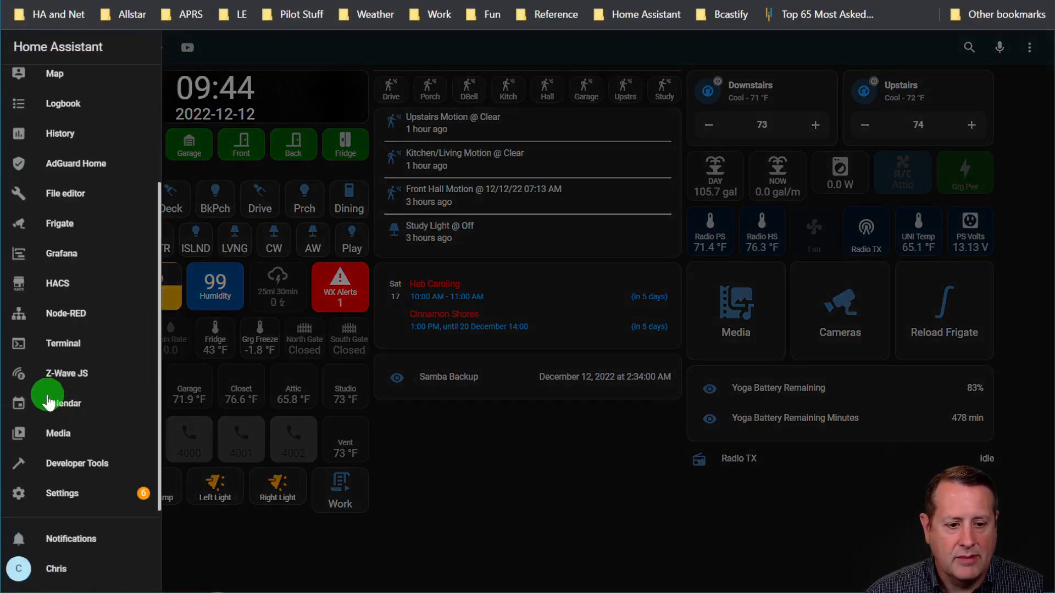
click(61, 494)
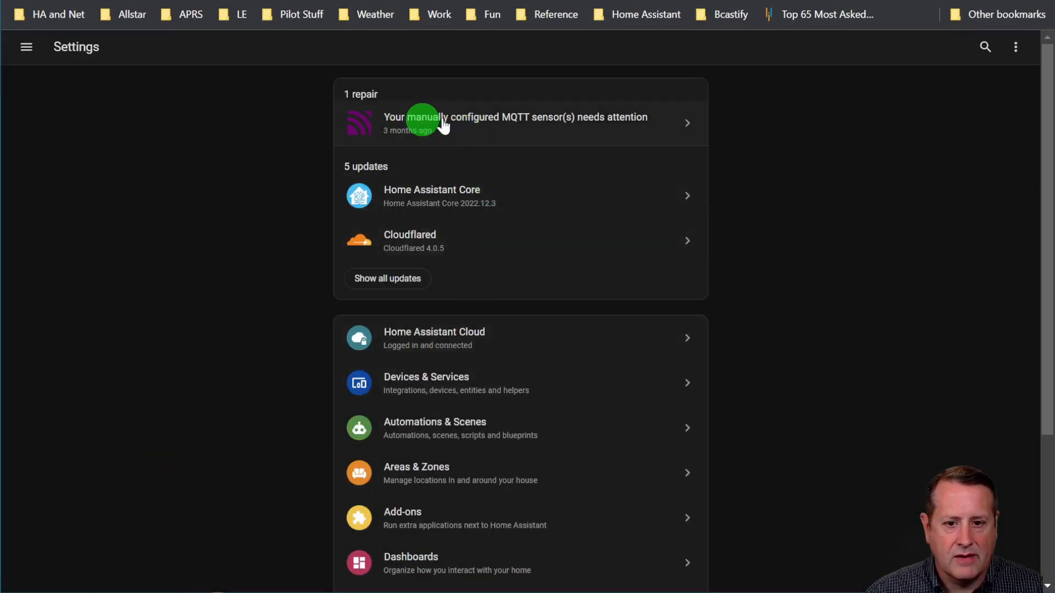
mouse_move(276, 164)
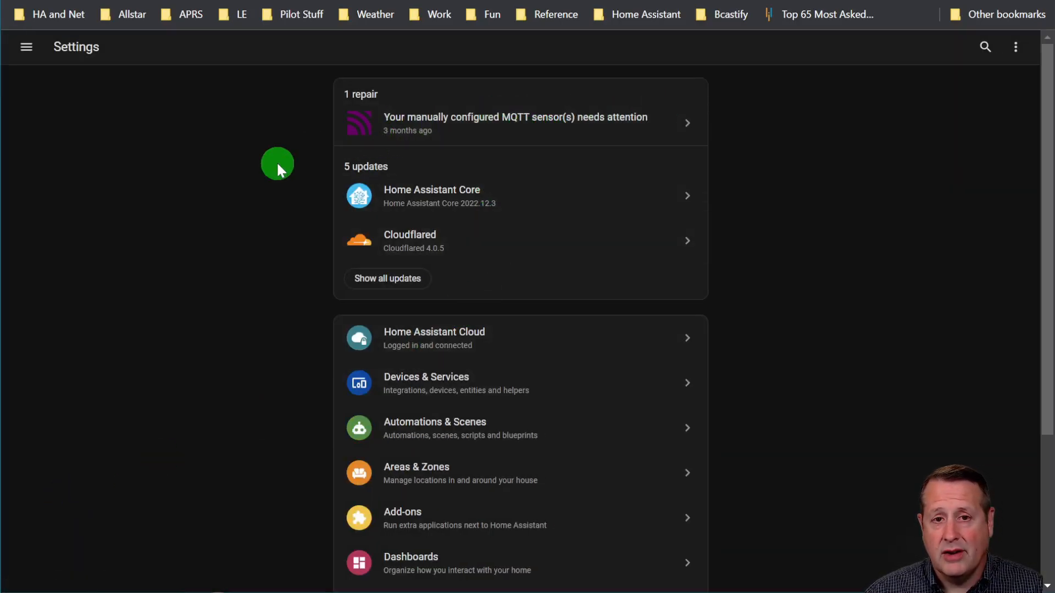
mouse_move(286, 170)
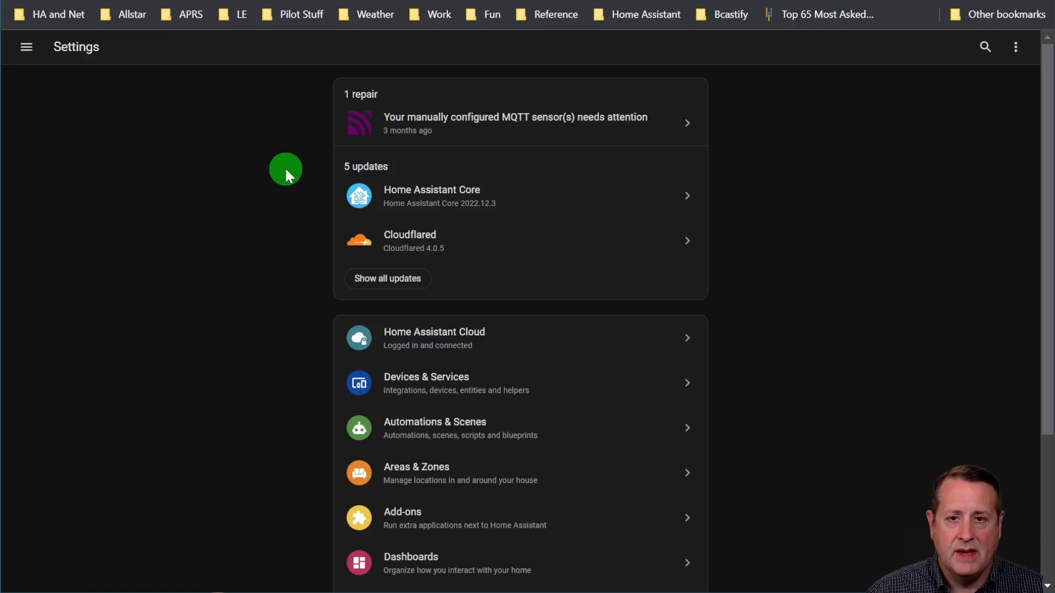
mouse_move(644, 81)
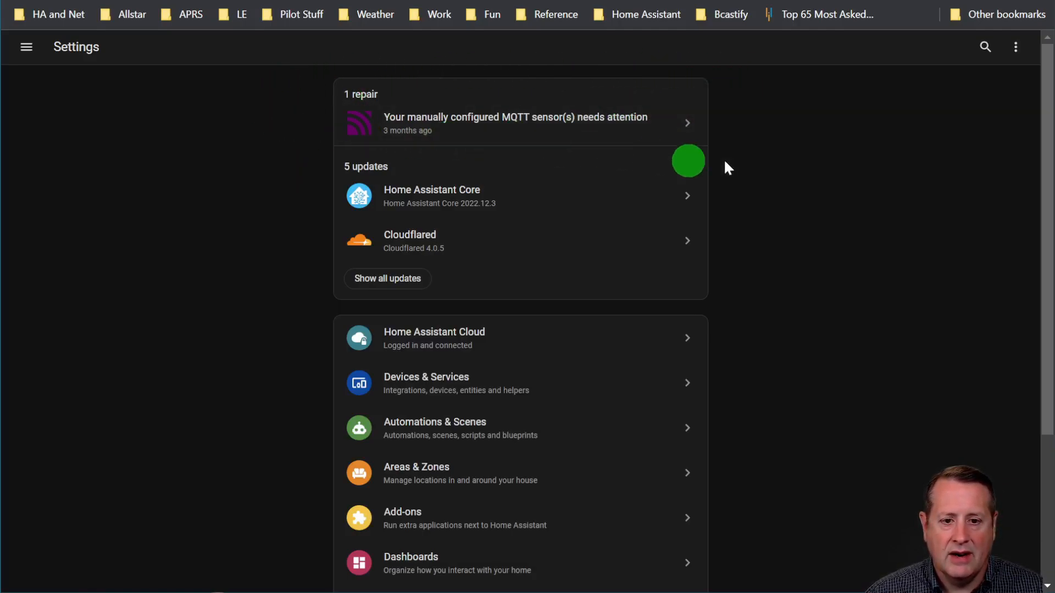
mouse_move(821, 154)
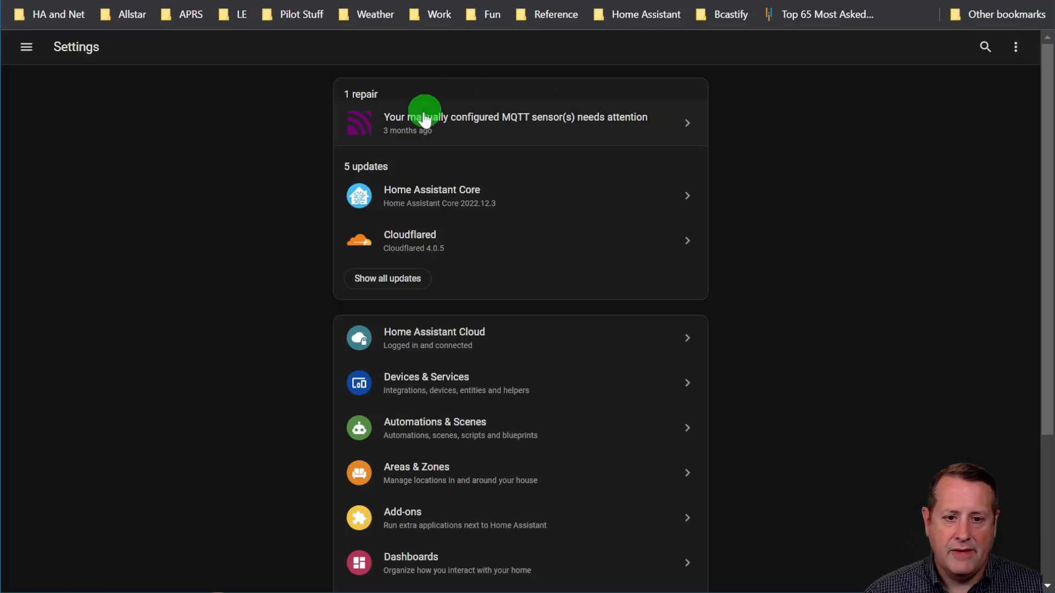
mouse_move(757, 126)
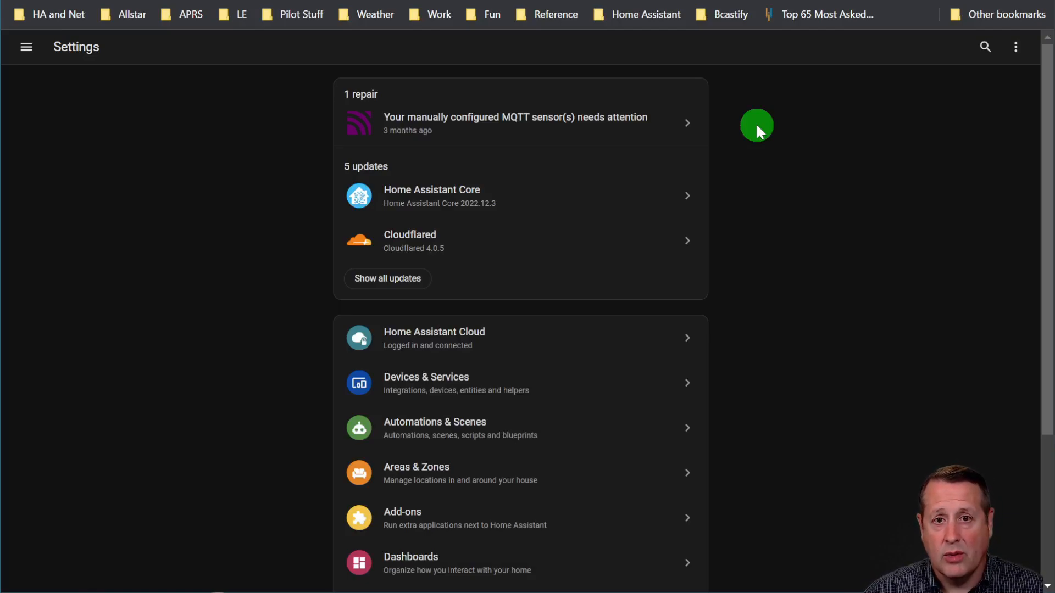
mouse_move(742, 163)
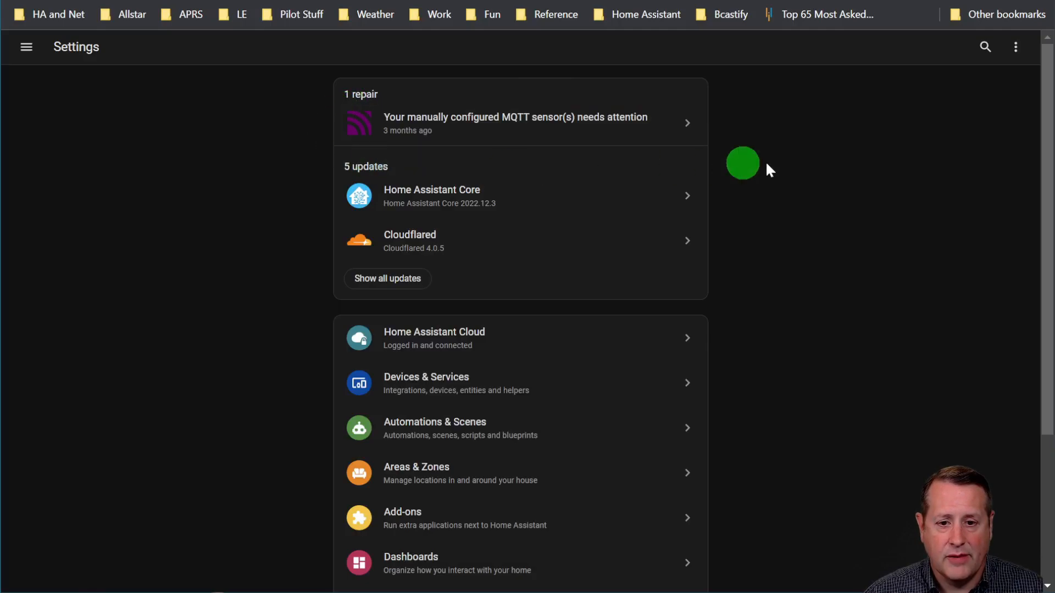
mouse_move(828, 163)
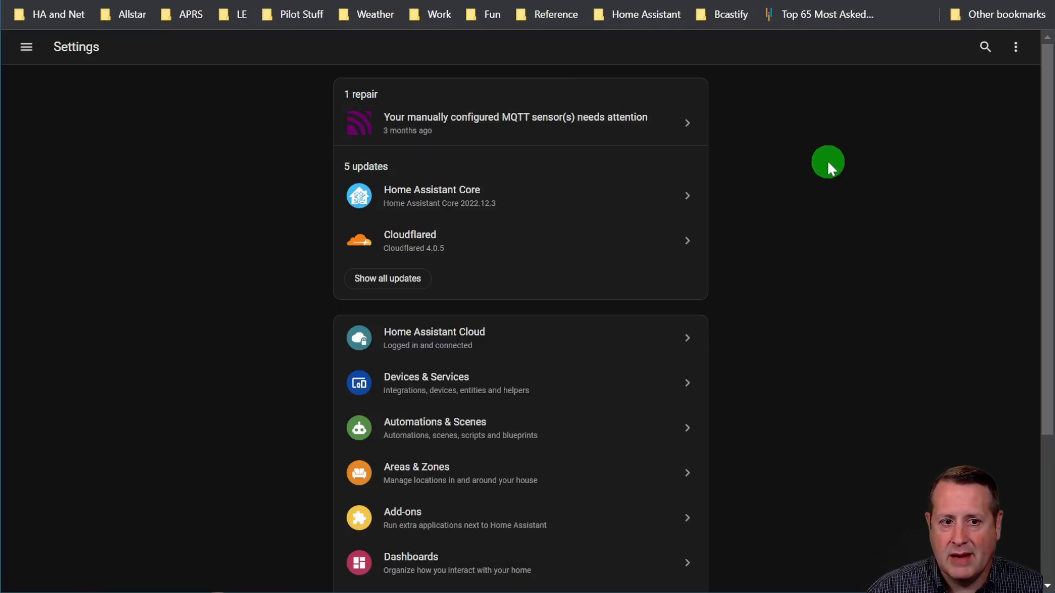